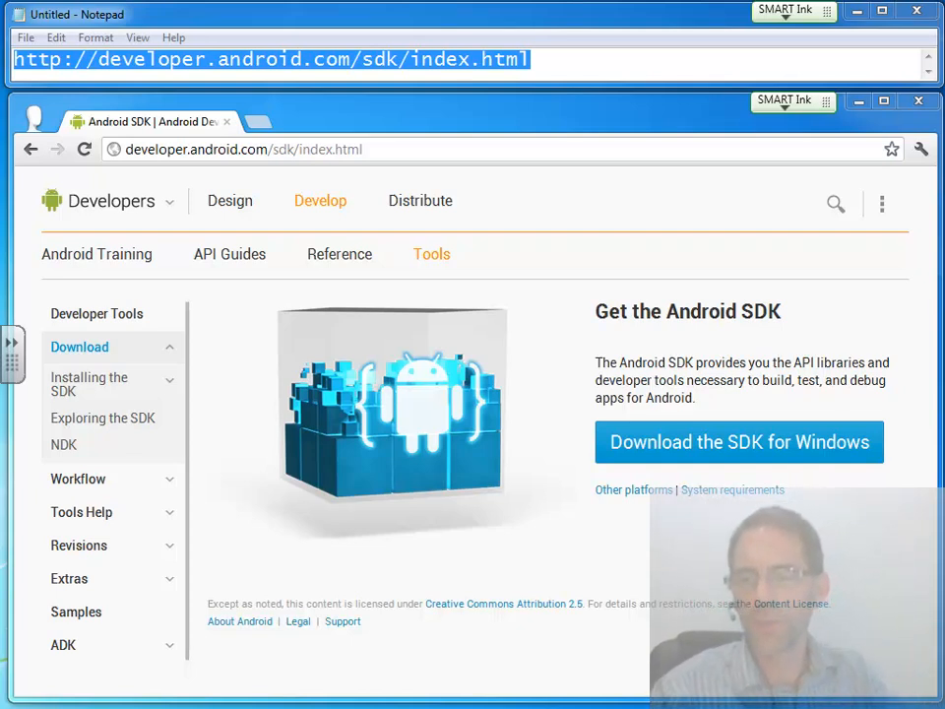
{"action": "mouse_move", "coordinate": [274, 274]}
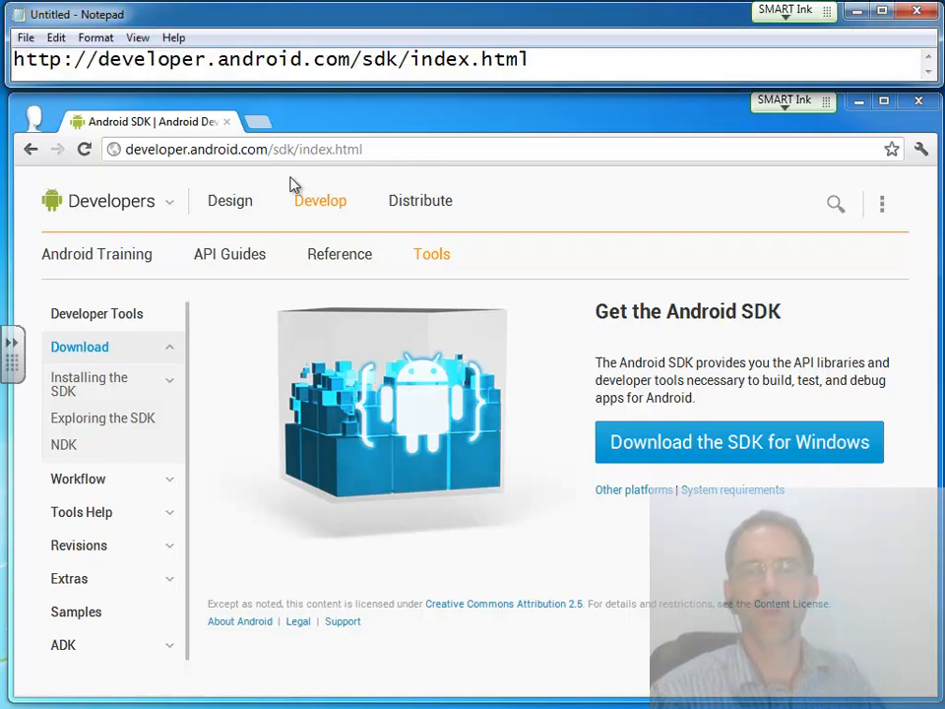
Step: Reveal the Windows SDK package table on the Get the Android SDK page
{"action": "left_click", "coordinate": [244, 149]}
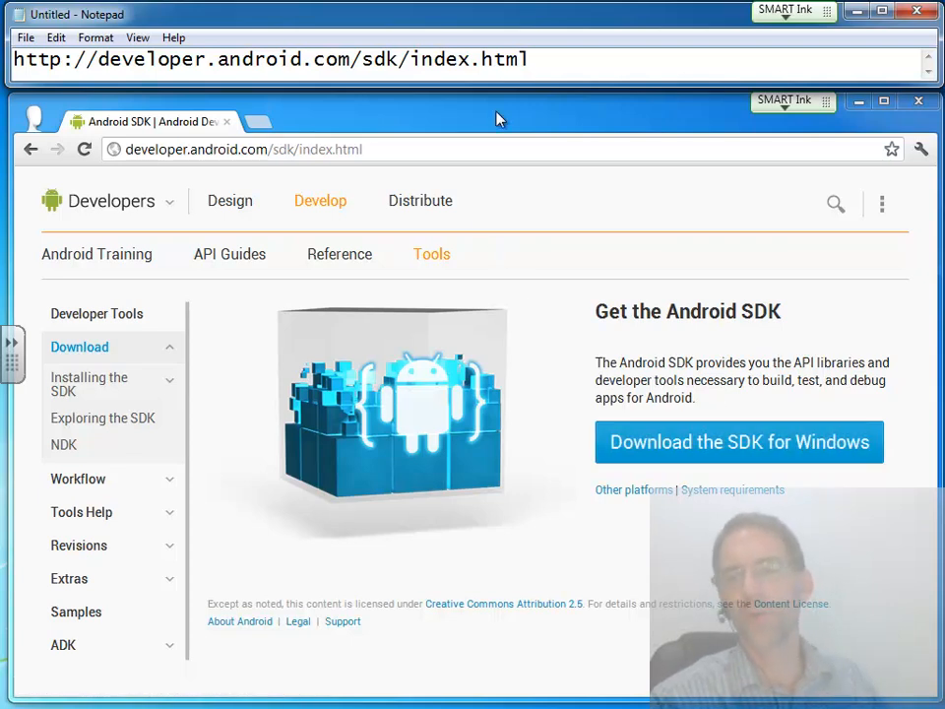
{"action": "left_click", "coordinate": [240, 150]}
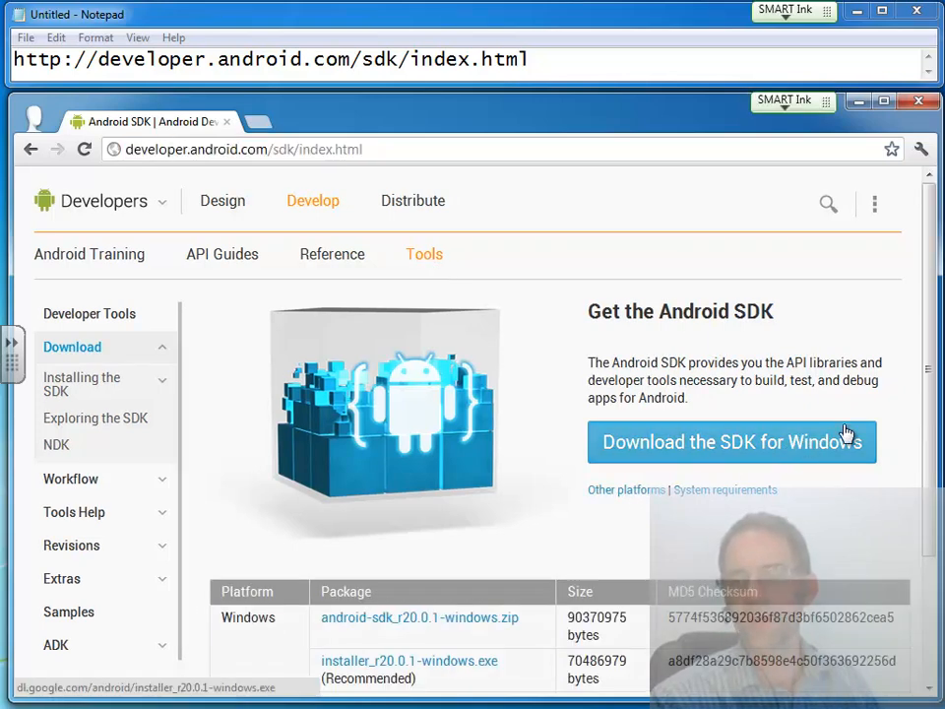
{"action": "scroll", "scroll_direction": "down", "scroll_amount": 3}
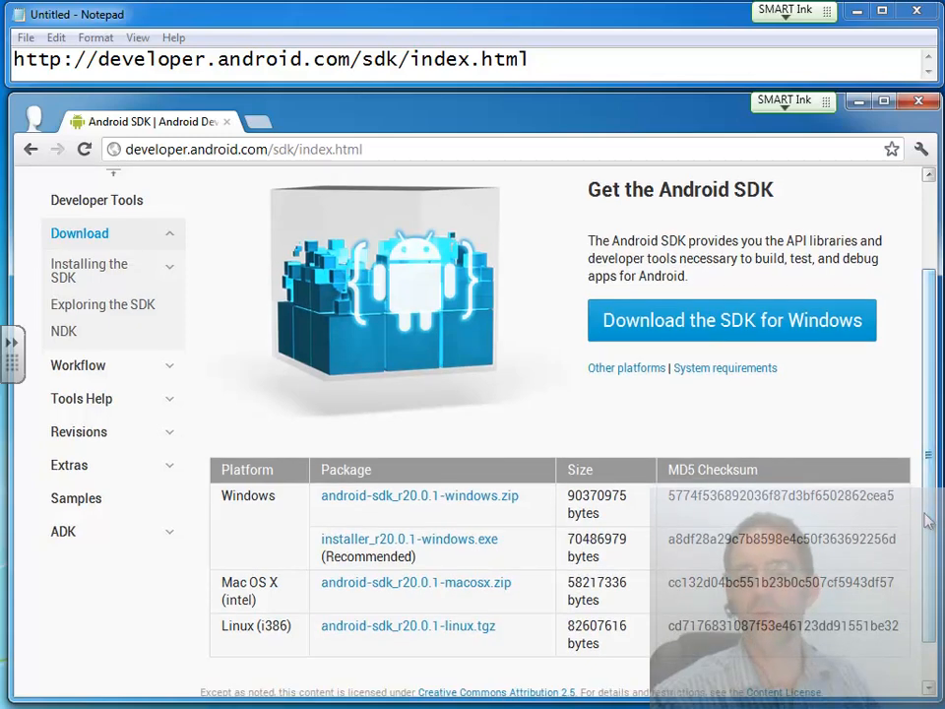
{"action": "mouse_move", "coordinate": [472, 502]}
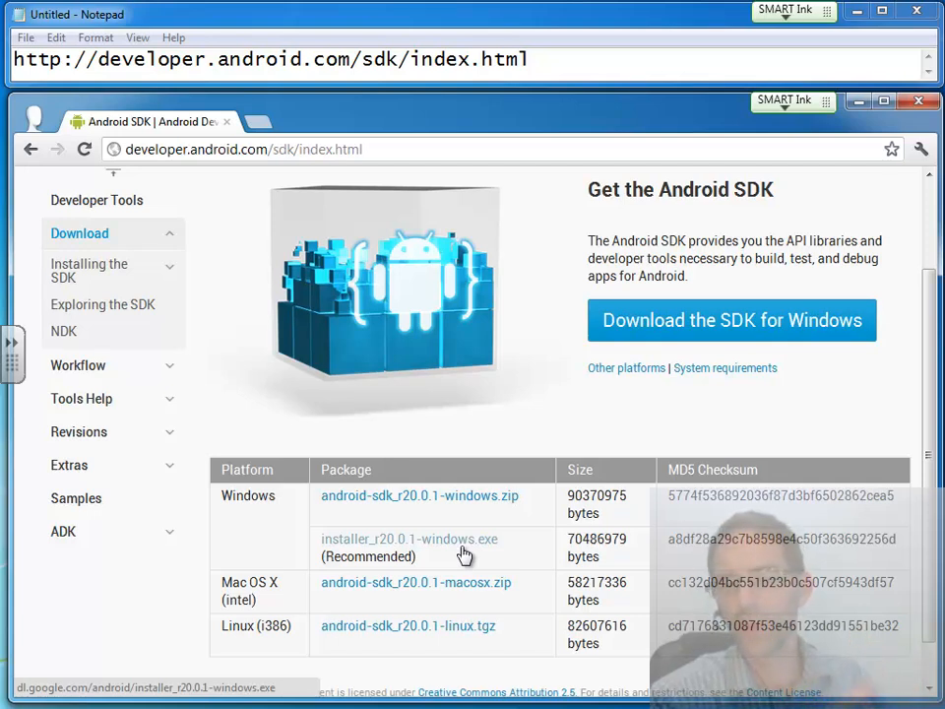
{"action": "mouse_move", "coordinate": [429, 571]}
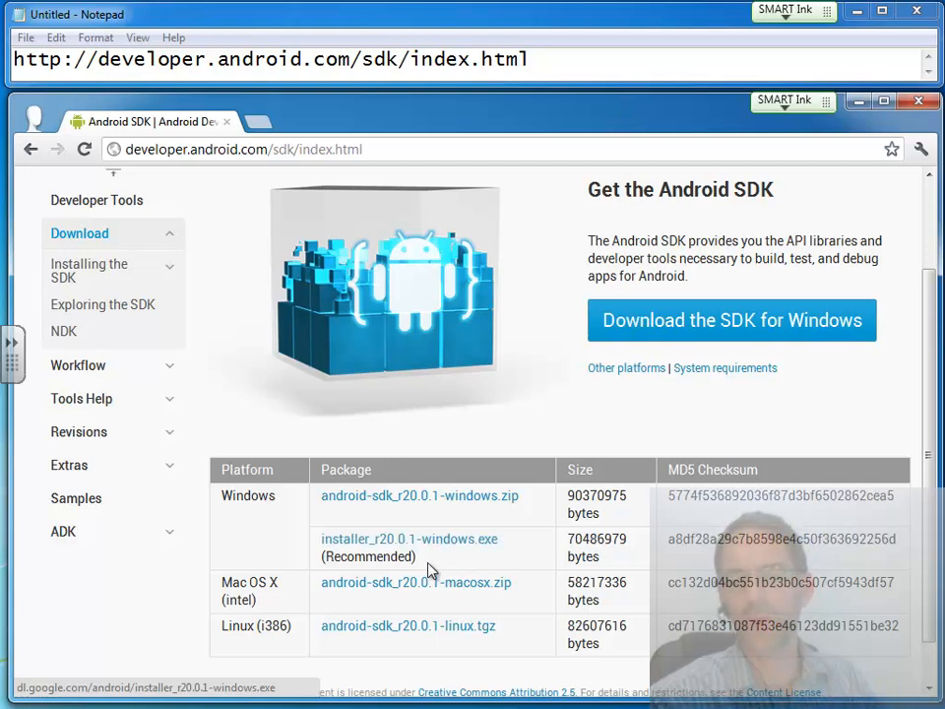
{"action": "mouse_move", "coordinate": [394, 583]}
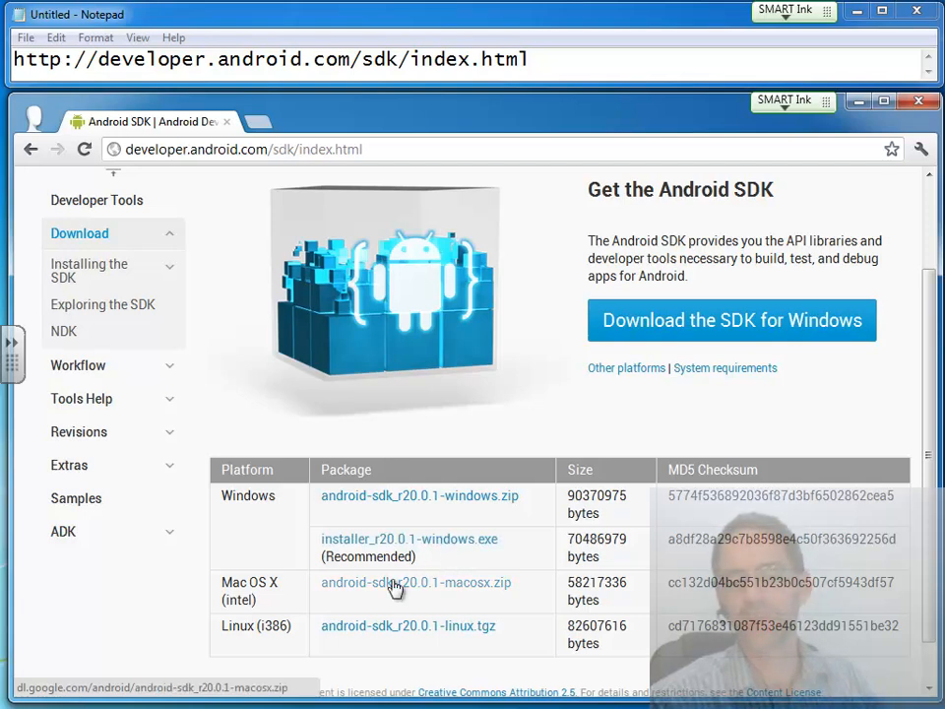
{"action": "mouse_move", "coordinate": [535, 390]}
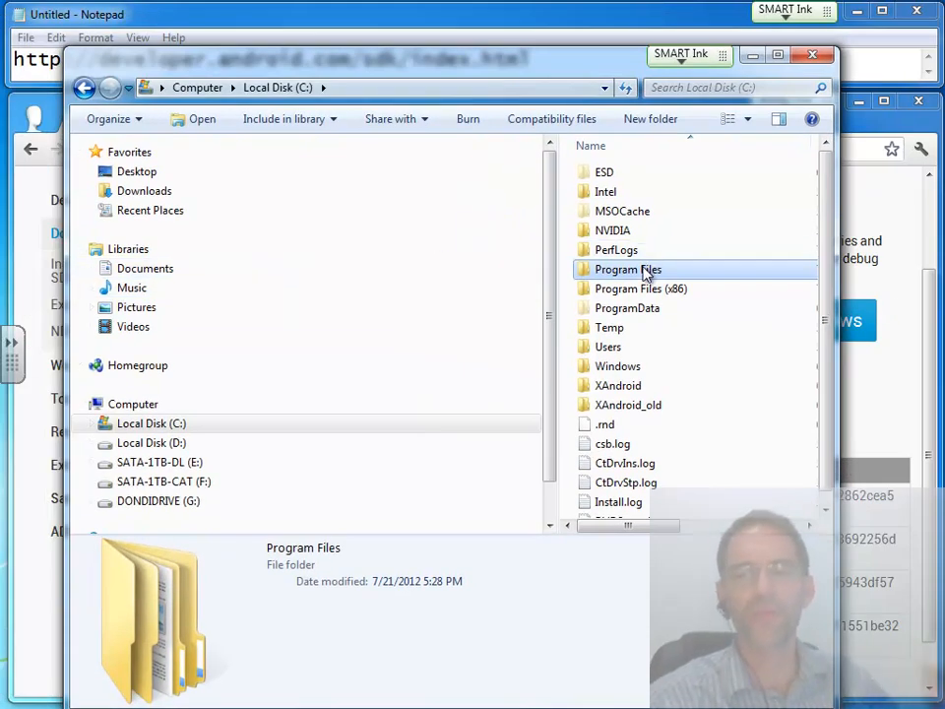
{"action": "mouse_move", "coordinate": [626, 268]}
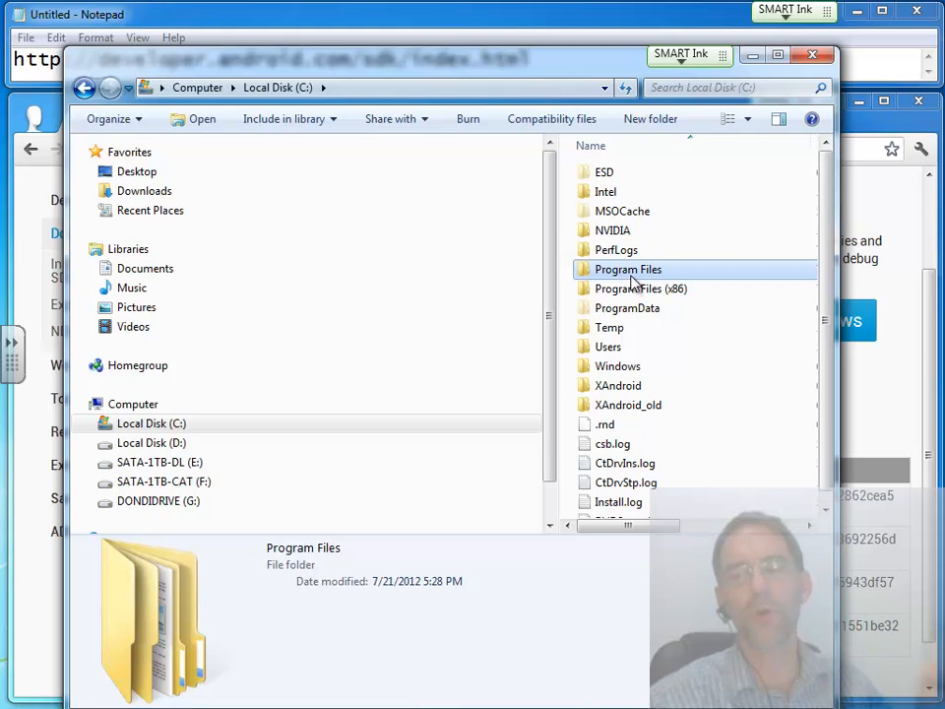
Step: Browse to C:\Program Files\Java\jdk1.7.0_04 to view its bin, db, include, jre and lib folders
{"action": "double_click", "coordinate": [628, 268]}
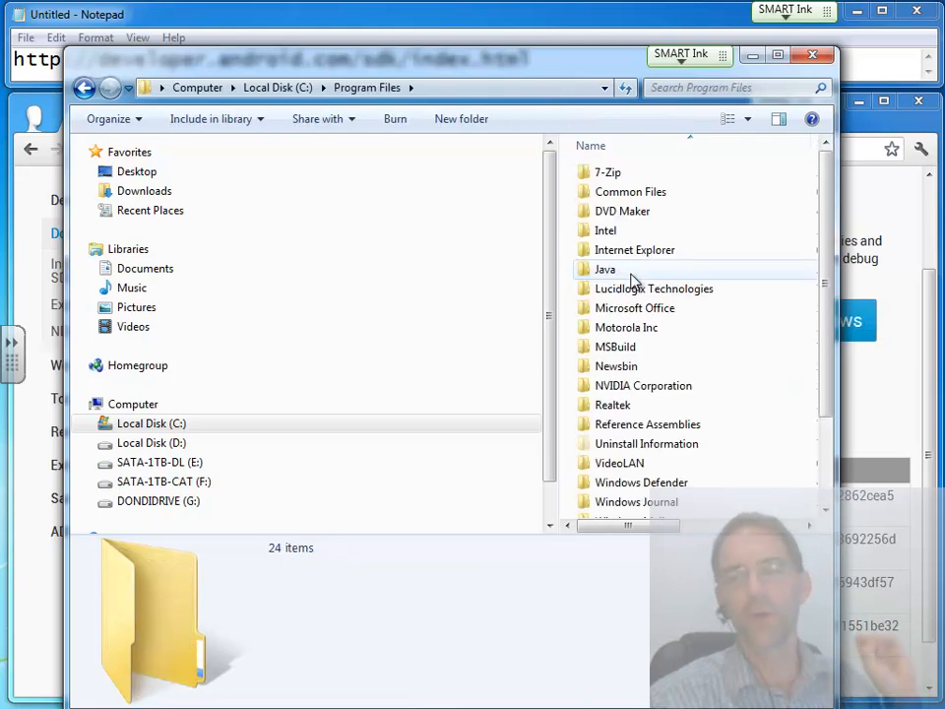
{"action": "double_click", "coordinate": [606, 267]}
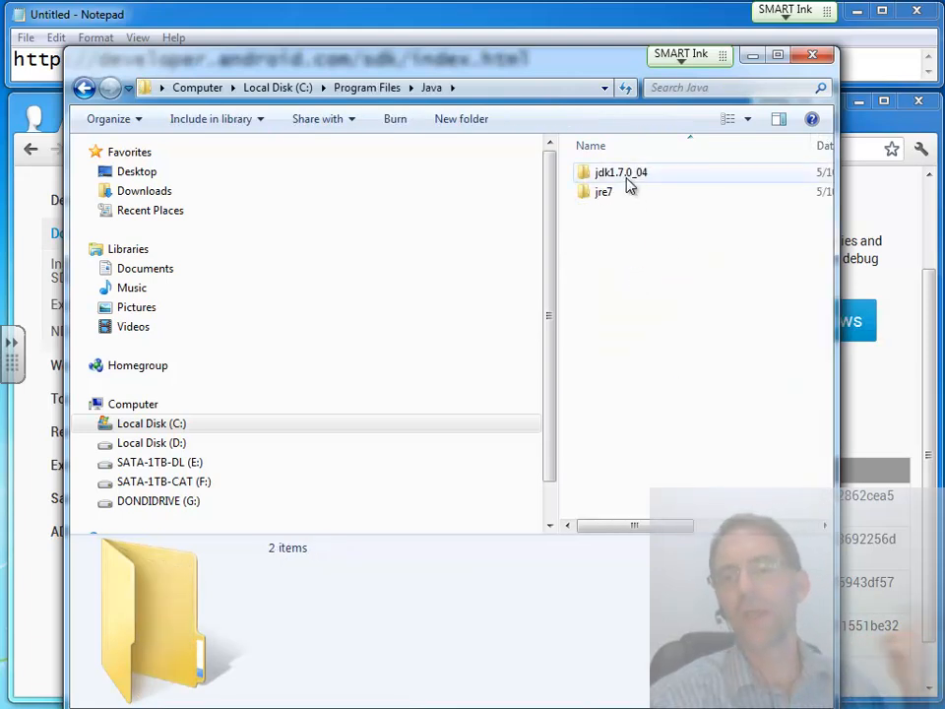
{"action": "left_click", "coordinate": [620, 173]}
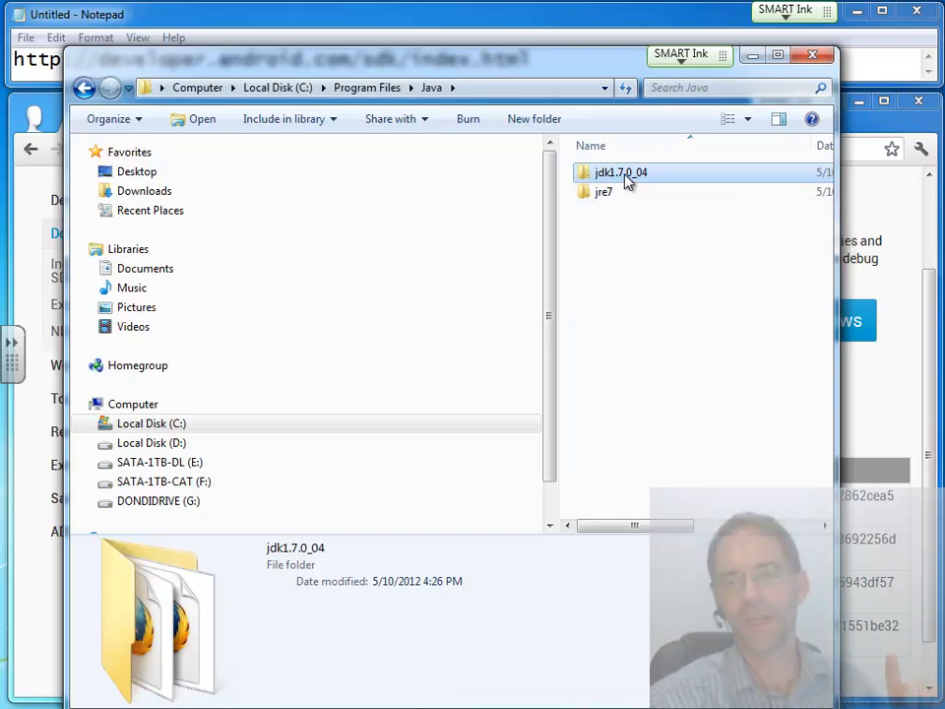
{"action": "double_click", "coordinate": [620, 174]}
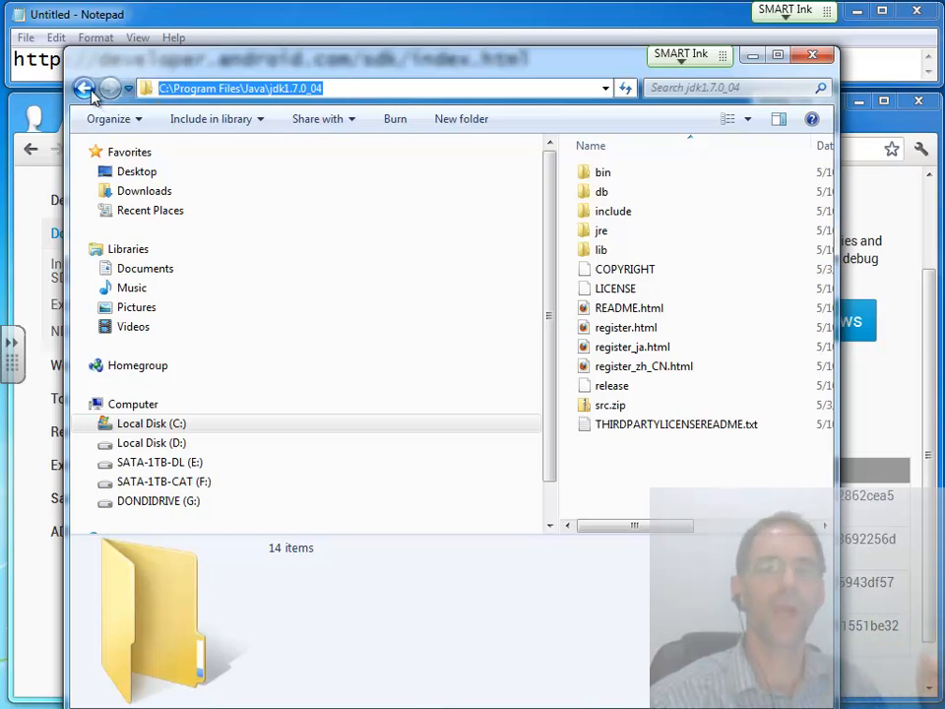
Step: Find a second jdk1.7.0_04 under Program Files (x86)\Java, then close Explorer
{"action": "left_click", "coordinate": [84, 87]}
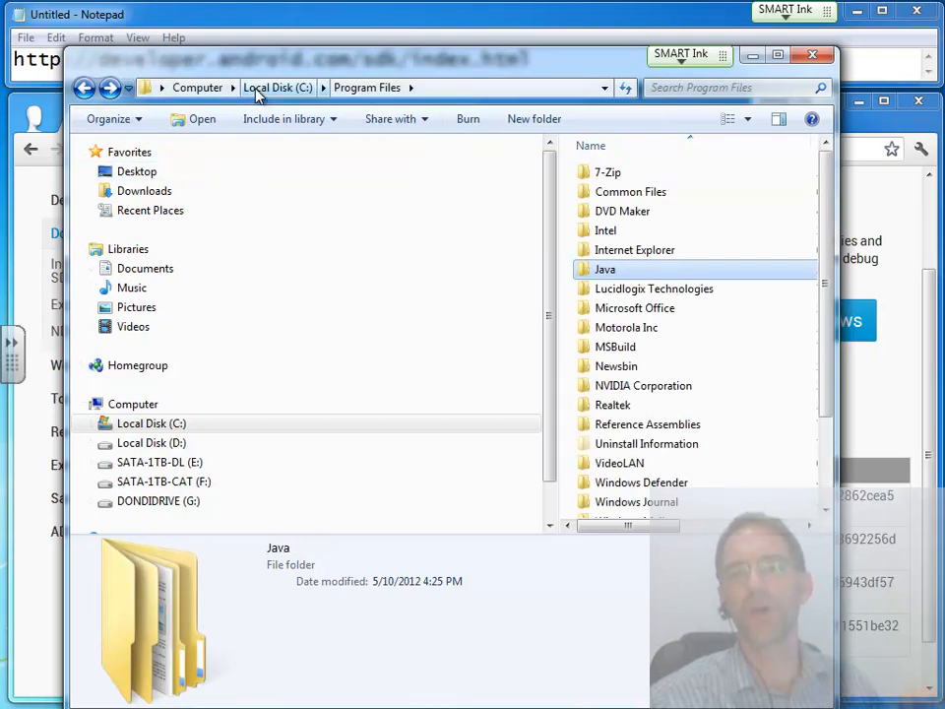
{"action": "left_click", "coordinate": [276, 87]}
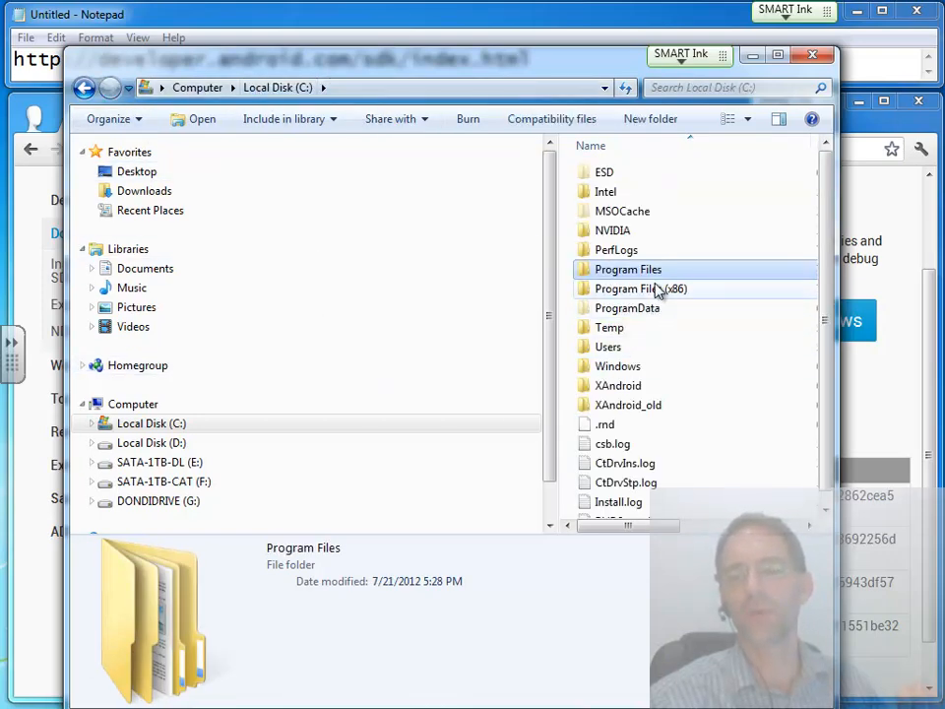
{"action": "double_click", "coordinate": [641, 288]}
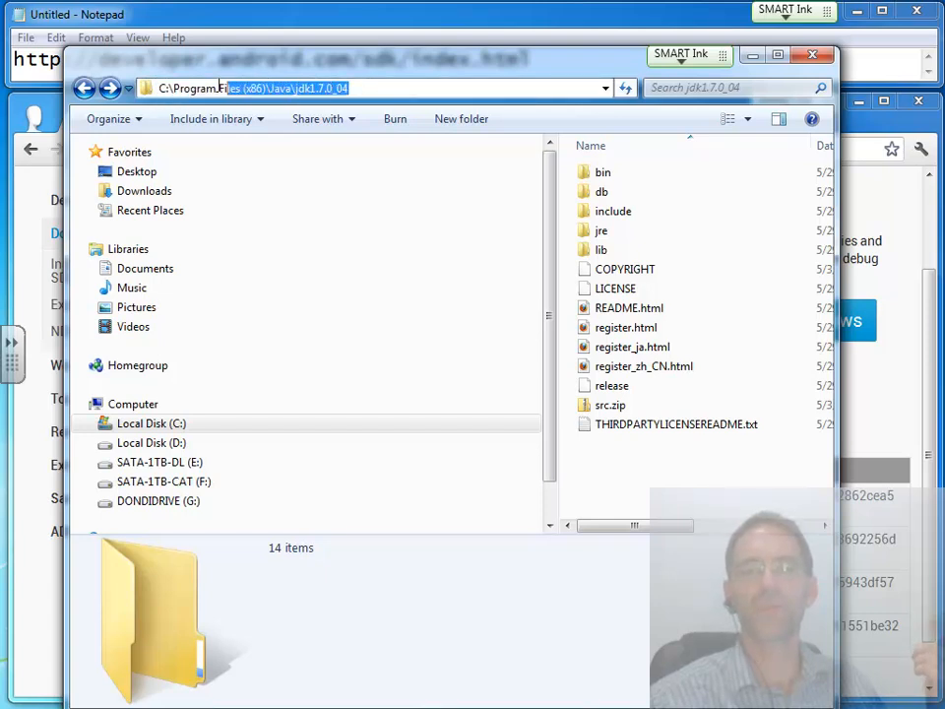
{"action": "left_click", "coordinate": [246, 86]}
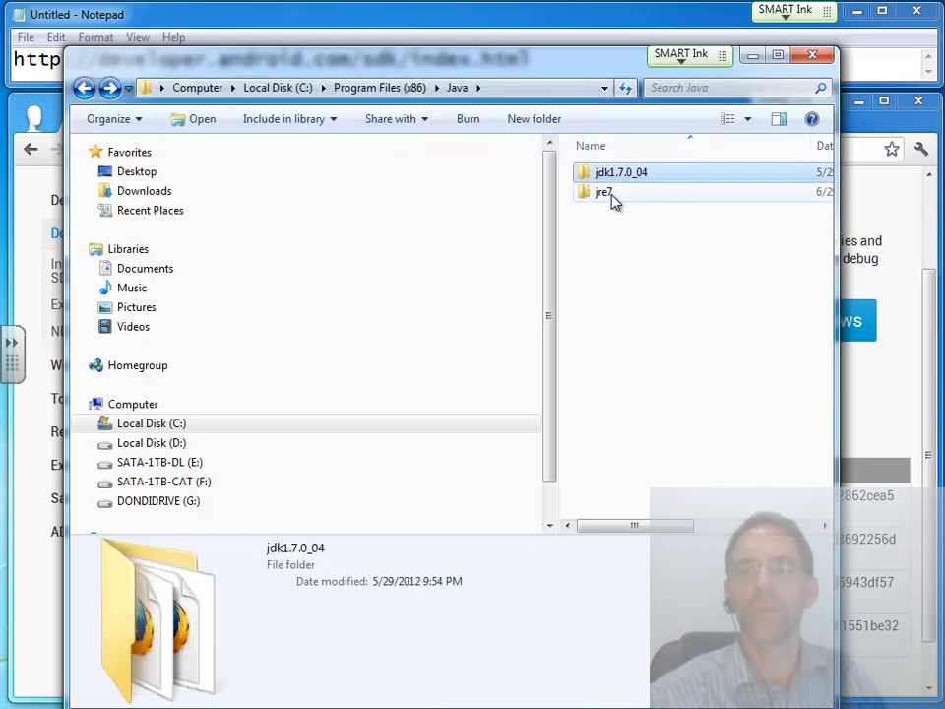
{"action": "left_click", "coordinate": [602, 193]}
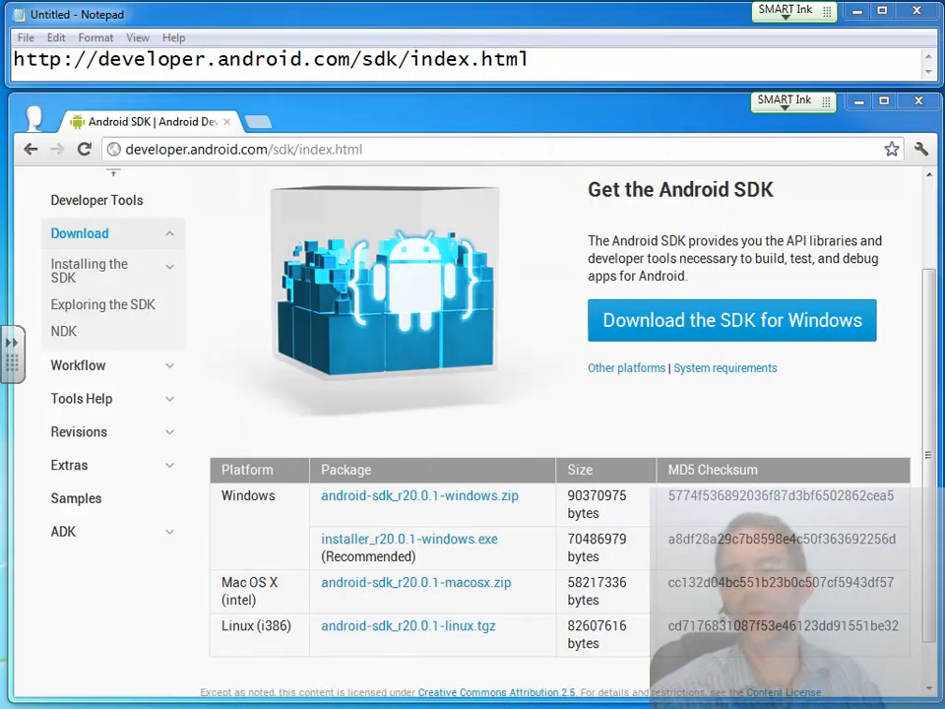
{"action": "mouse_move", "coordinate": [732, 319]}
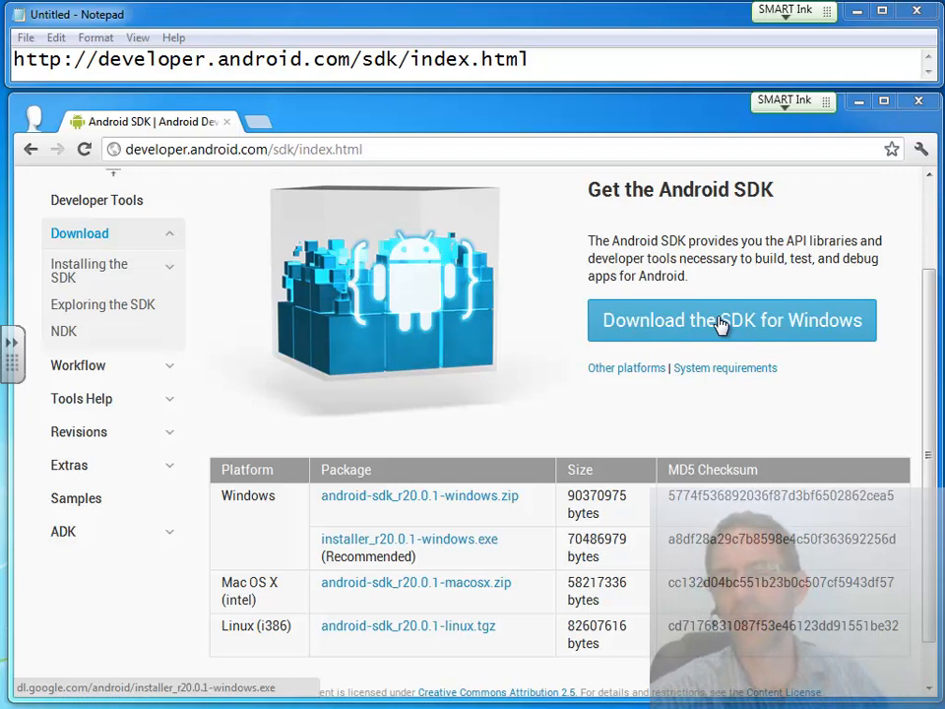
Step: Download the recommended installer_r20.0.1-windows.exe from the SDK page
{"action": "left_click", "coordinate": [732, 319]}
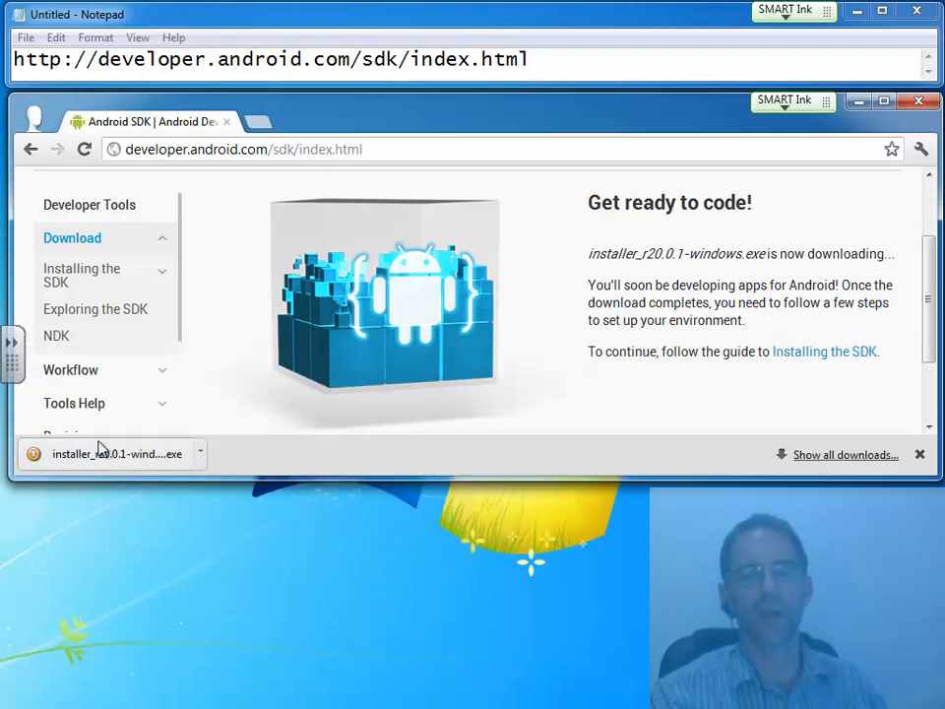
Step: Launch the downloaded SDK installer and advance to JDK 1.7 detection at Program Files\Java\jdk1.7.0_04
{"action": "left_click", "coordinate": [108, 453]}
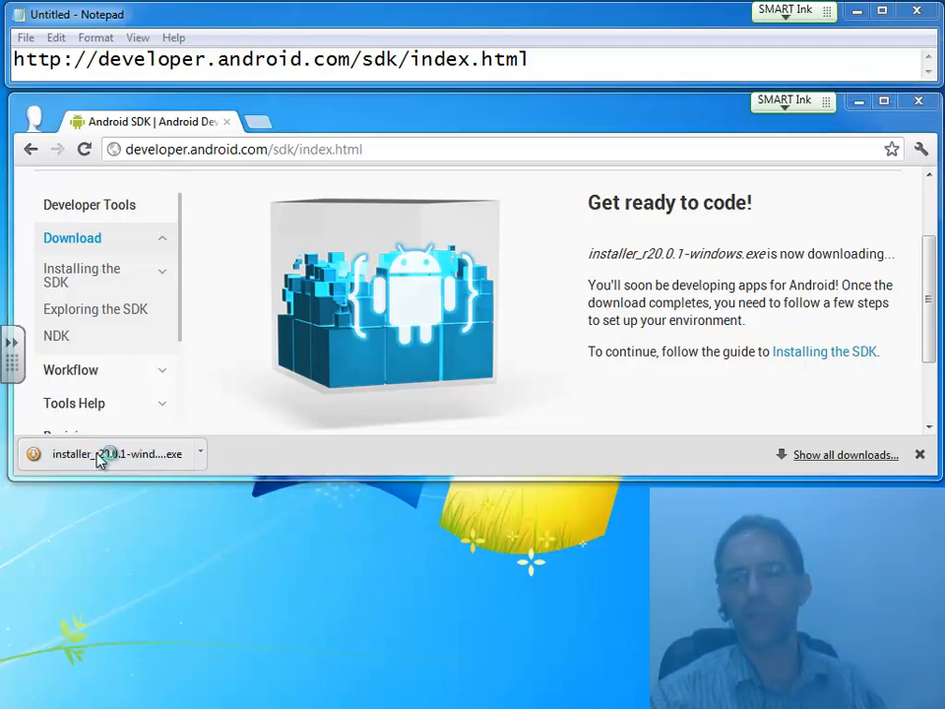
{"action": "left_click", "coordinate": [99, 452]}
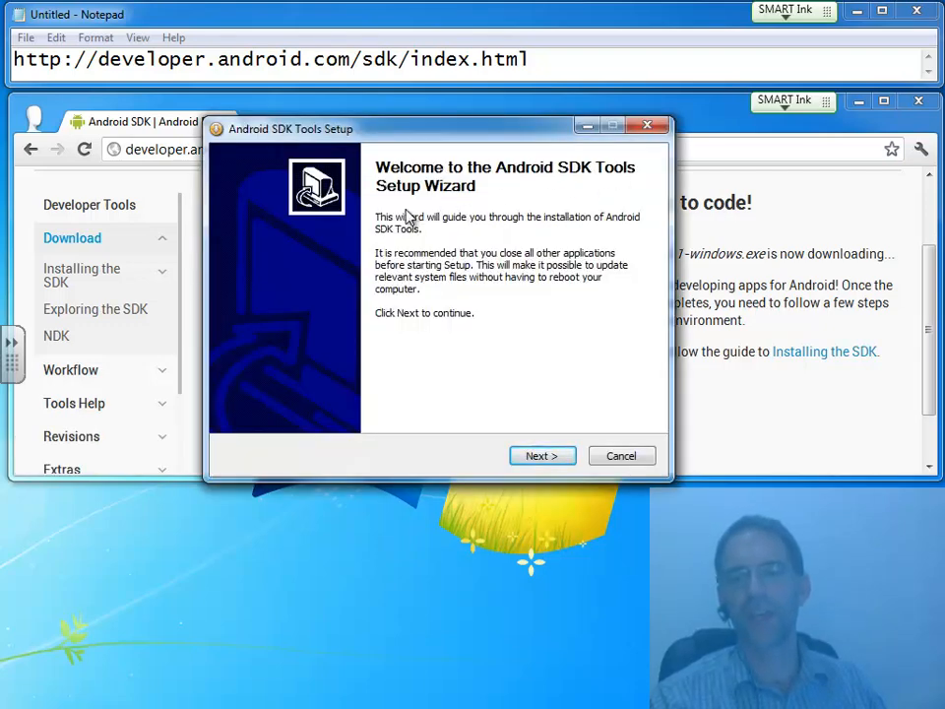
{"action": "left_click", "coordinate": [542, 455]}
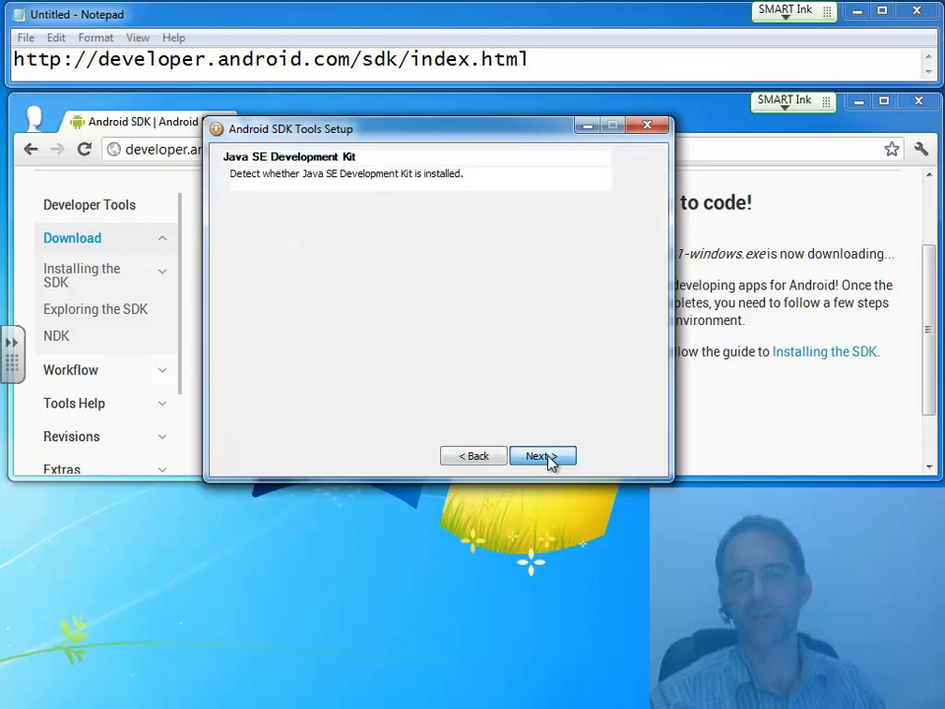
{"action": "left_click", "coordinate": [543, 454]}
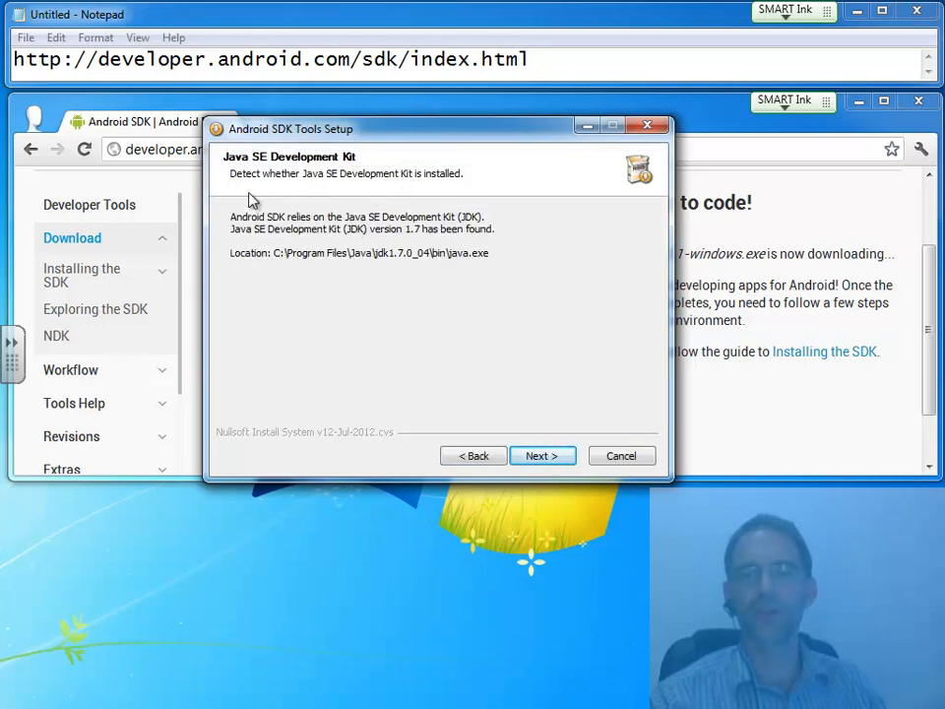
{"action": "mouse_move", "coordinate": [344, 185]}
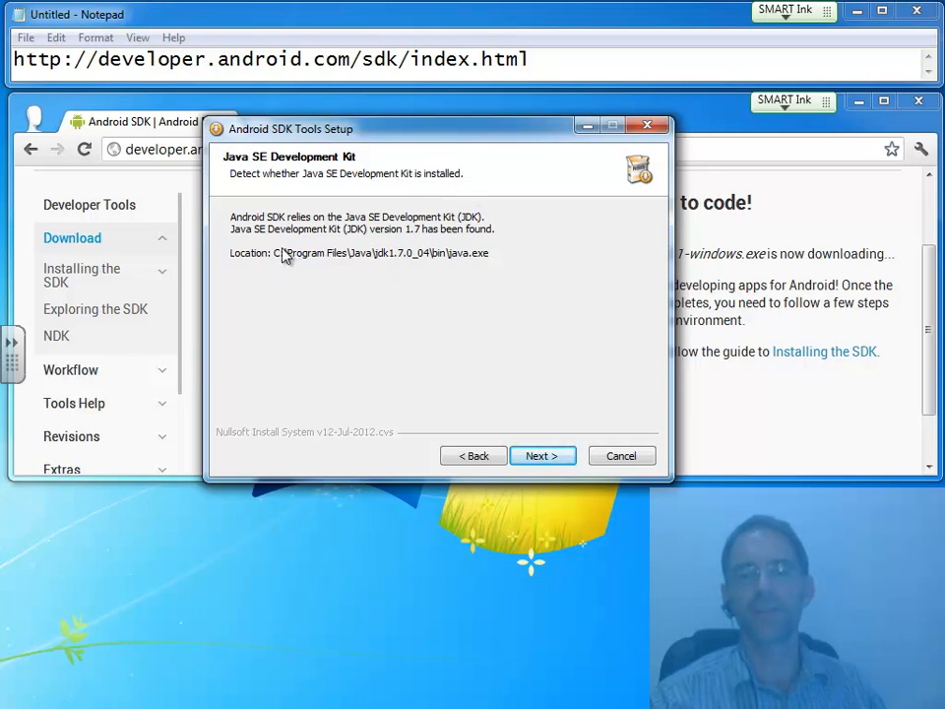
{"action": "mouse_move", "coordinate": [471, 240]}
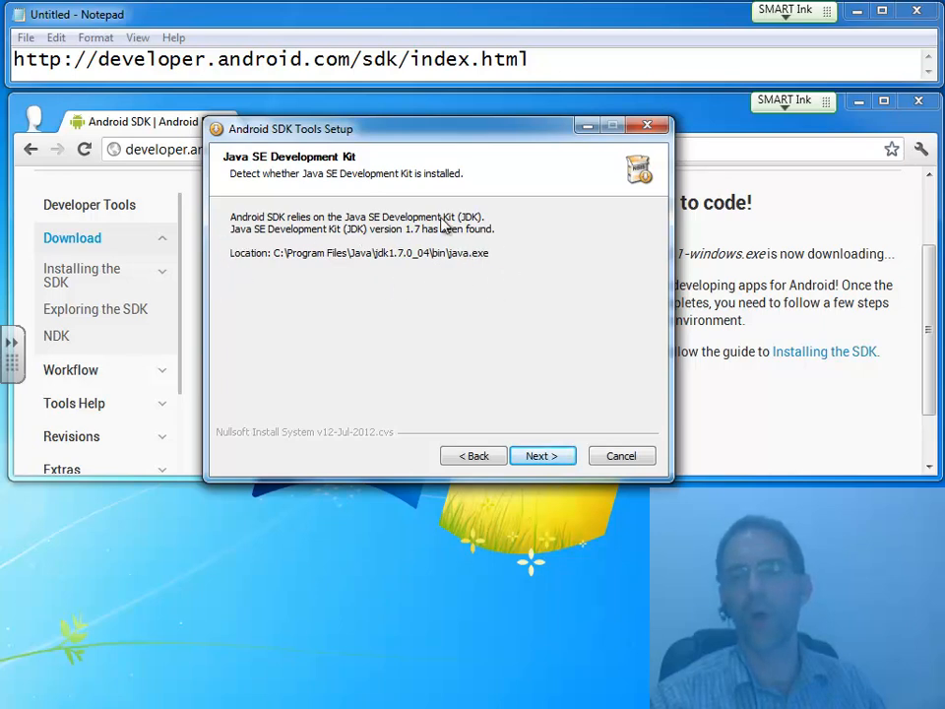
{"action": "mouse_move", "coordinate": [437, 215]}
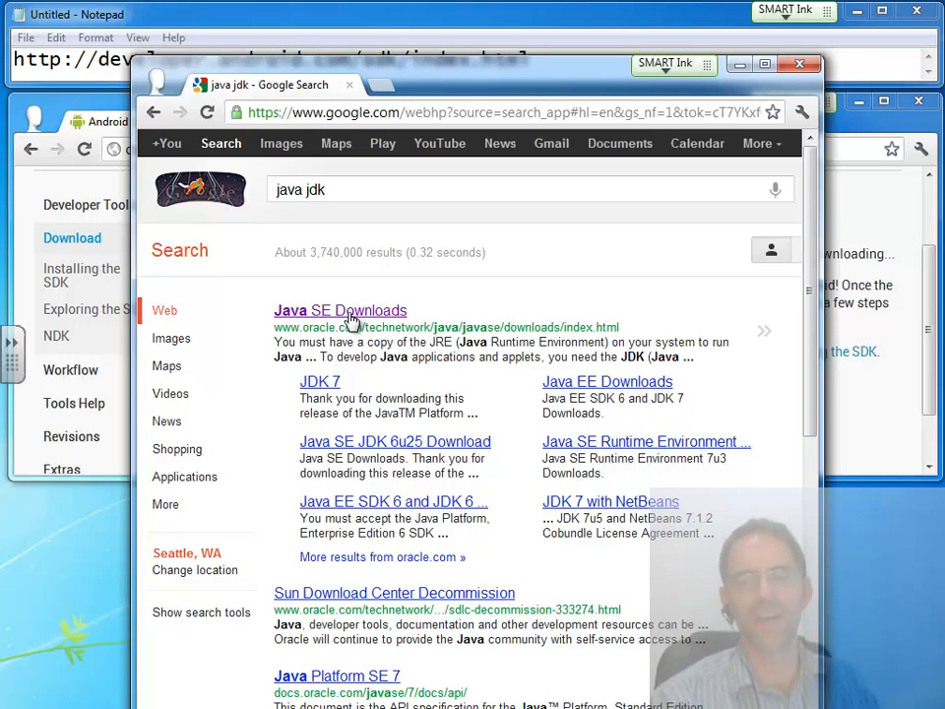
Step: Reach Oracle's Java SE Downloads page from the 'java jdk' search results
{"action": "left_click", "coordinate": [339, 311]}
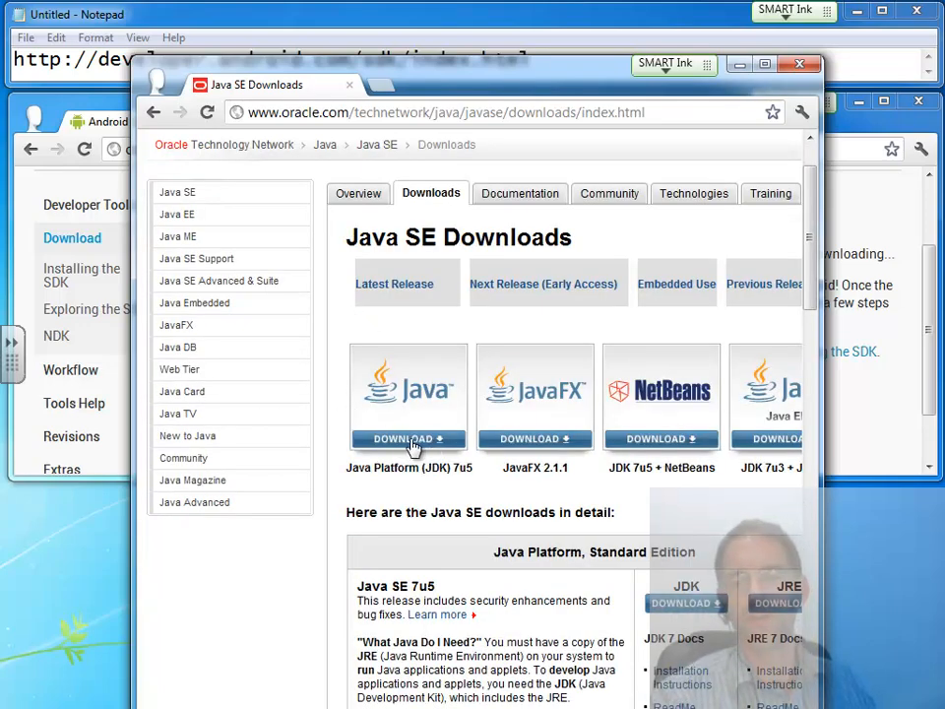
{"action": "mouse_move", "coordinate": [433, 445]}
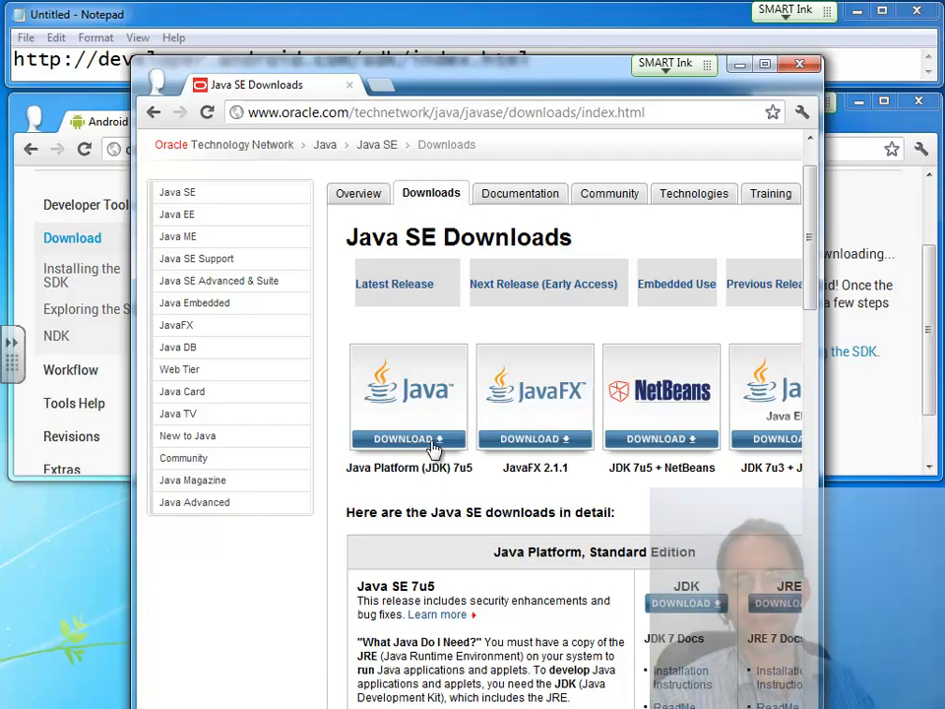
Step: Accept the JDK 7u5 license and download jdk-7u5-windows-x64.exe
{"action": "left_click", "coordinate": [410, 437]}
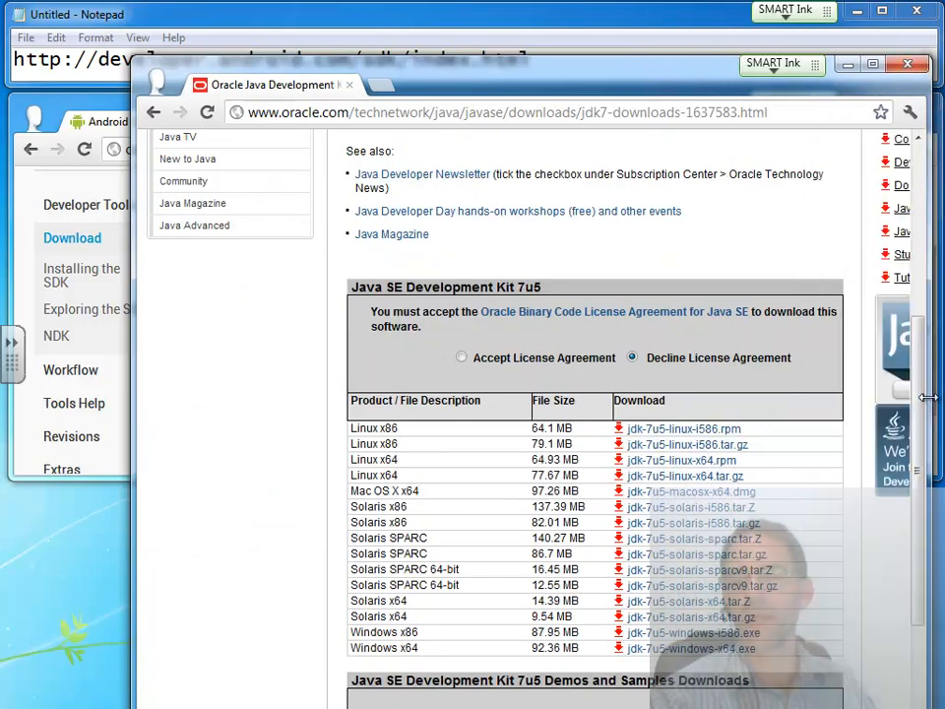
{"action": "scroll", "scroll_direction": "down", "scroll_amount": 3}
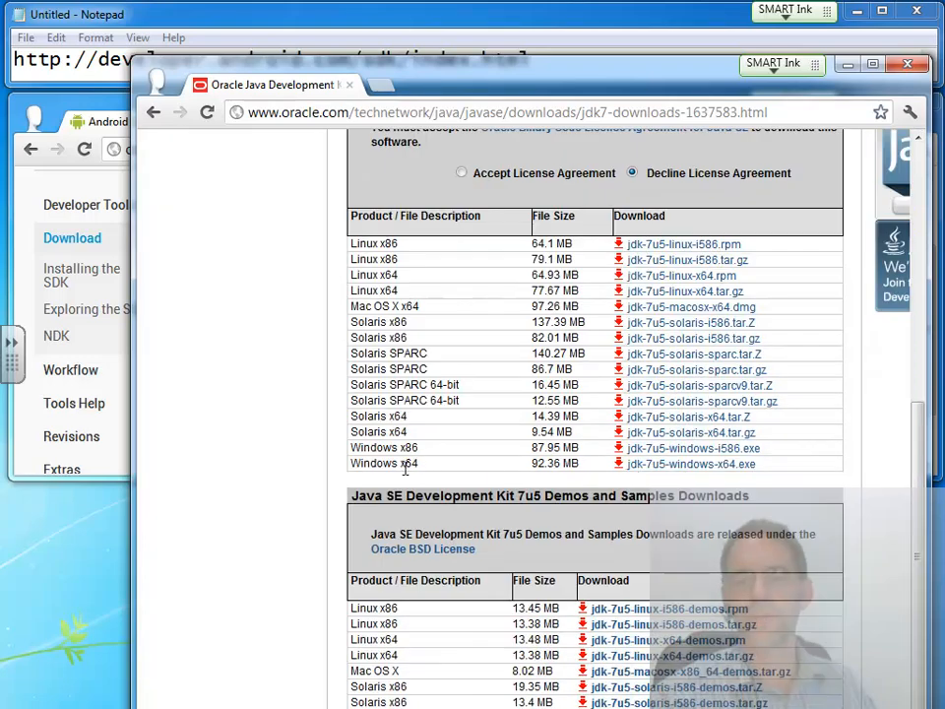
{"action": "left_click", "coordinate": [460, 174]}
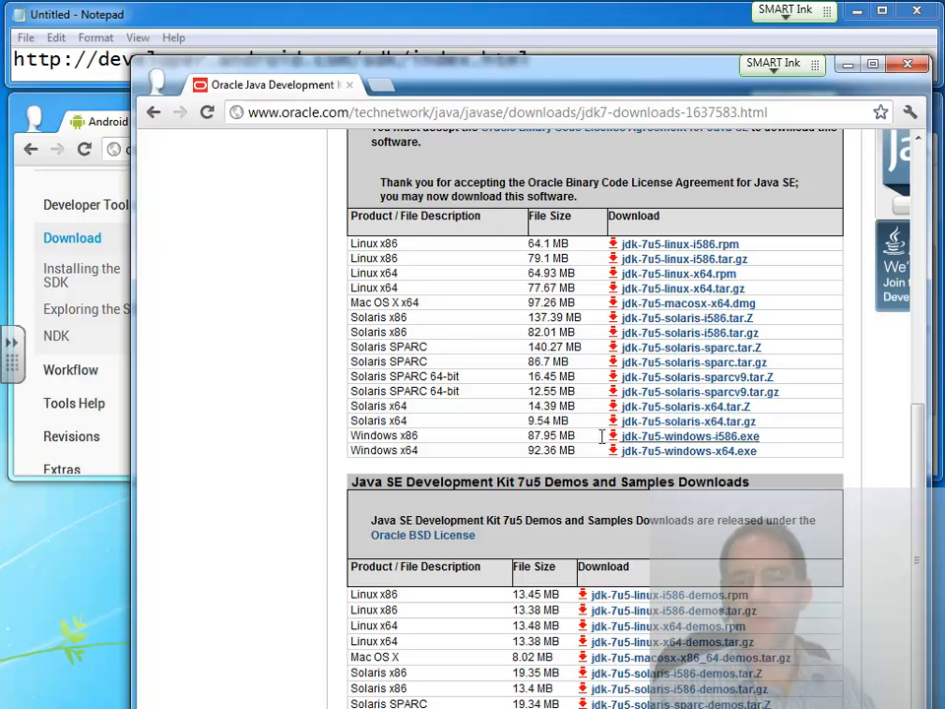
{"action": "mouse_move", "coordinate": [483, 469]}
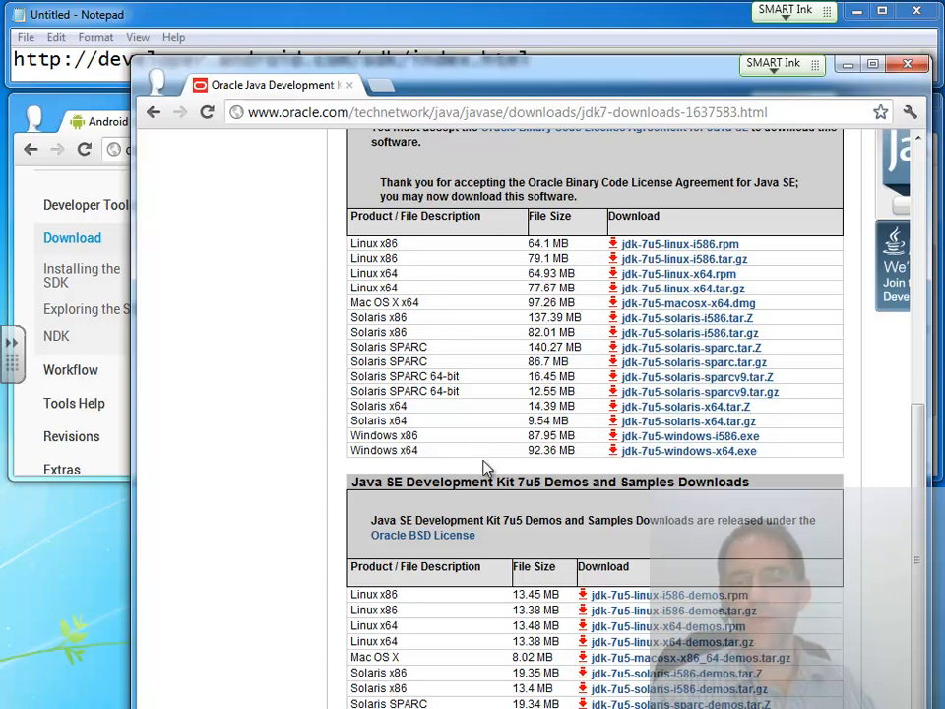
{"action": "mouse_move", "coordinate": [697, 451]}
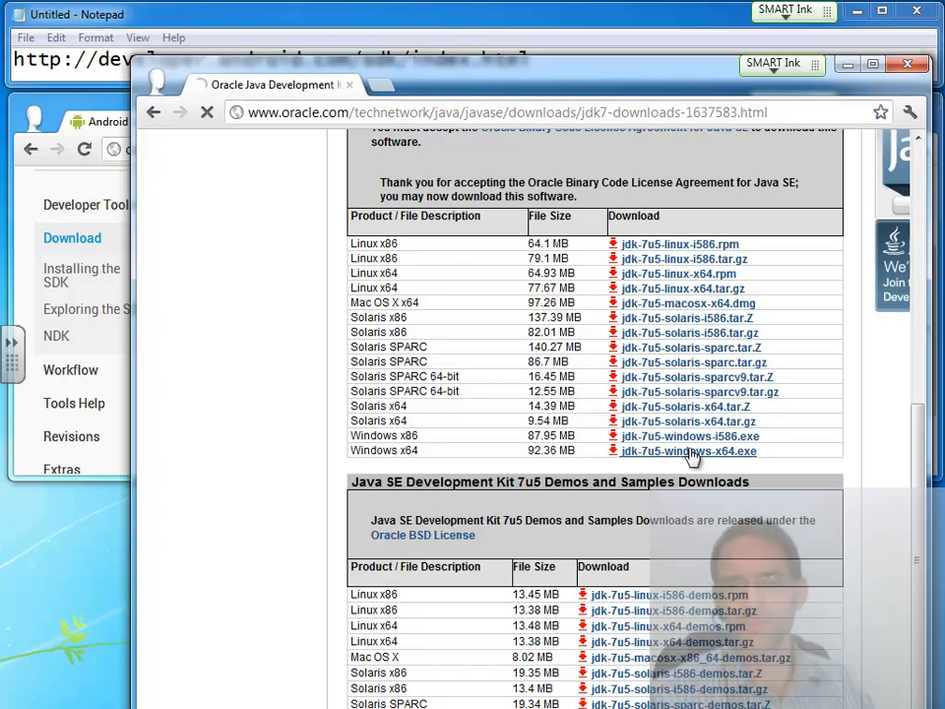
{"action": "left_click", "coordinate": [689, 451]}
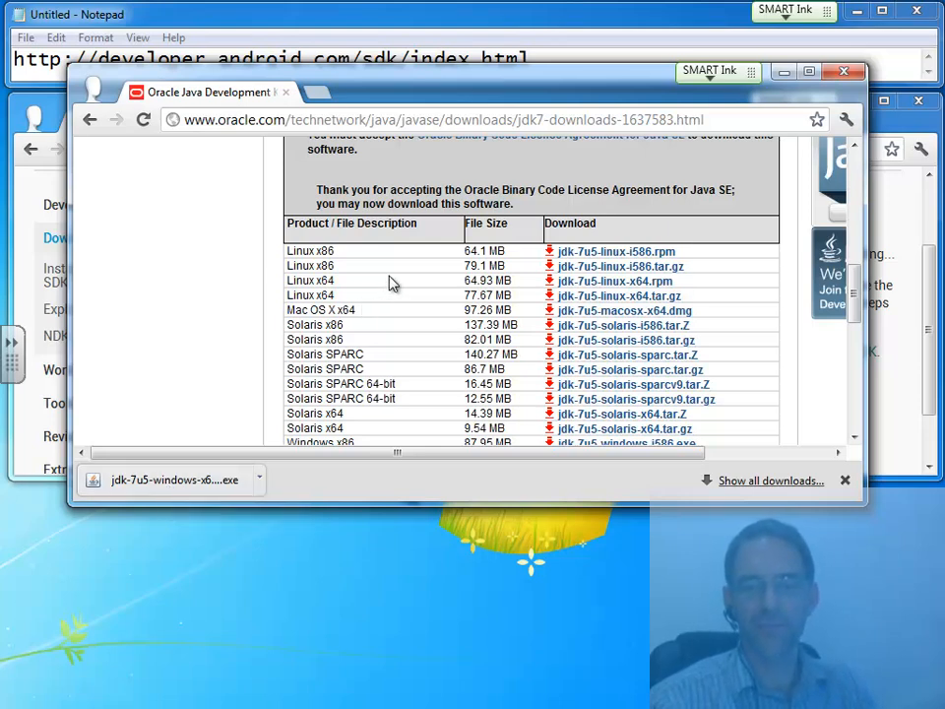
{"action": "mouse_move", "coordinate": [175, 480]}
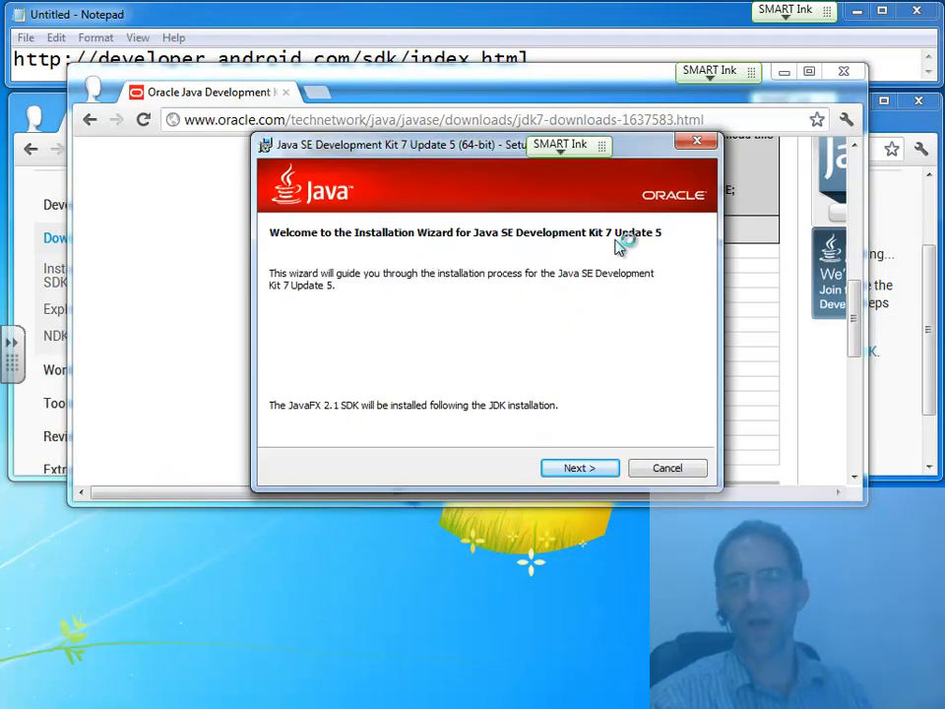
{"action": "mouse_move", "coordinate": [669, 244]}
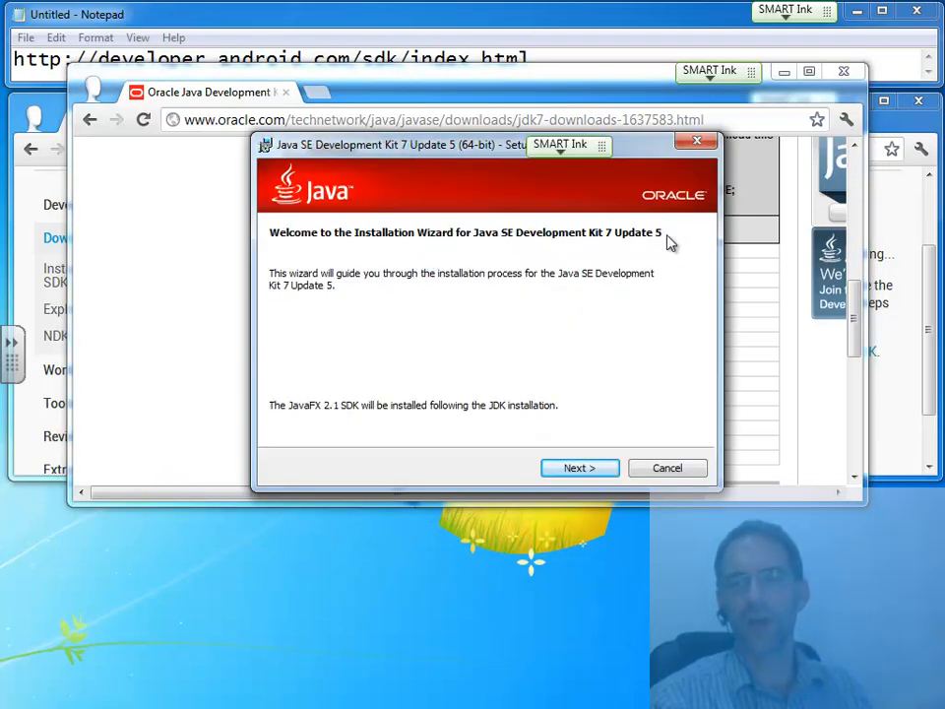
{"action": "mouse_move", "coordinate": [303, 435]}
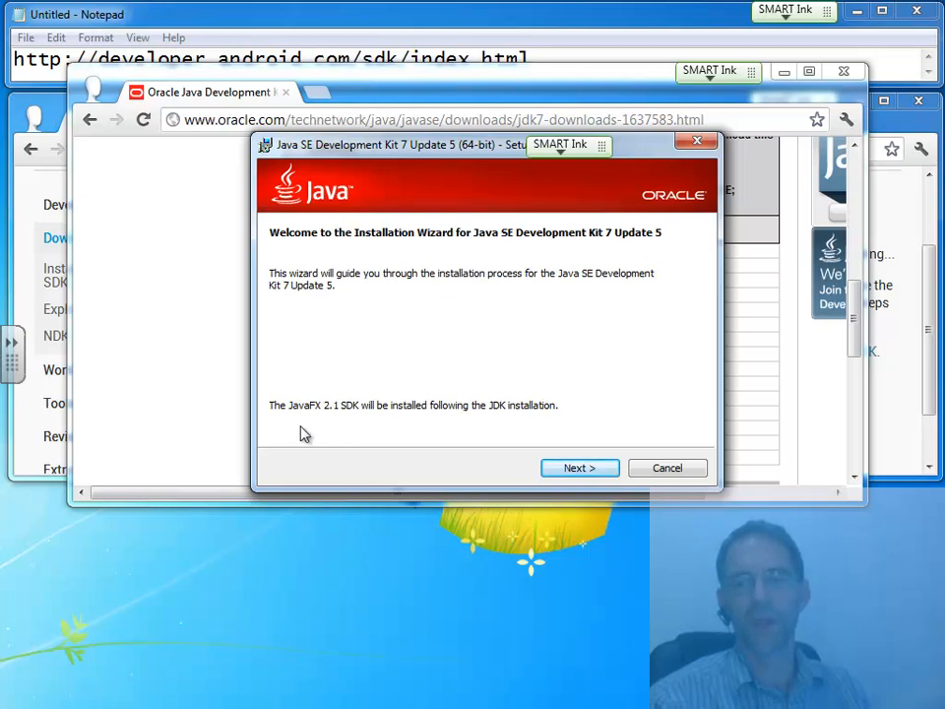
{"action": "mouse_move", "coordinate": [273, 425]}
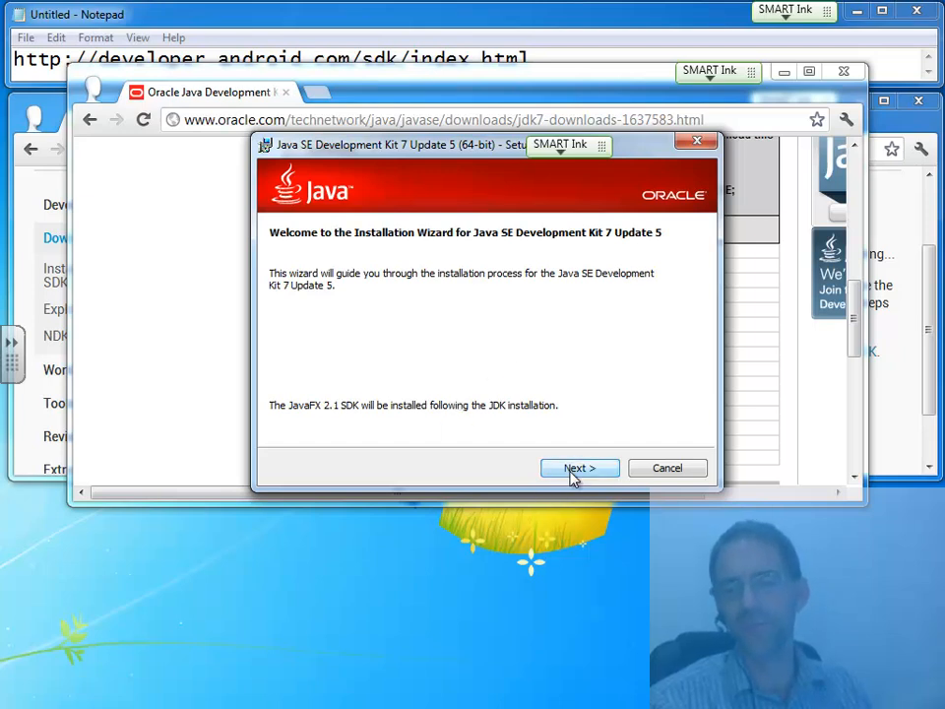
Step: Install JDK 7 Update 5 (64-bit) and its public JRE with default features and folders
{"action": "left_click", "coordinate": [579, 469]}
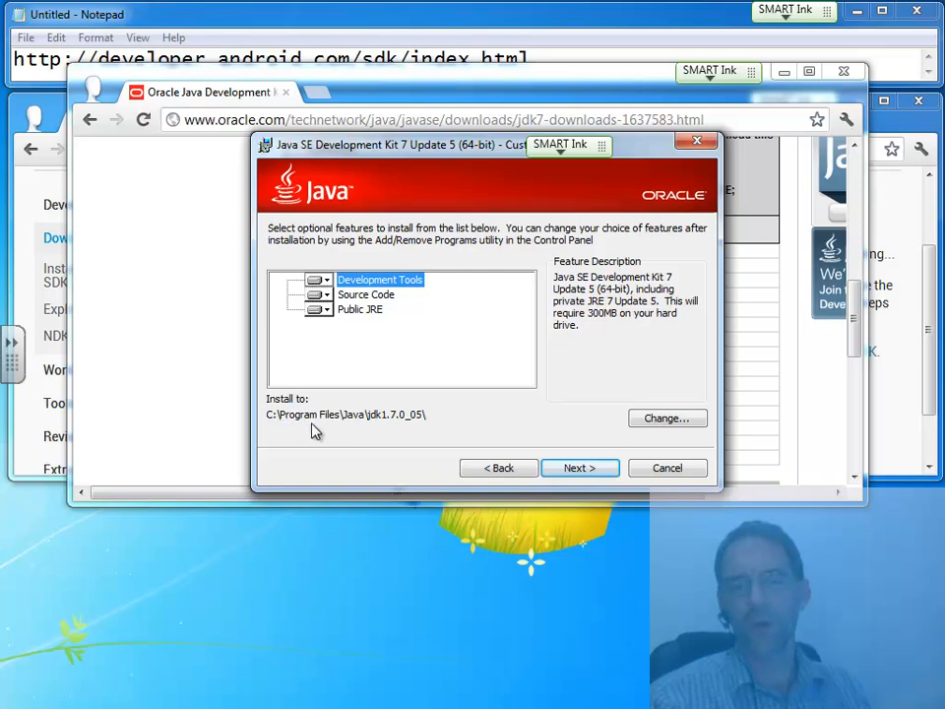
{"action": "mouse_move", "coordinate": [353, 429]}
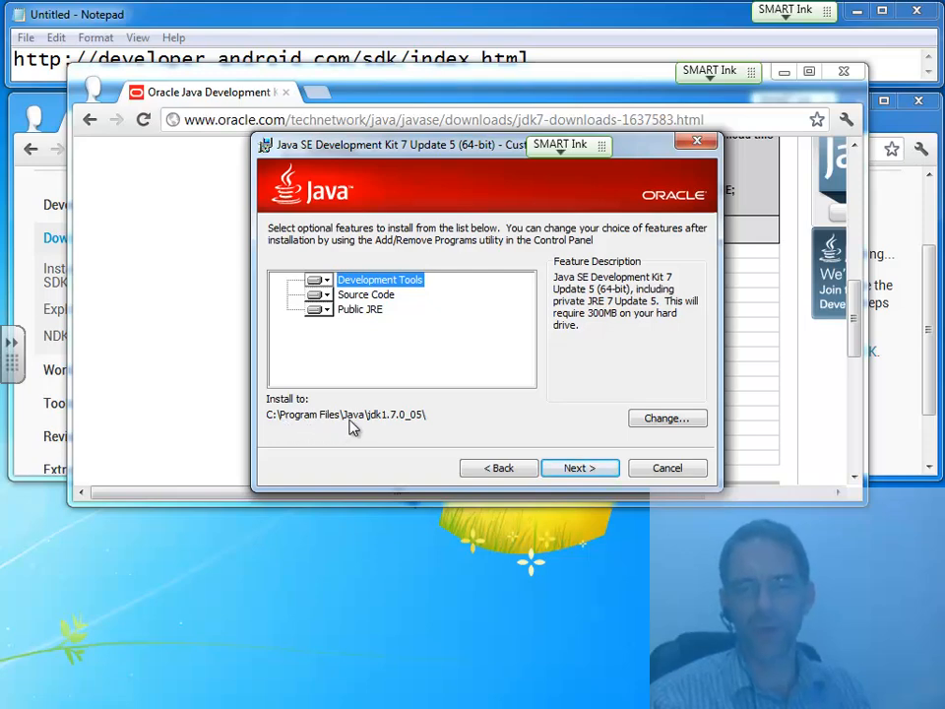
{"action": "left_click", "coordinate": [579, 469]}
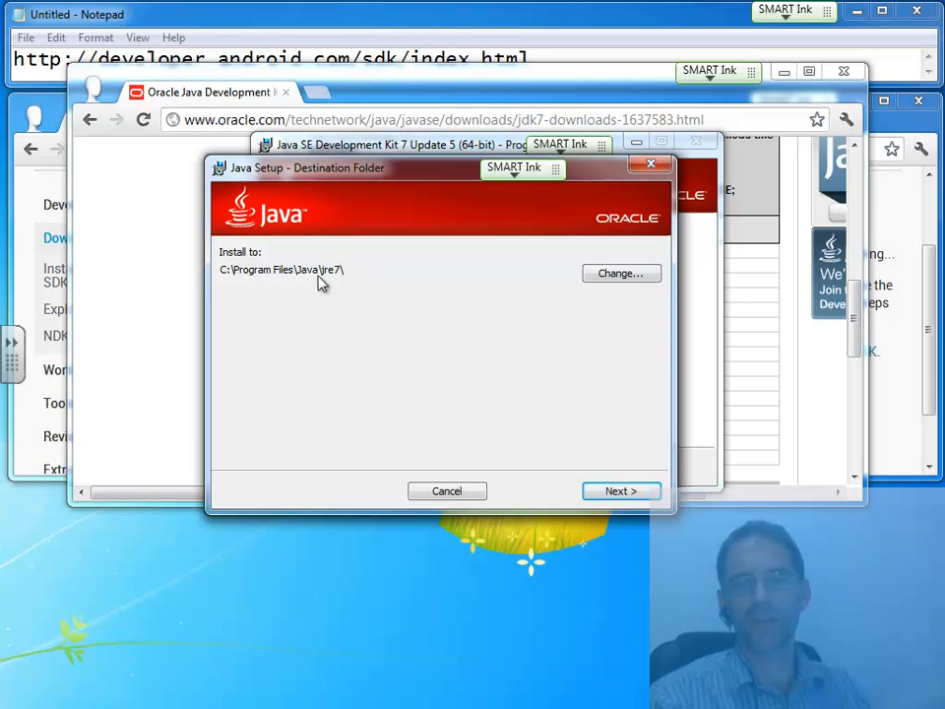
{"action": "mouse_move", "coordinate": [385, 248]}
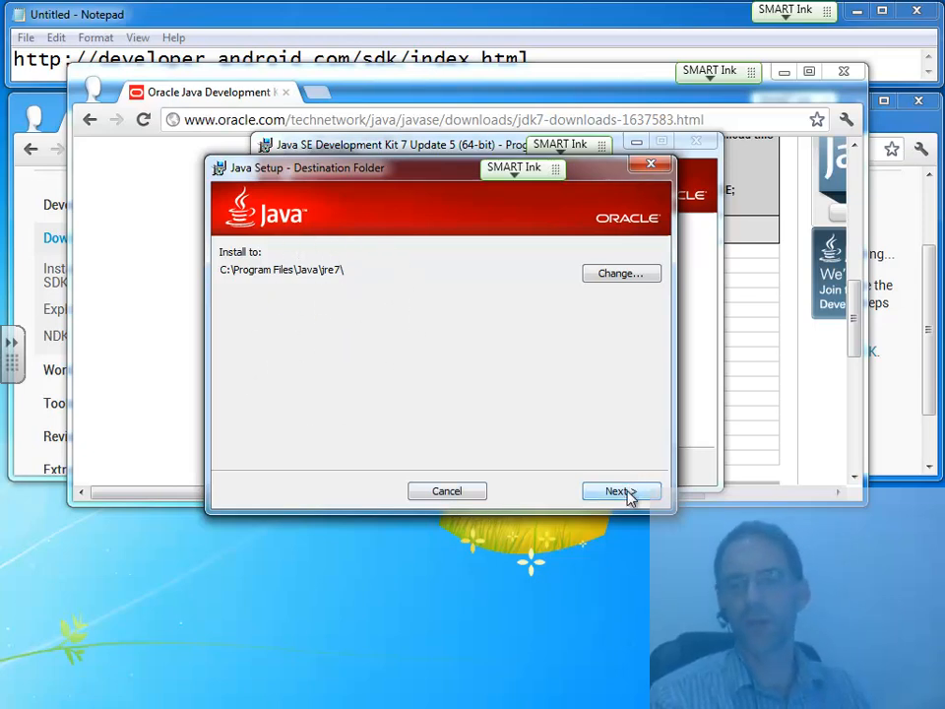
{"action": "left_click", "coordinate": [618, 490]}
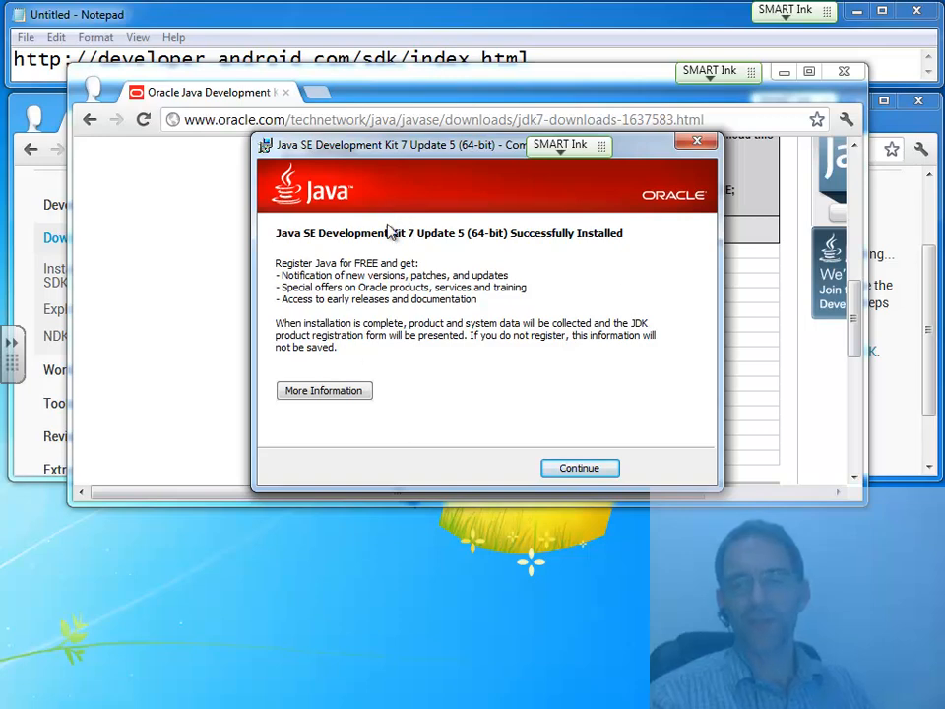
{"action": "left_click", "coordinate": [579, 467]}
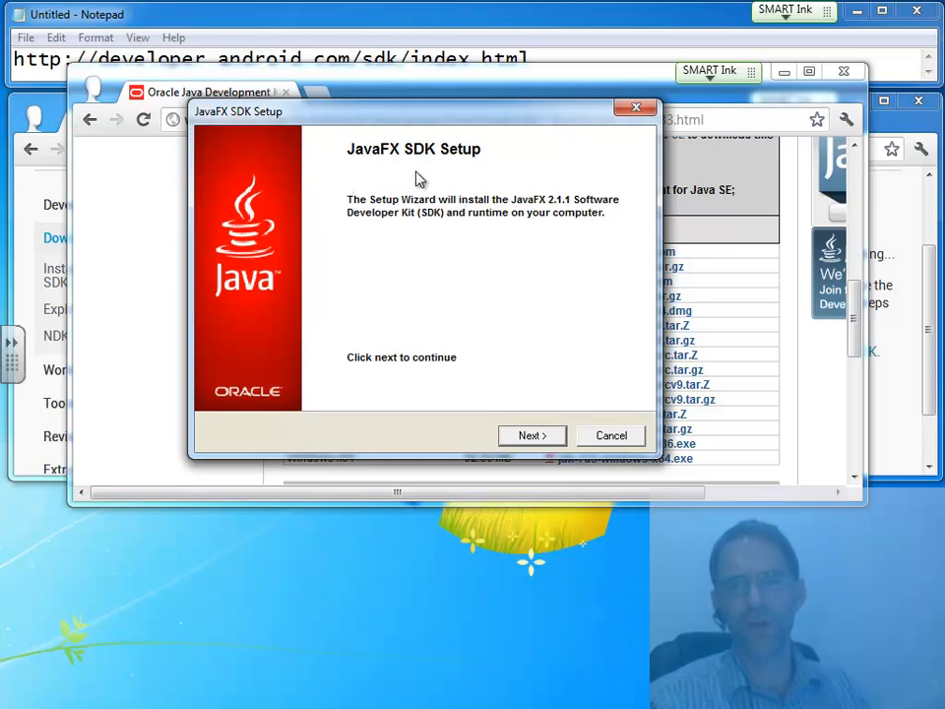
{"action": "mouse_move", "coordinate": [333, 268]}
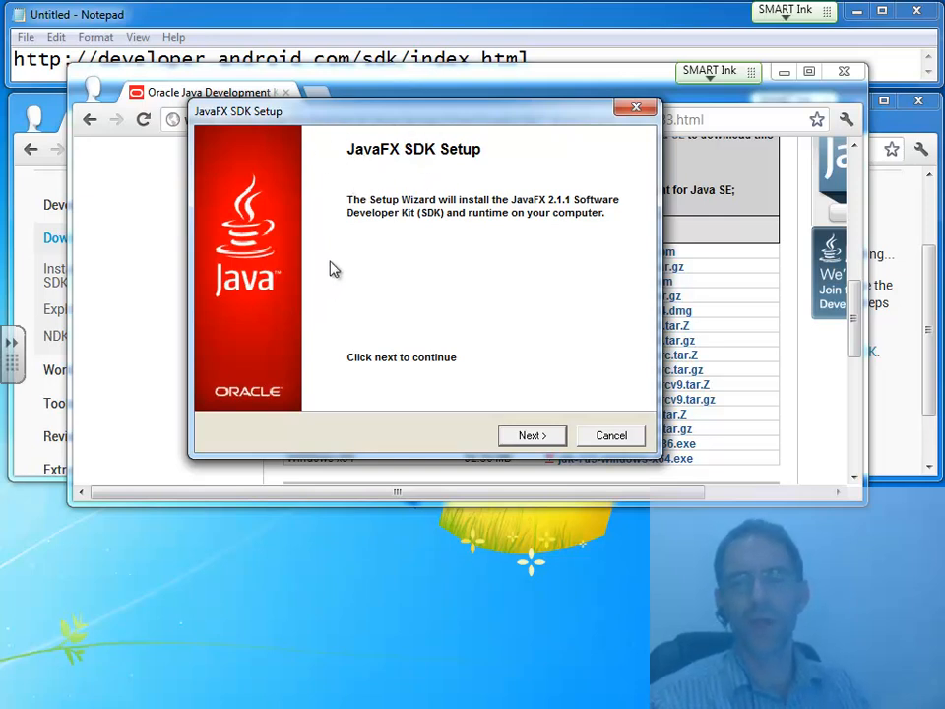
{"action": "mouse_move", "coordinate": [632, 397]}
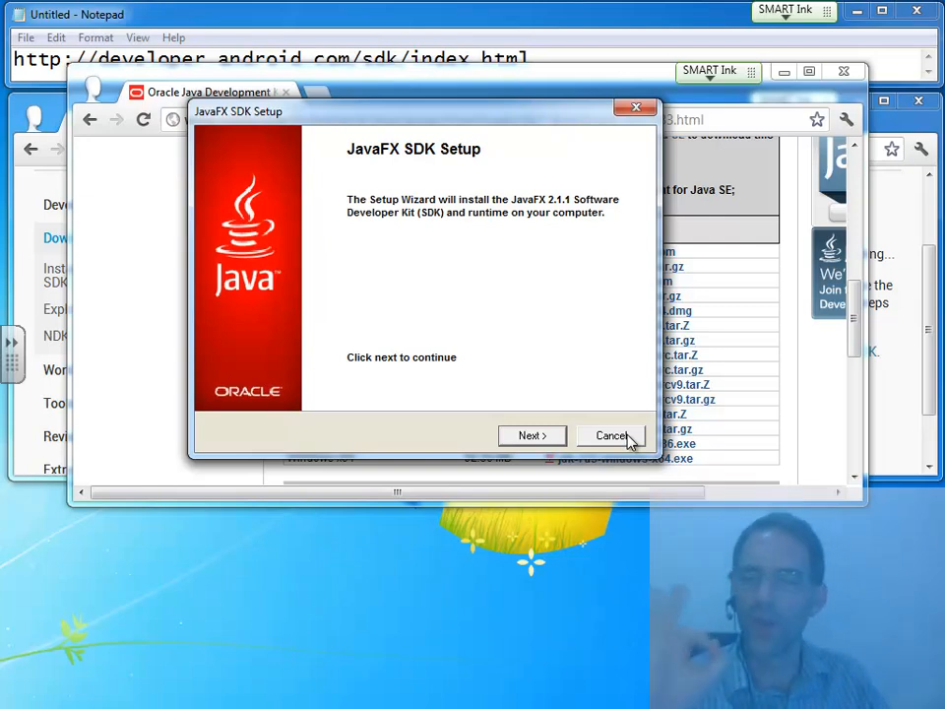
Step: Cancel the JavaFX 2.1.1 SDK installation and confirm
{"action": "left_click", "coordinate": [610, 435]}
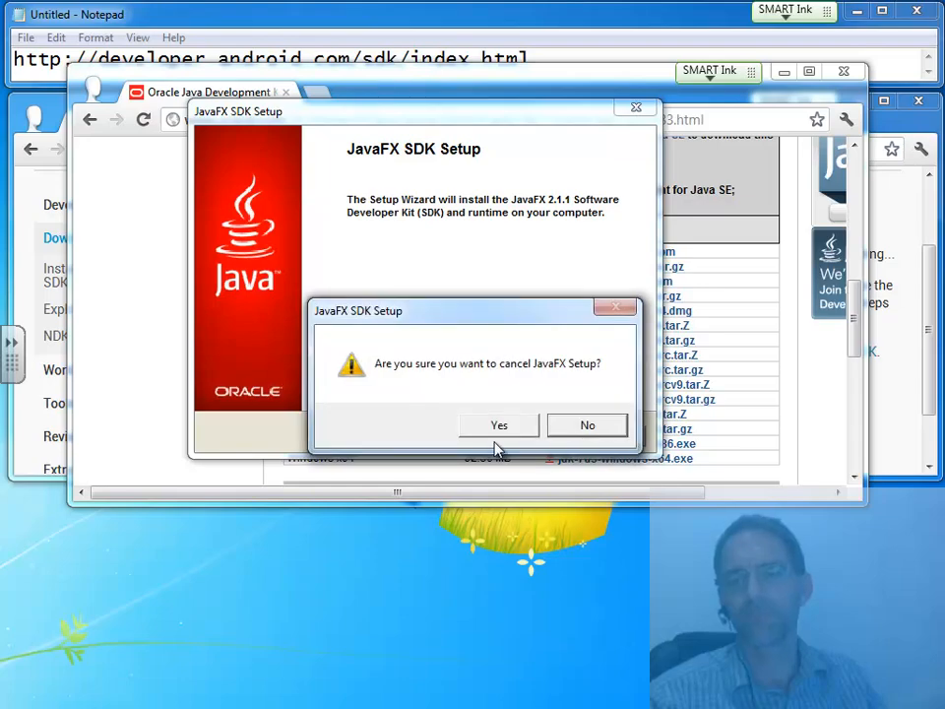
{"action": "left_click", "coordinate": [498, 425]}
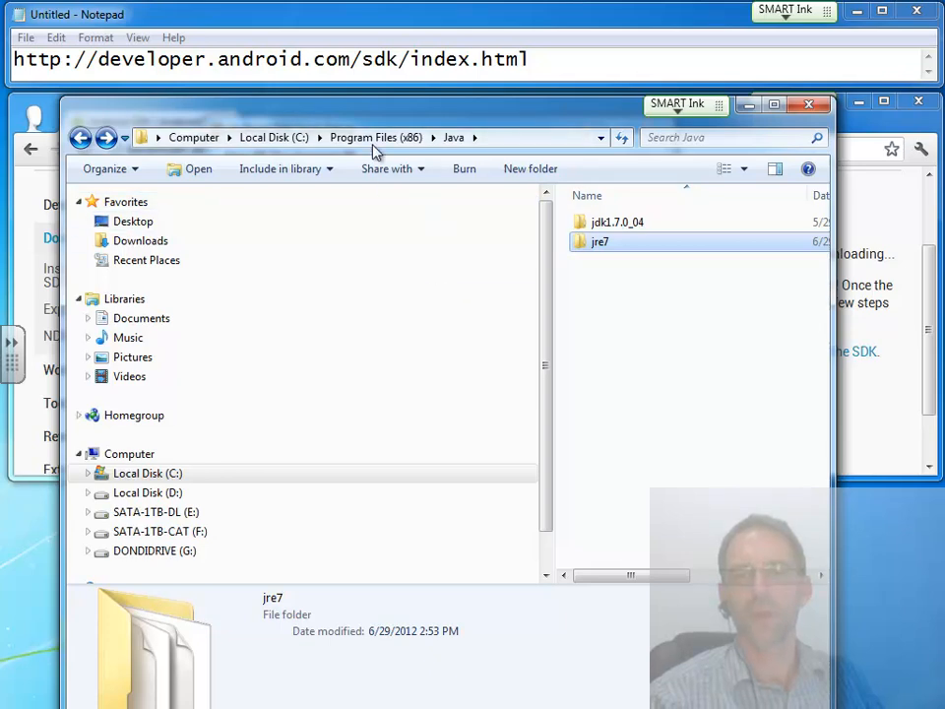
Step: Browse to C:\Program Files\Java and compare the jdk1.7.0_04 and jdk1.7.0_05 folder dates
{"action": "left_click", "coordinate": [81, 138]}
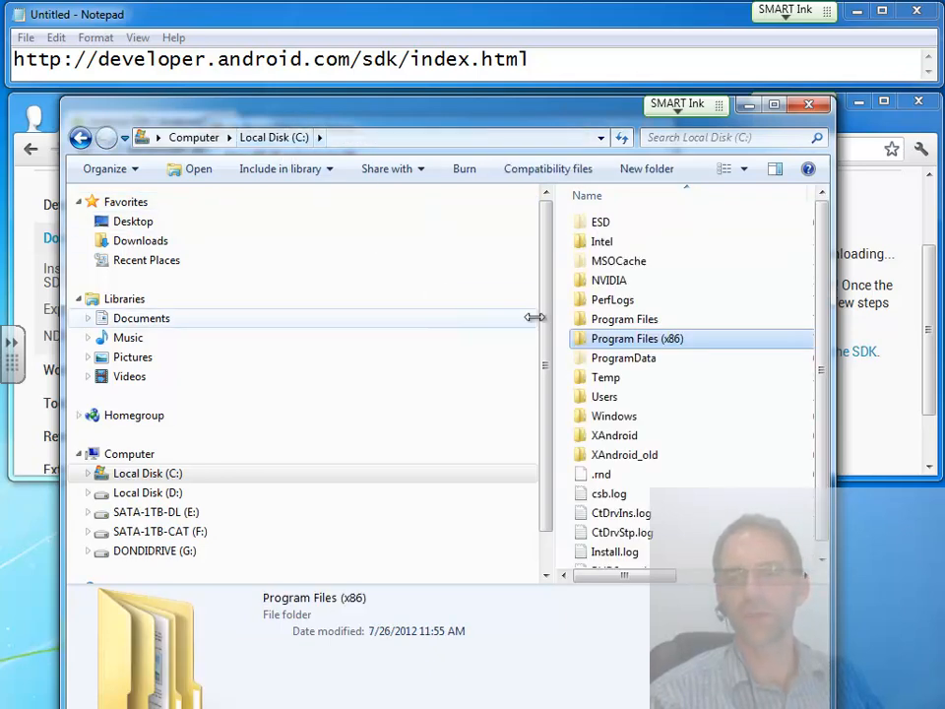
{"action": "double_click", "coordinate": [623, 319]}
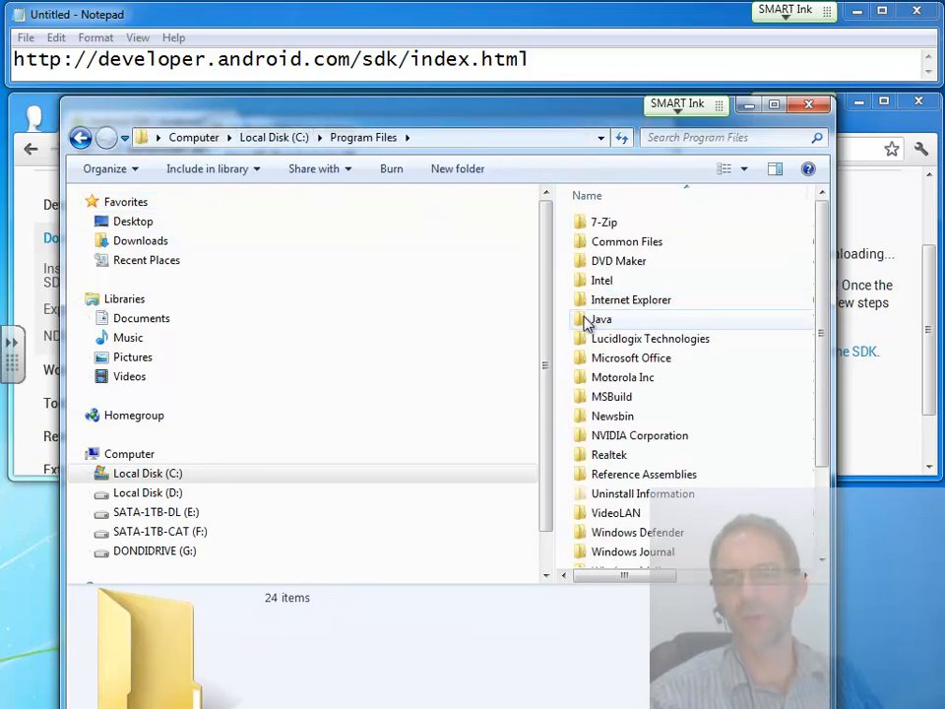
{"action": "double_click", "coordinate": [603, 319]}
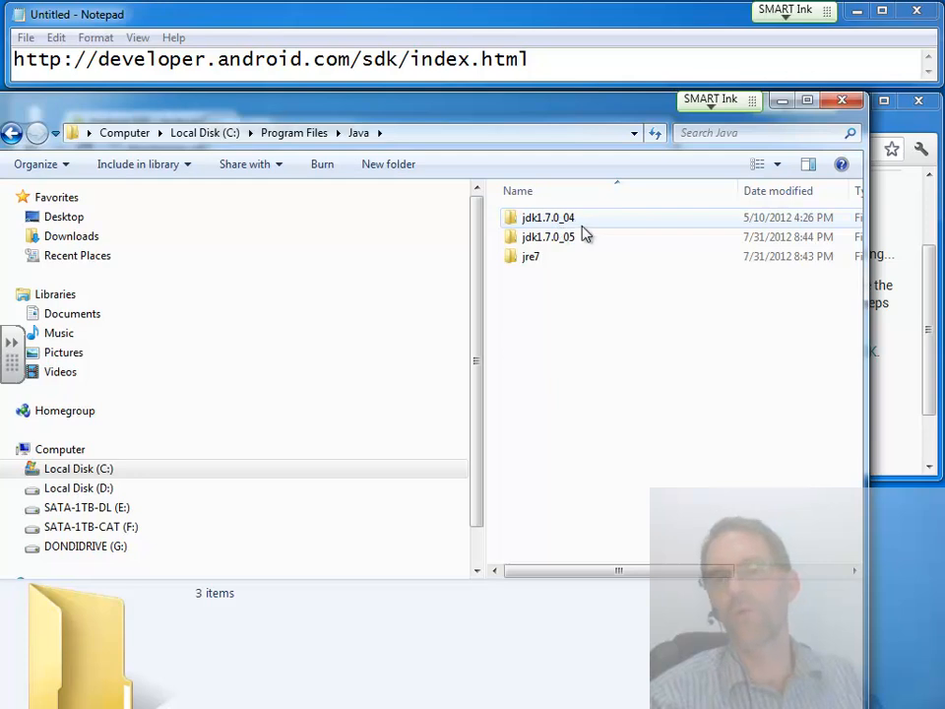
{"action": "mouse_move", "coordinate": [532, 256]}
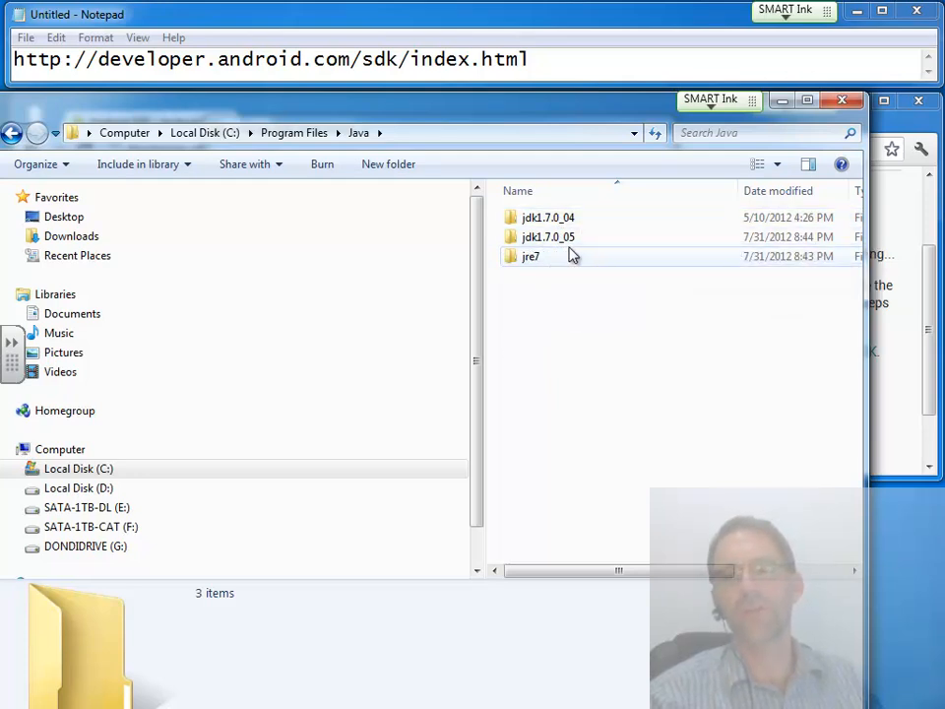
{"action": "mouse_move", "coordinate": [547, 236]}
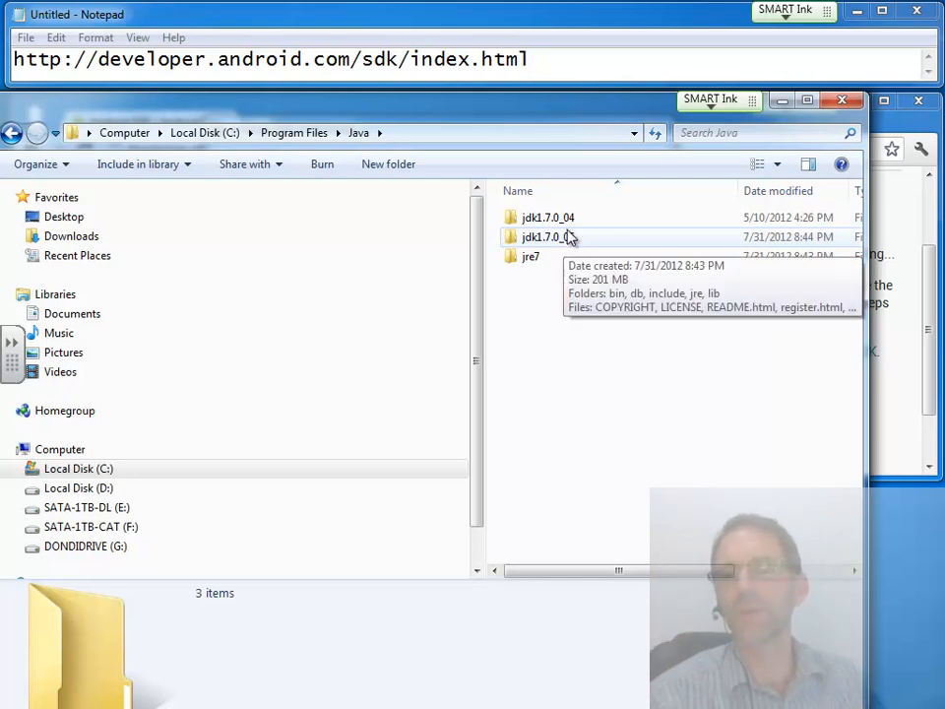
{"action": "left_click", "coordinate": [547, 217]}
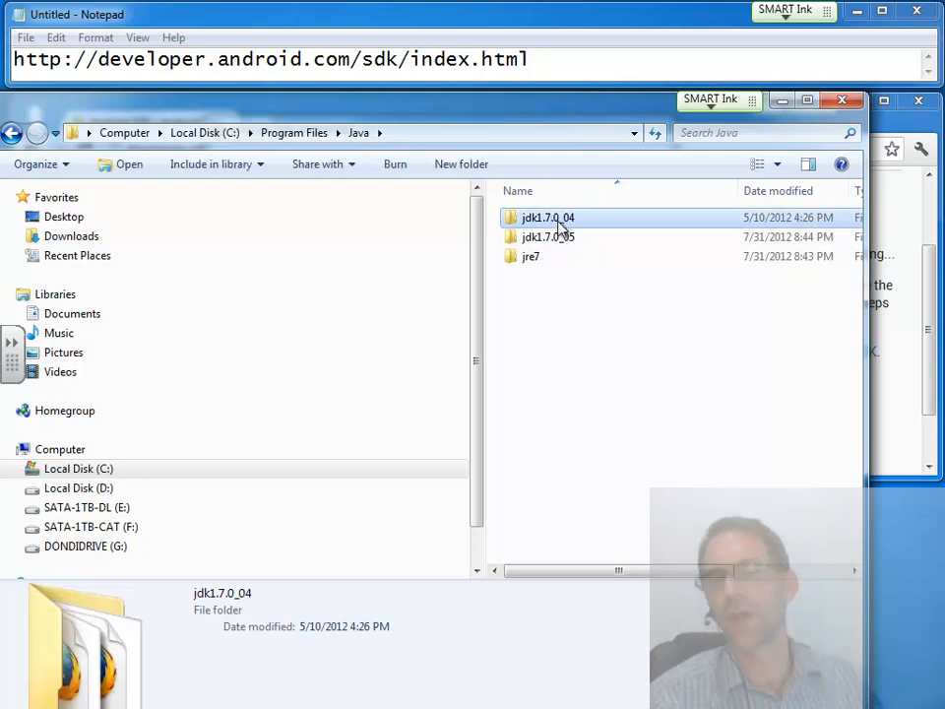
{"action": "left_click", "coordinate": [547, 236]}
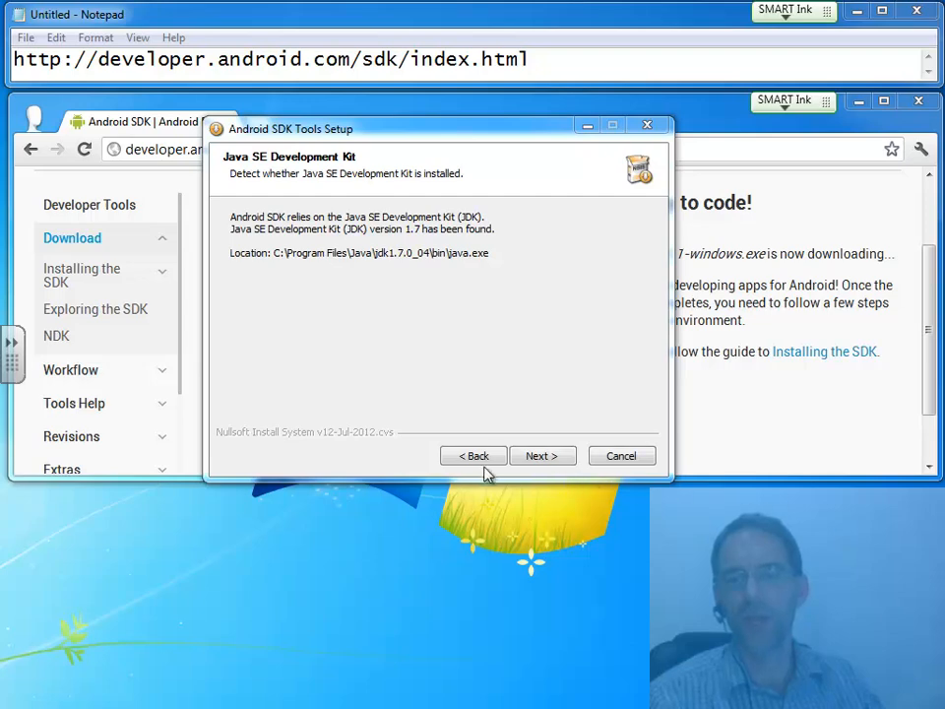
Step: Recheck the JDK detection page showing jdk1.7.0_04, then cancel the SDK Tools setup
{"action": "left_click", "coordinate": [474, 454]}
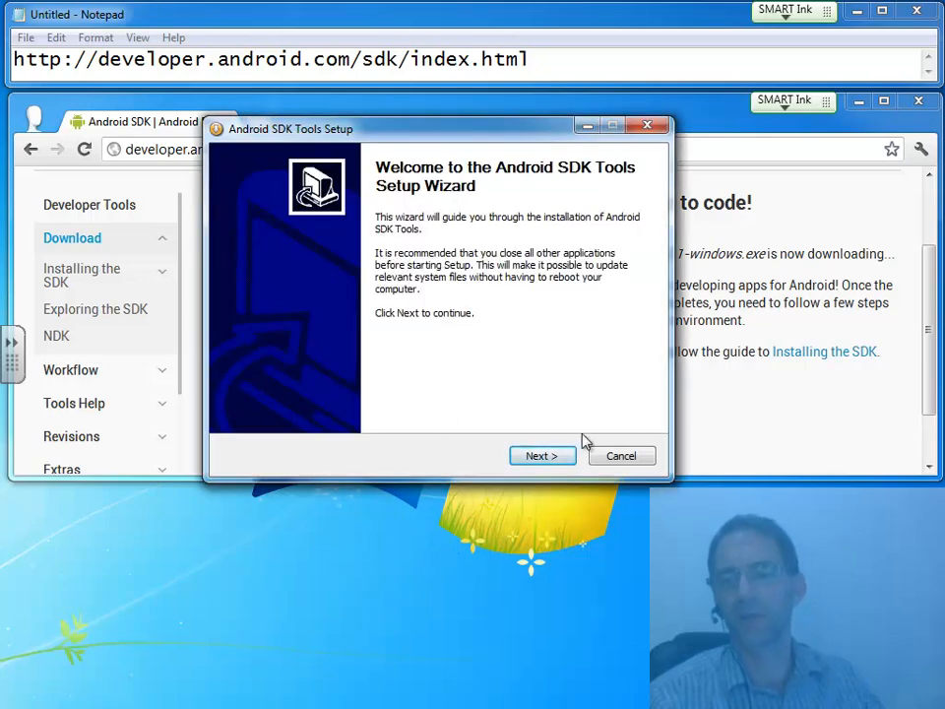
{"action": "left_click", "coordinate": [541, 454]}
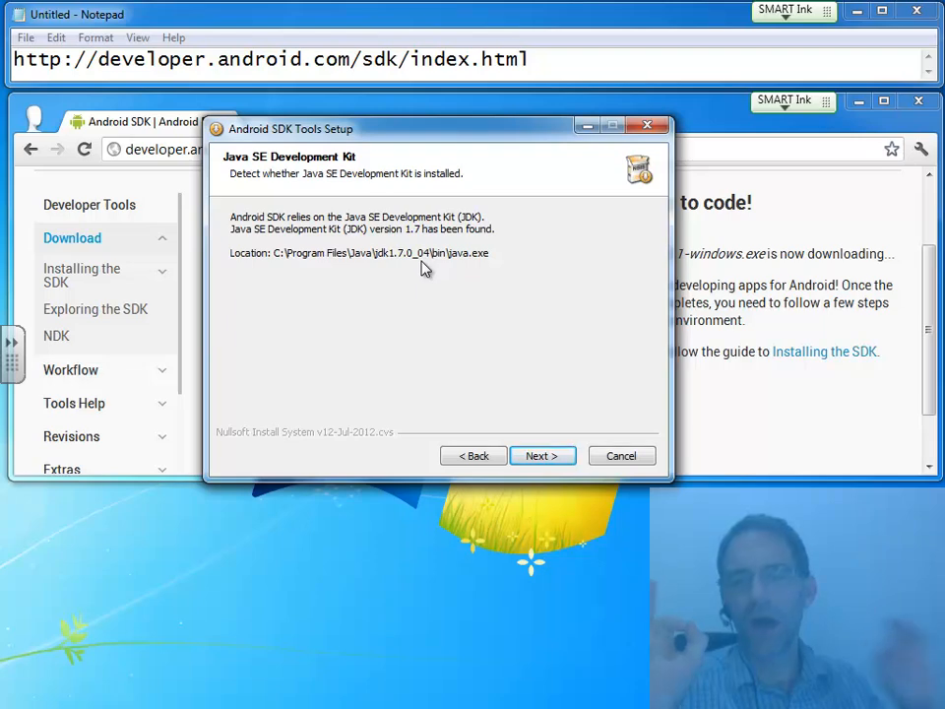
{"action": "mouse_move", "coordinate": [634, 455]}
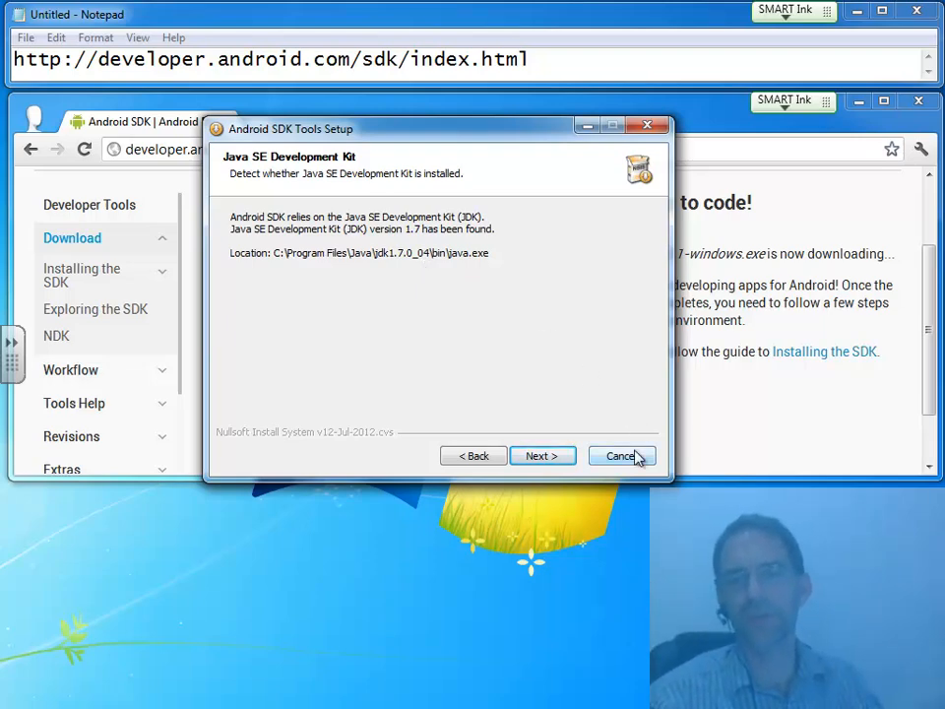
{"action": "left_click", "coordinate": [623, 455]}
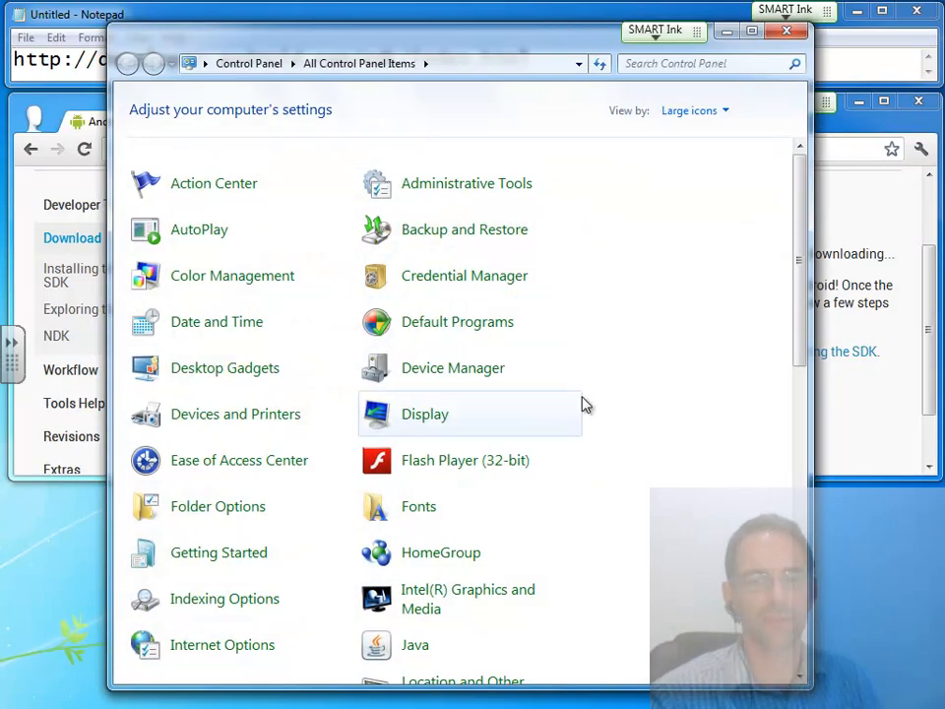
Step: Reach Environment Variables via Advanced system settings and select the JAVA_HOME system variable
{"action": "scroll", "scroll_direction": "down", "scroll_amount": 3}
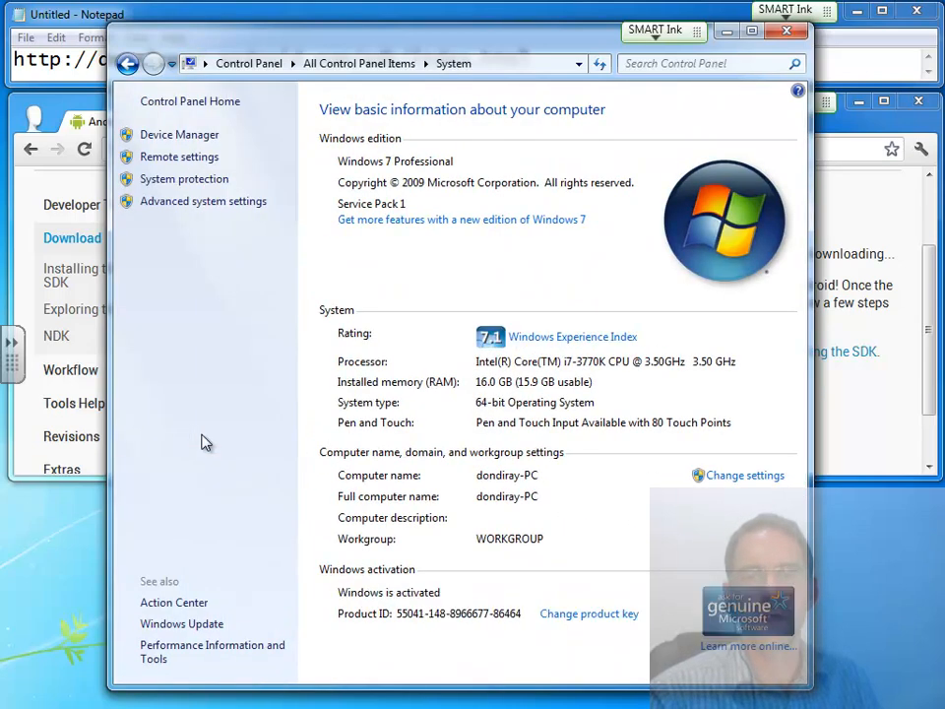
{"action": "mouse_move", "coordinate": [203, 201]}
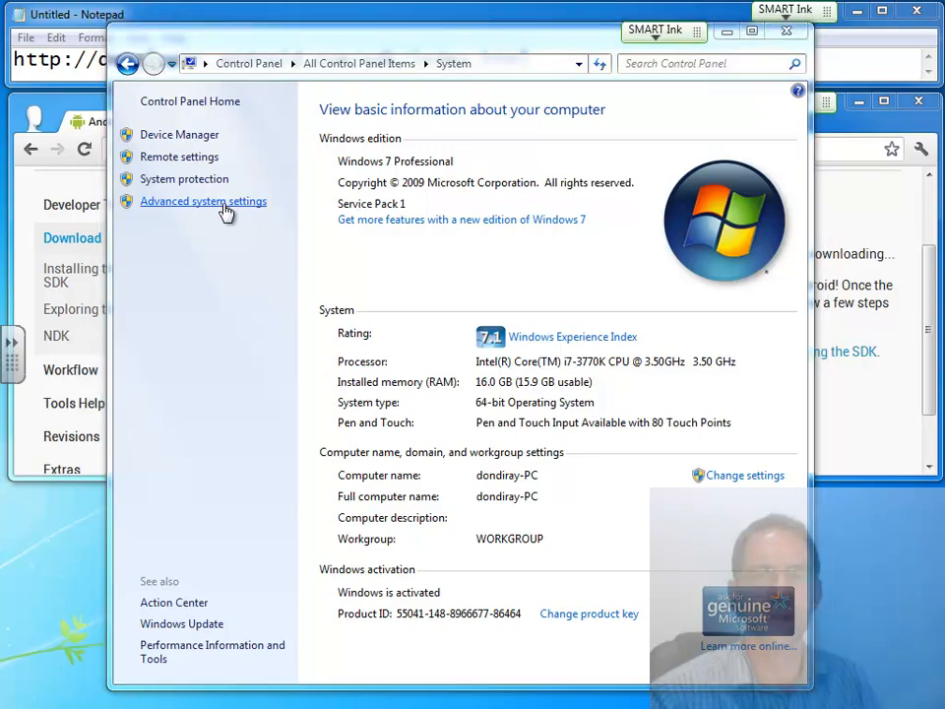
{"action": "left_click", "coordinate": [203, 201]}
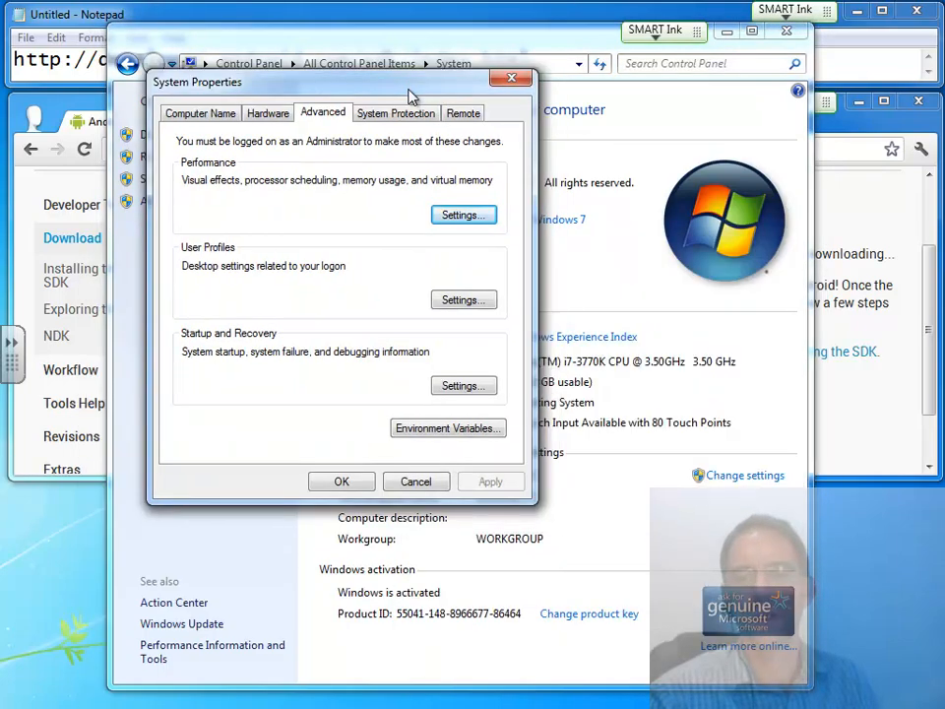
{"action": "left_click", "coordinate": [449, 428]}
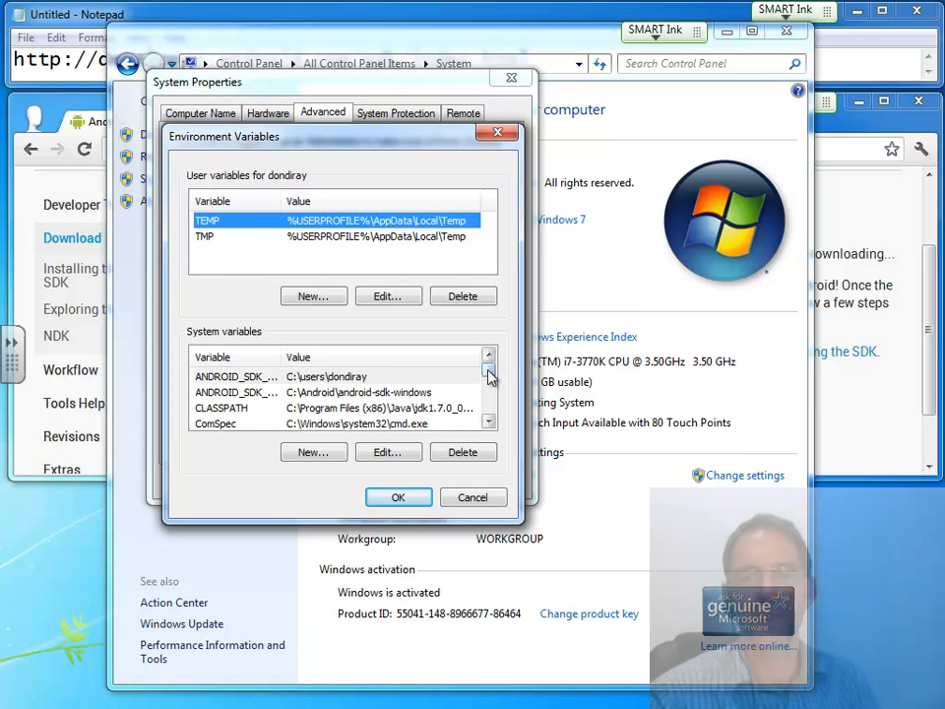
{"action": "left_click", "coordinate": [488, 382]}
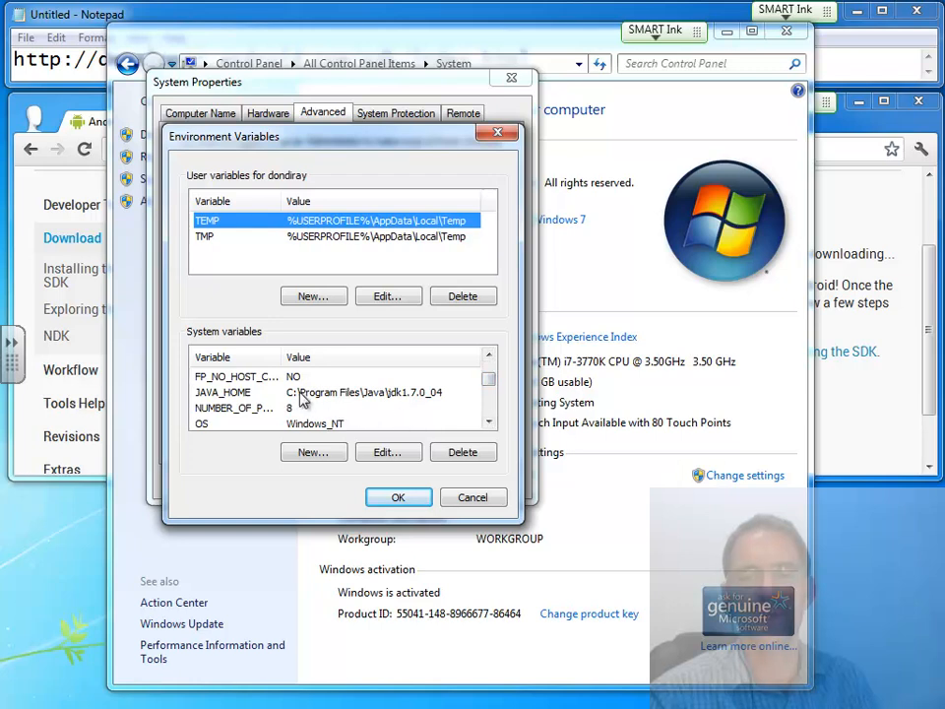
{"action": "left_click", "coordinate": [222, 392]}
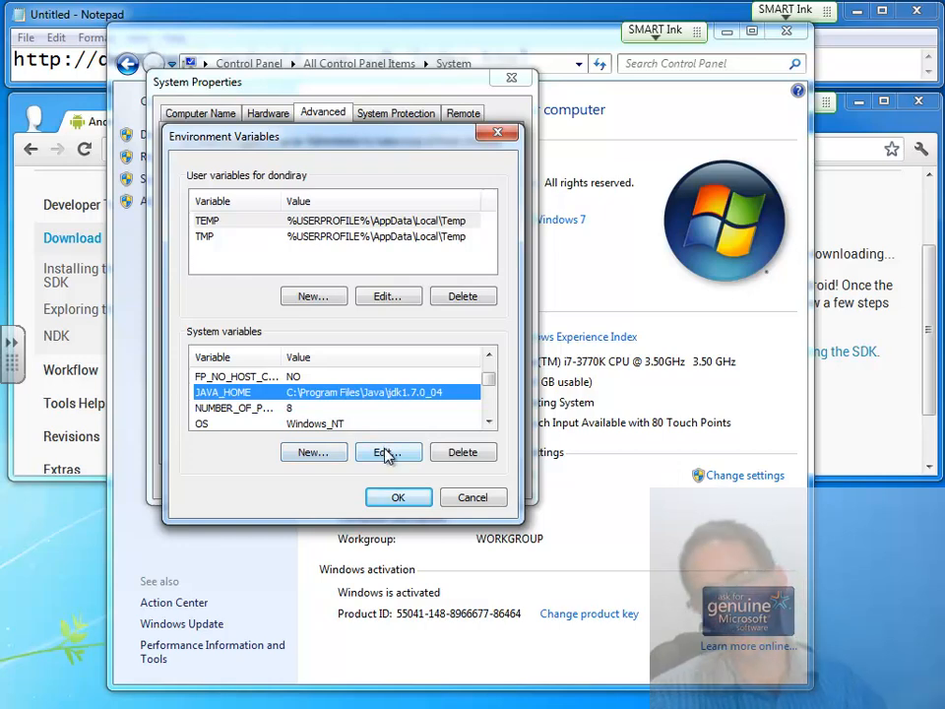
Step: Edit JAVA_HOME to C:\Program Files\Java\jdk1.7.0_05 and close System Properties
{"action": "left_click", "coordinate": [386, 451]}
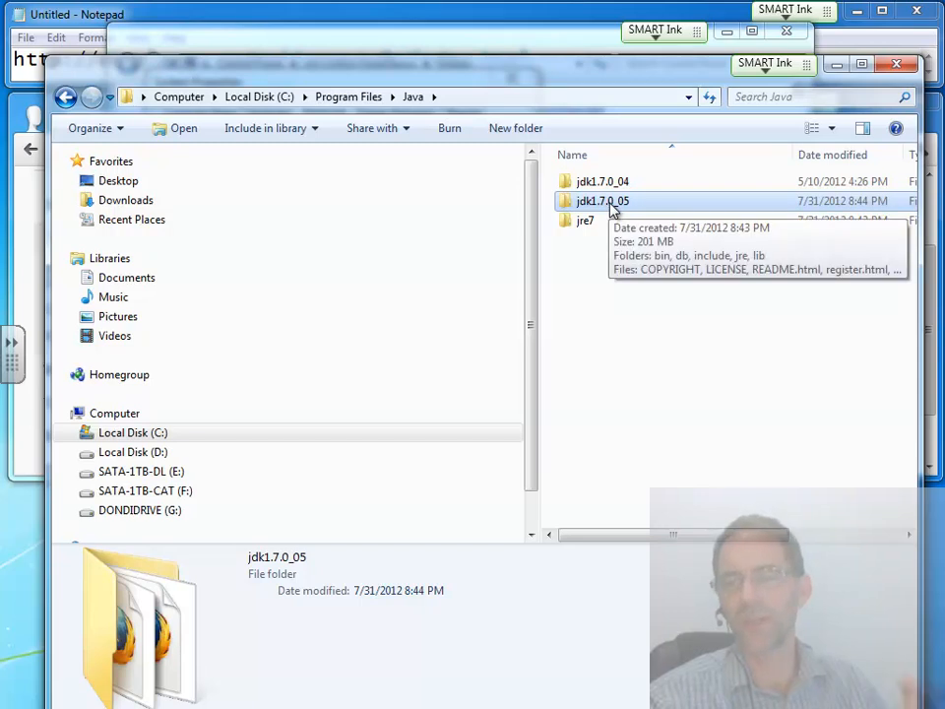
{"action": "double_click", "coordinate": [603, 201]}
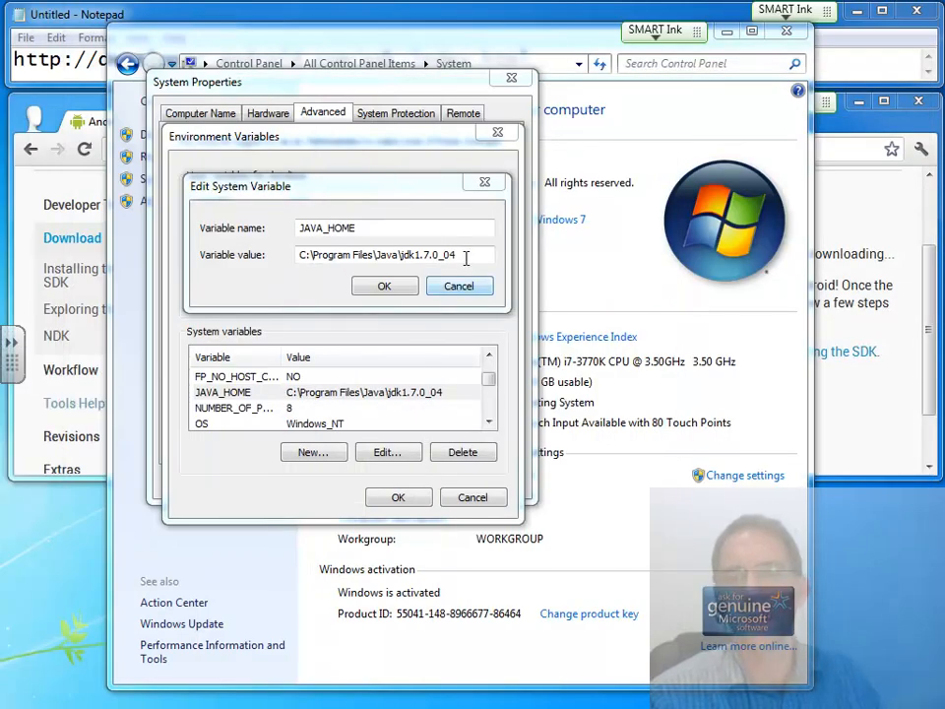
{"action": "triple_click", "coordinate": [394, 254]}
{"action": "type", "text": "5"}
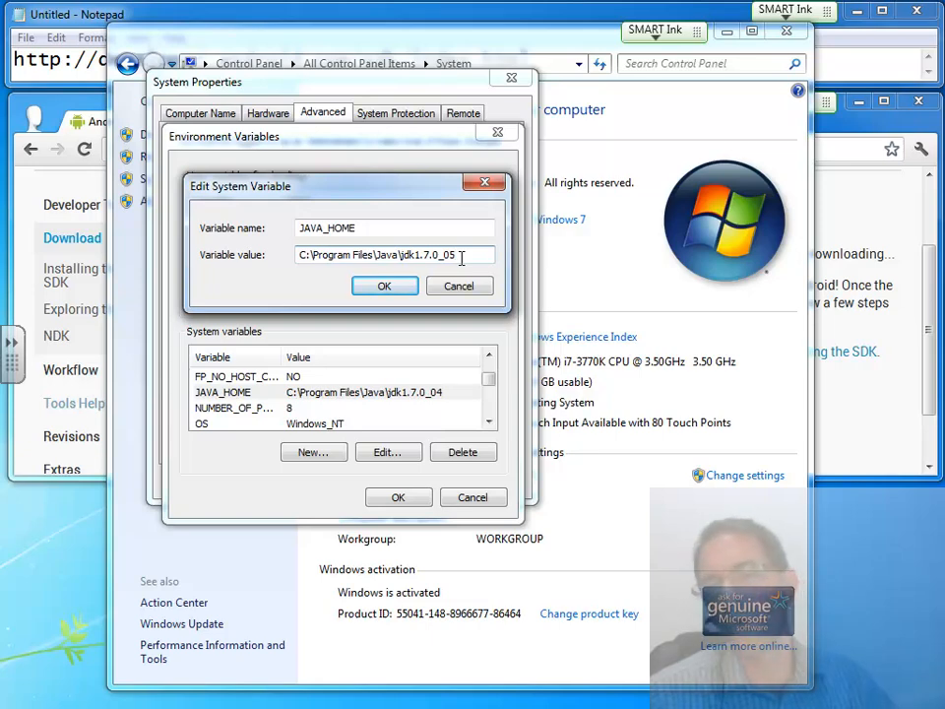
{"action": "double_click", "coordinate": [449, 256]}
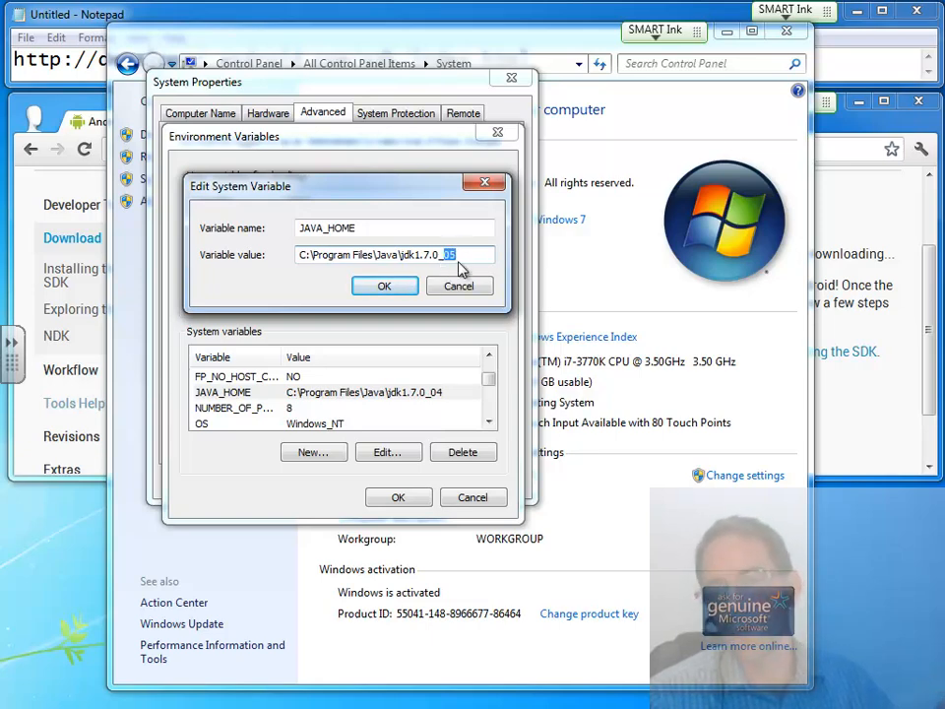
{"action": "left_click", "coordinate": [383, 286]}
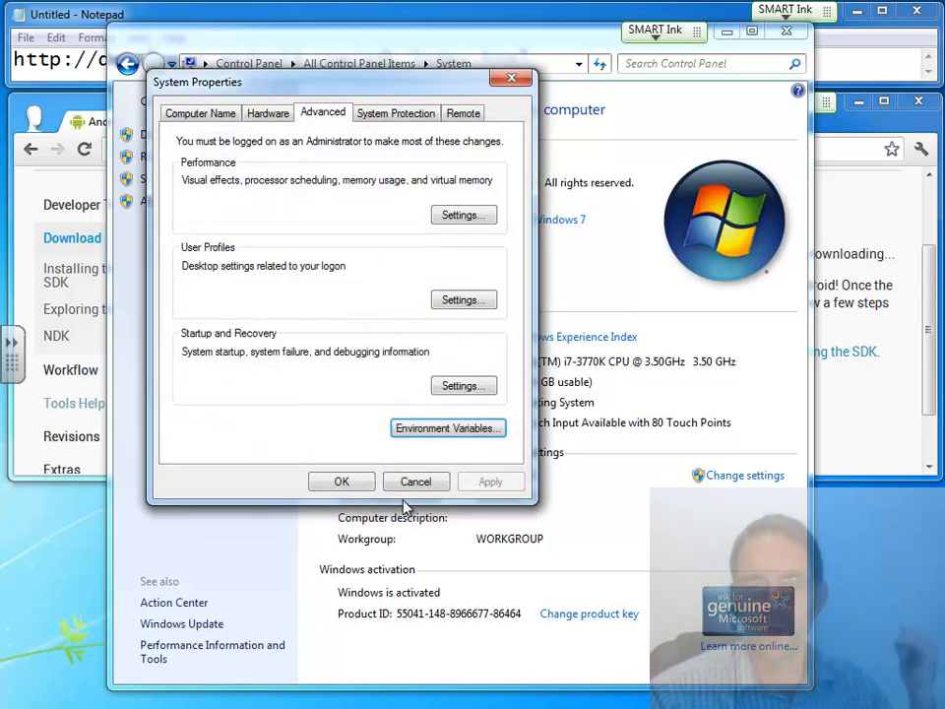
{"action": "left_click", "coordinate": [415, 481]}
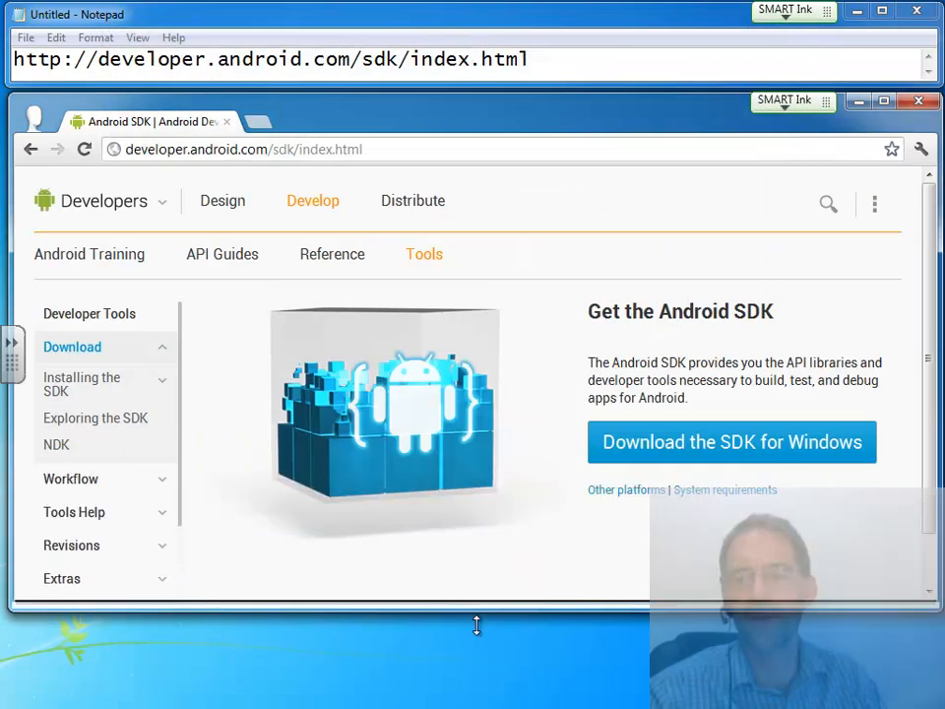
Step: Rerun the installer, accept the detected jdk1.7.0_05 JDK and keep 'Install just for me'
{"action": "left_click", "coordinate": [732, 441]}
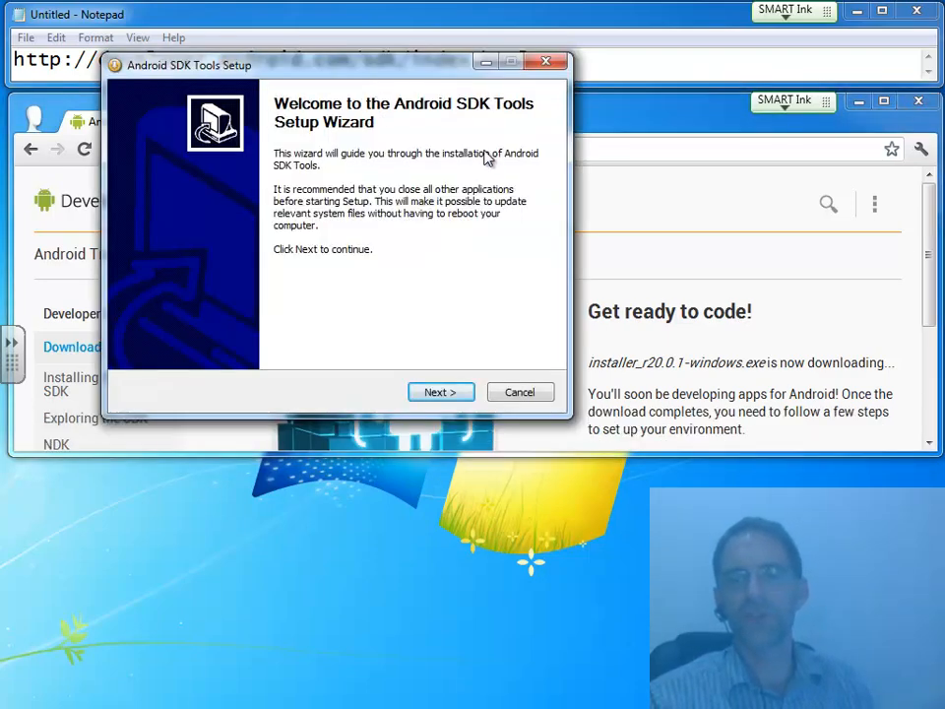
{"action": "left_click", "coordinate": [441, 392]}
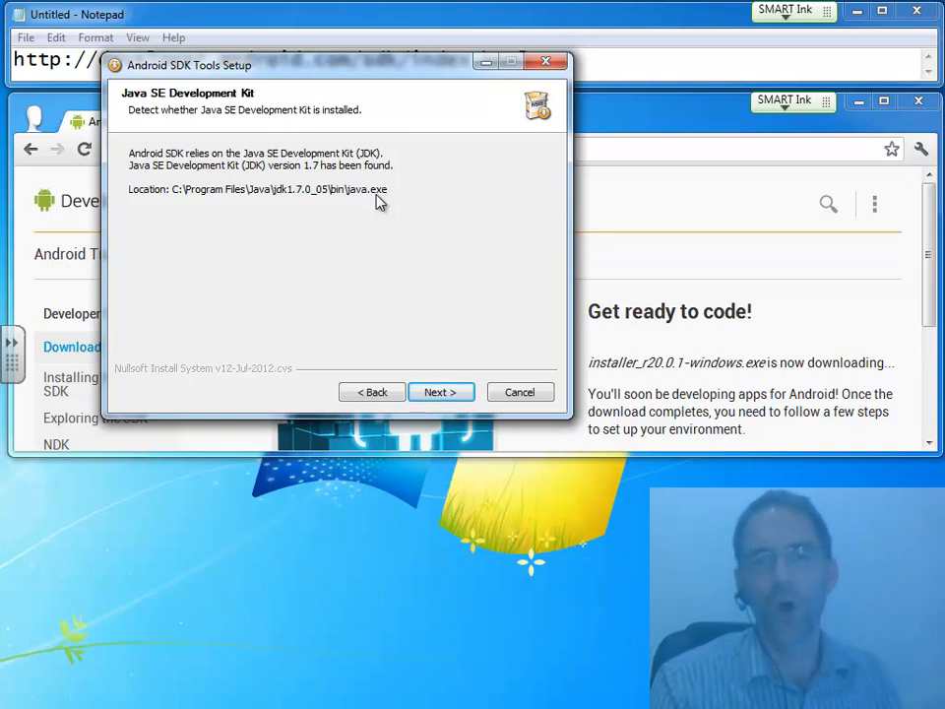
{"action": "mouse_move", "coordinate": [232, 186]}
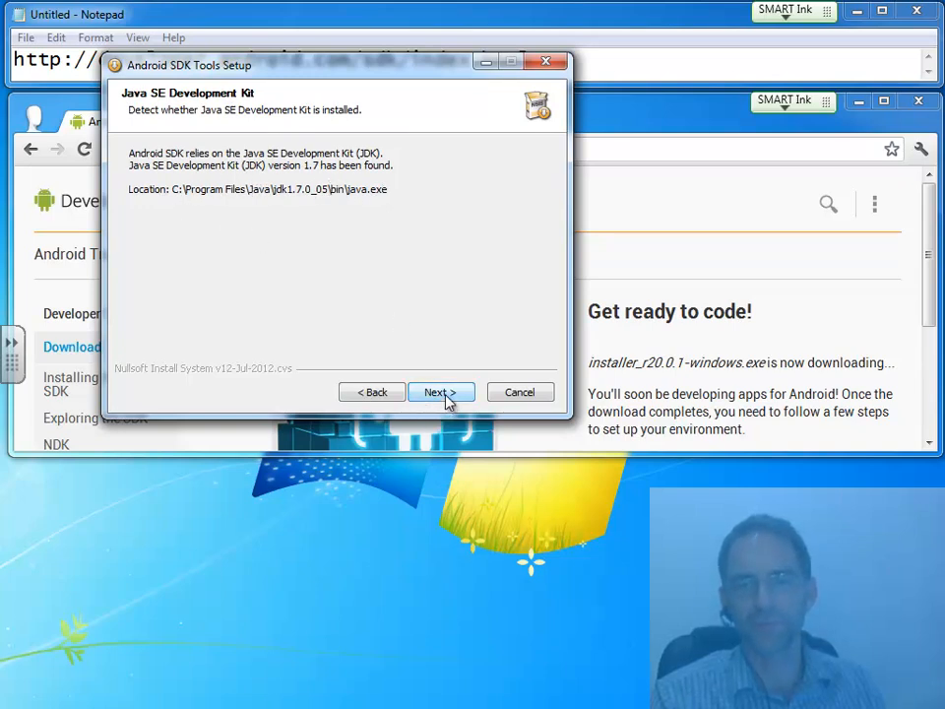
{"action": "left_click", "coordinate": [441, 392]}
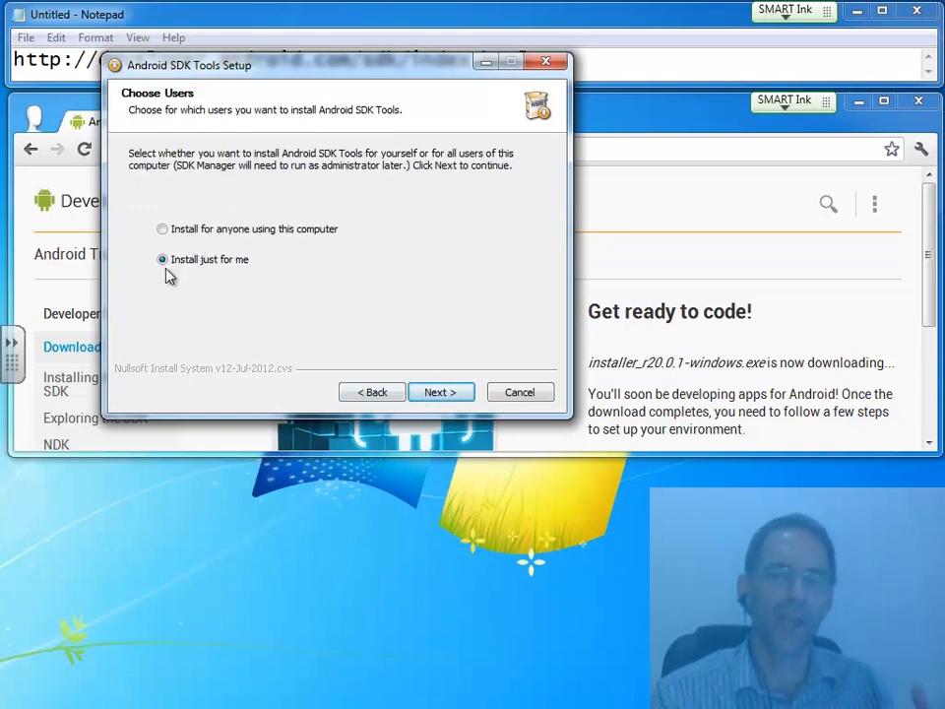
{"action": "mouse_move", "coordinate": [165, 220]}
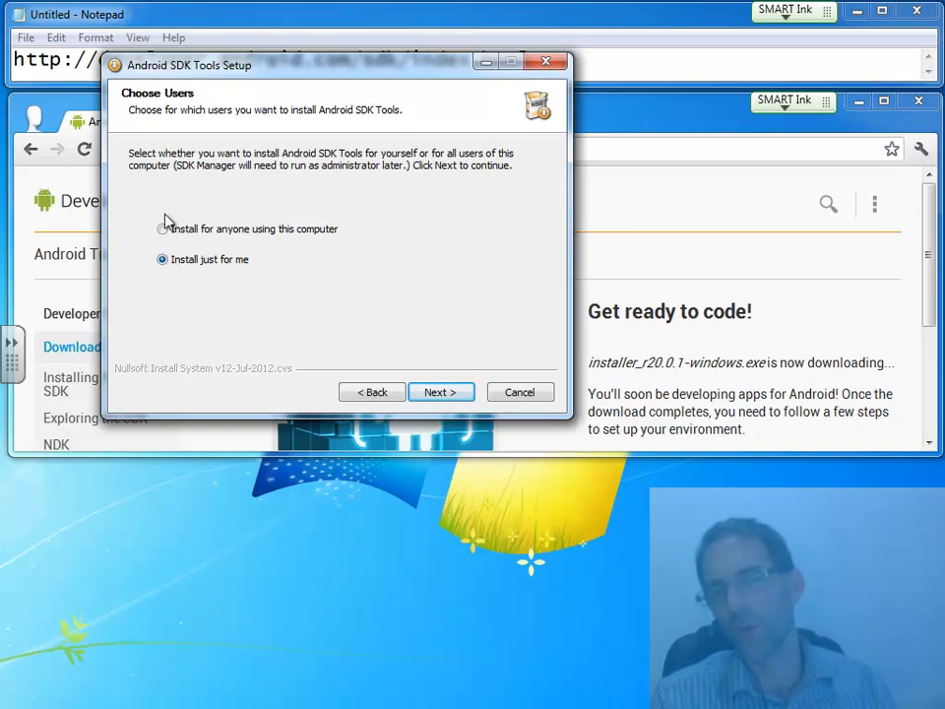
{"action": "mouse_move", "coordinate": [199, 272]}
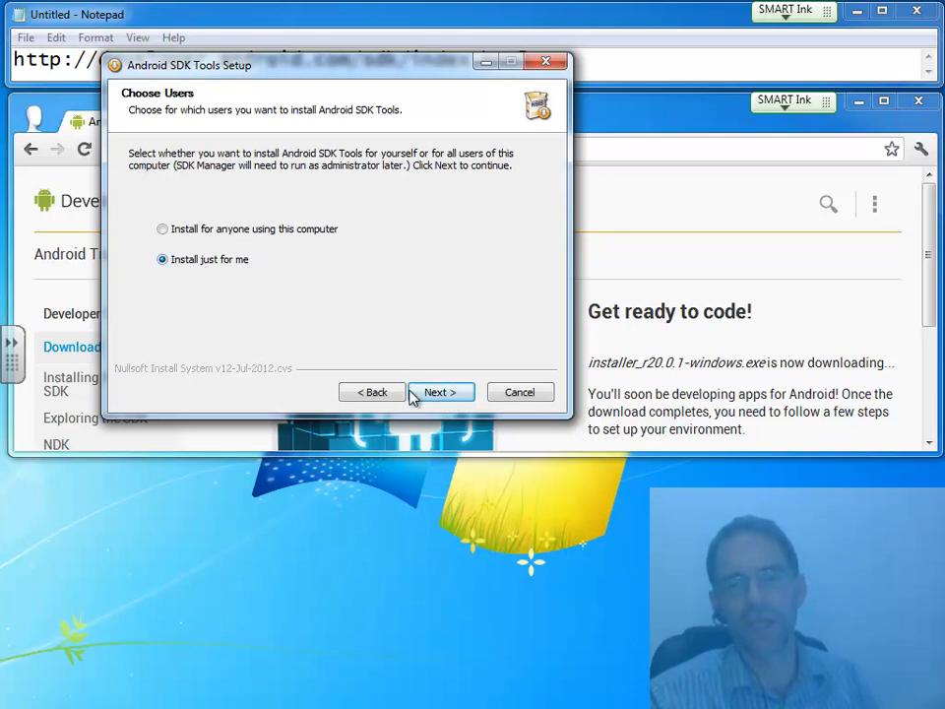
{"action": "left_click", "coordinate": [441, 392]}
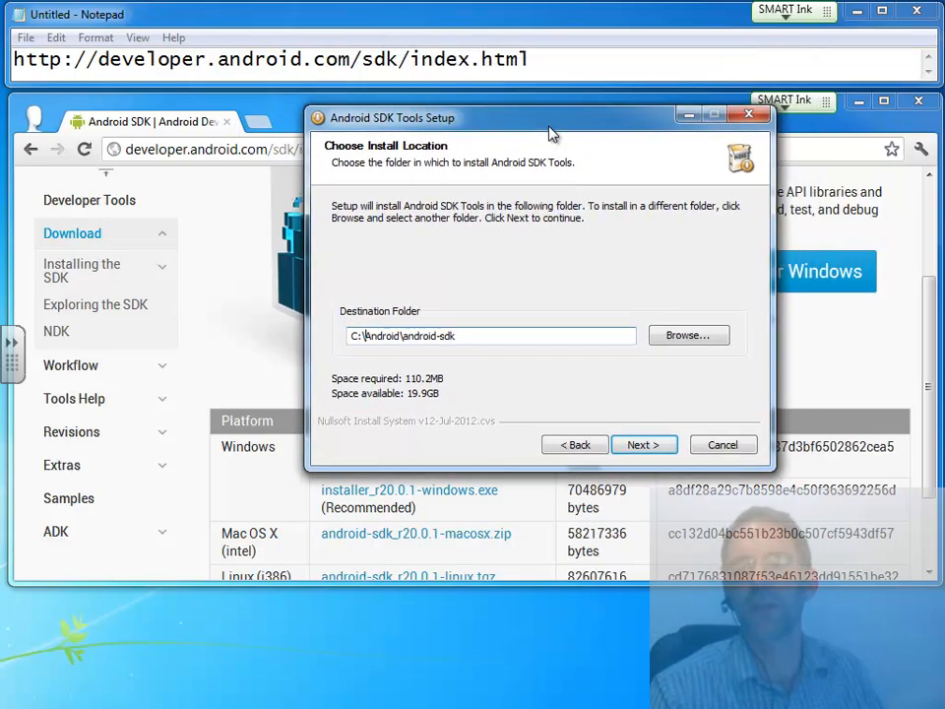
Step: Set the destination folder to C:\Android\android-sdk-windows and start the installation
{"action": "type", "text": "-"}
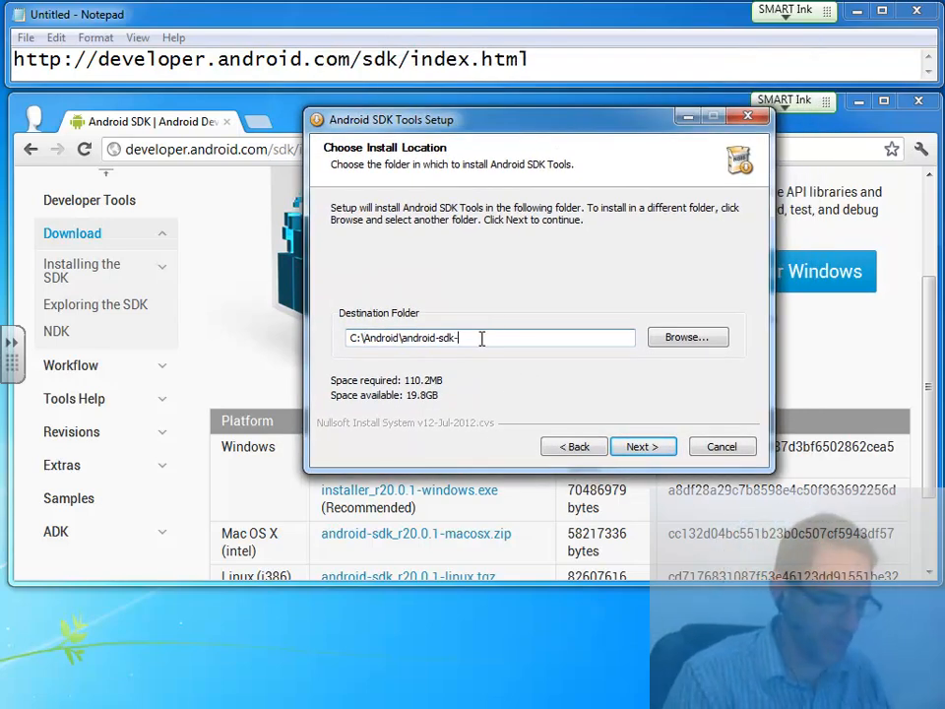
{"action": "type", "text": "windows"}
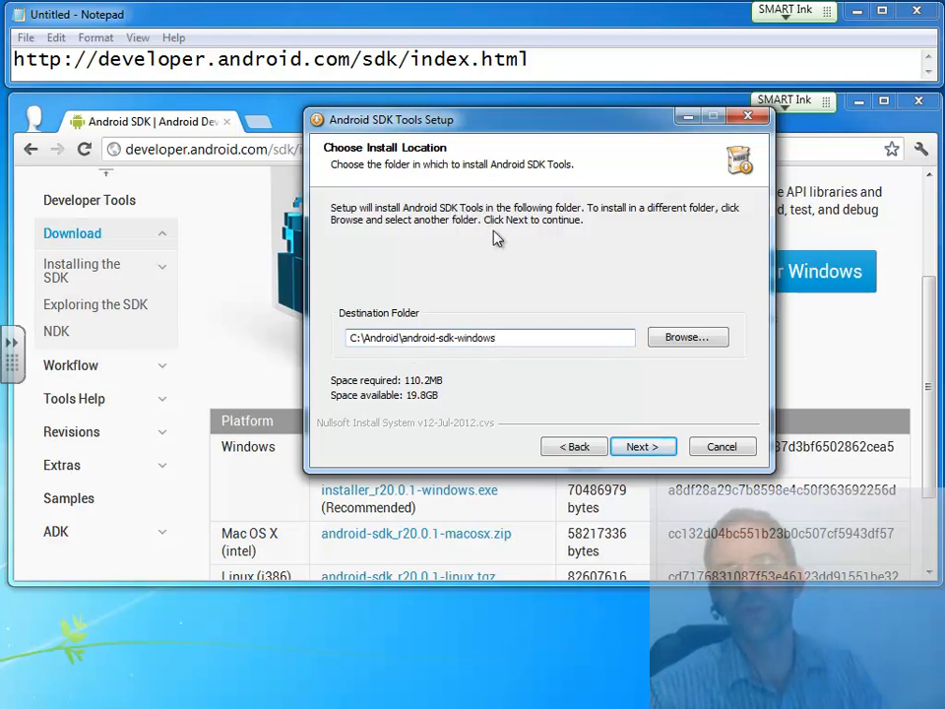
{"action": "left_click", "coordinate": [641, 445]}
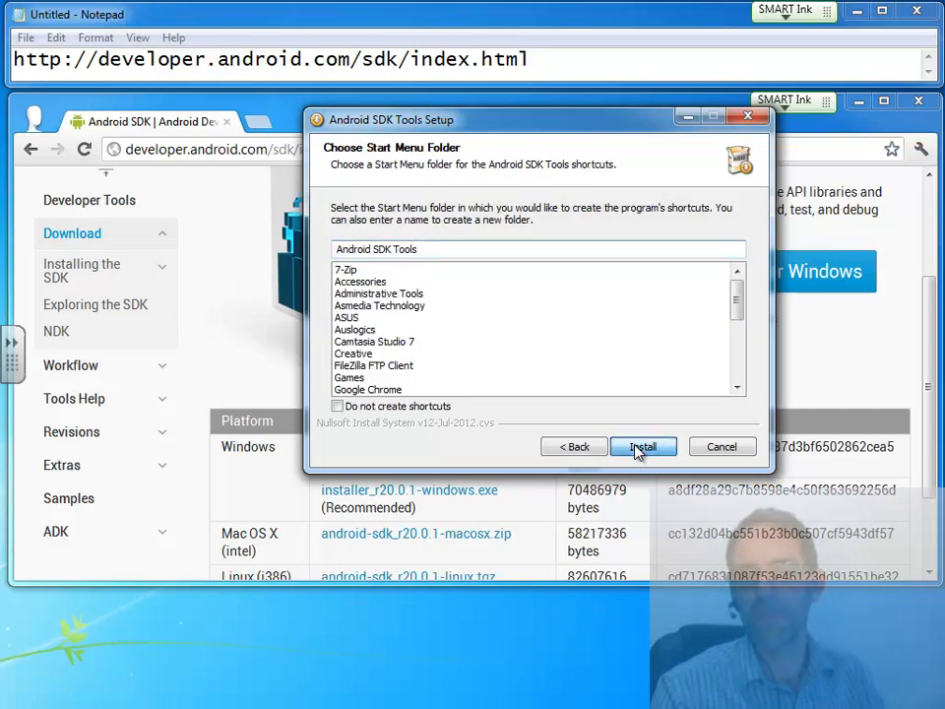
{"action": "left_click", "coordinate": [641, 445]}
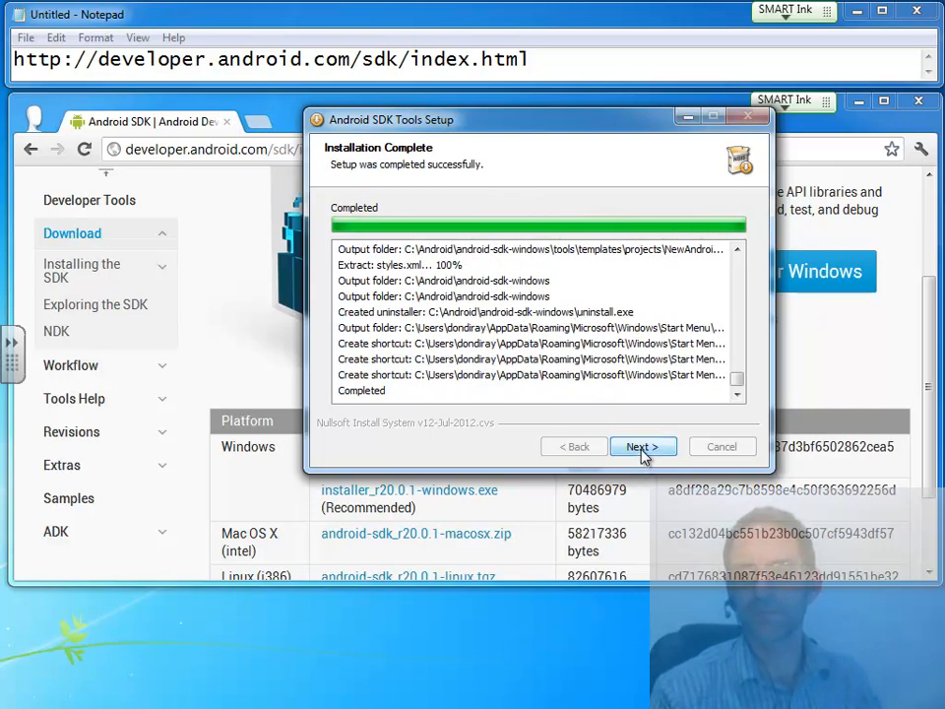
Step: View the Installing the SDK guide in Chrome, then finish setup with Start SDK Manager checked
{"action": "left_click", "coordinate": [642, 445]}
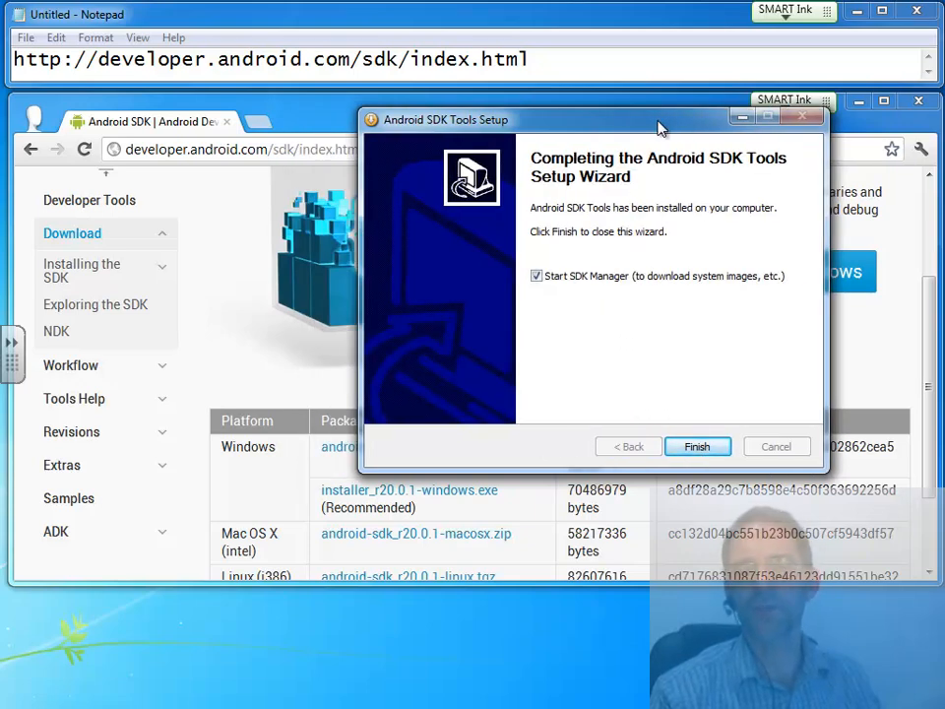
{"action": "left_click", "coordinate": [697, 445]}
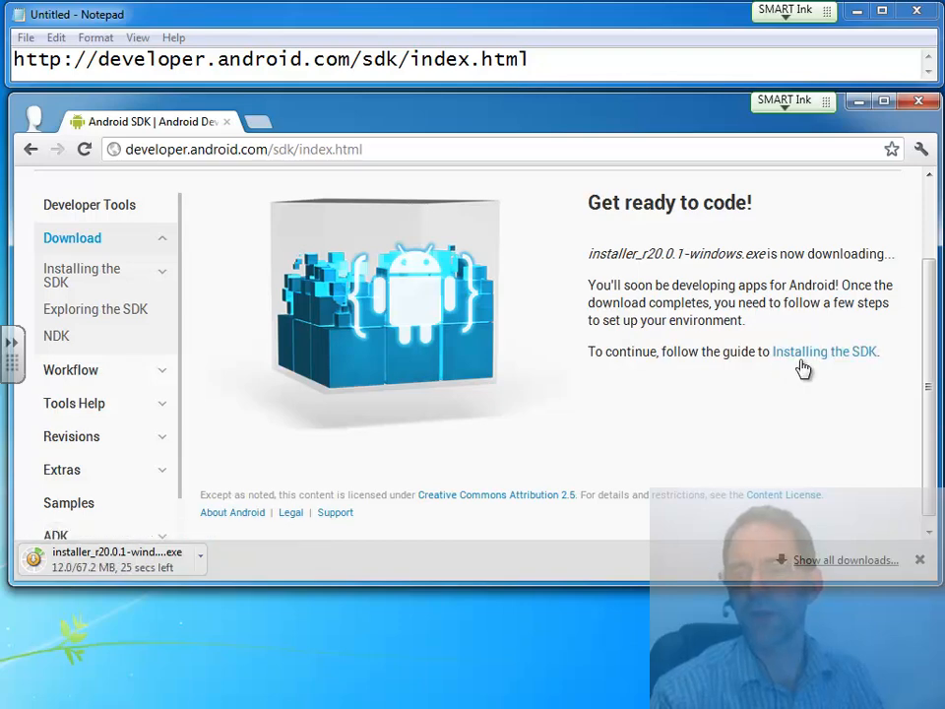
{"action": "left_click", "coordinate": [823, 351]}
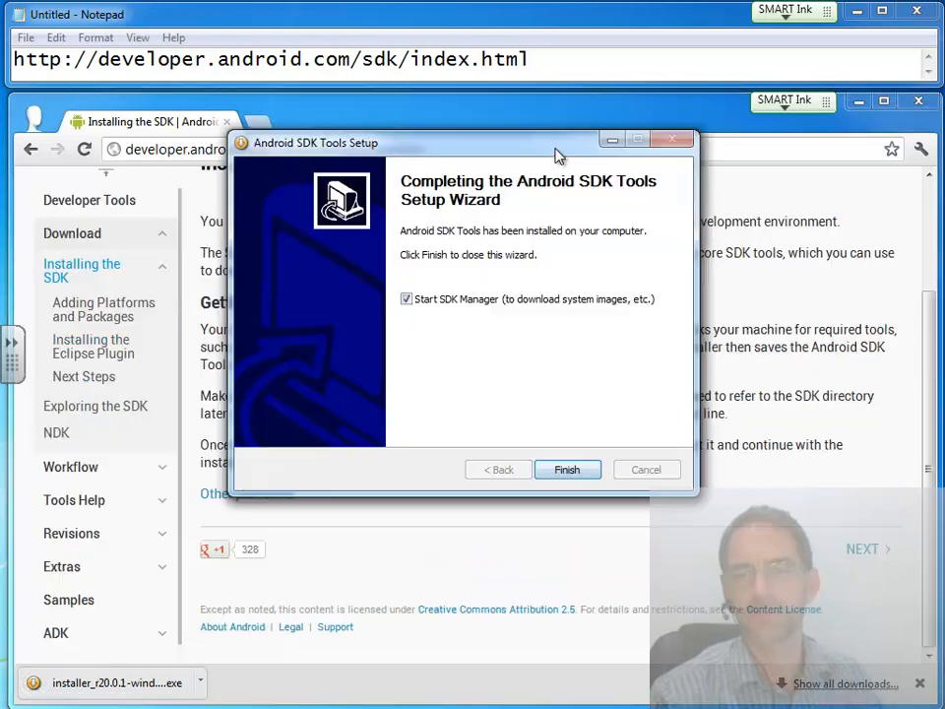
{"action": "left_click", "coordinate": [567, 469]}
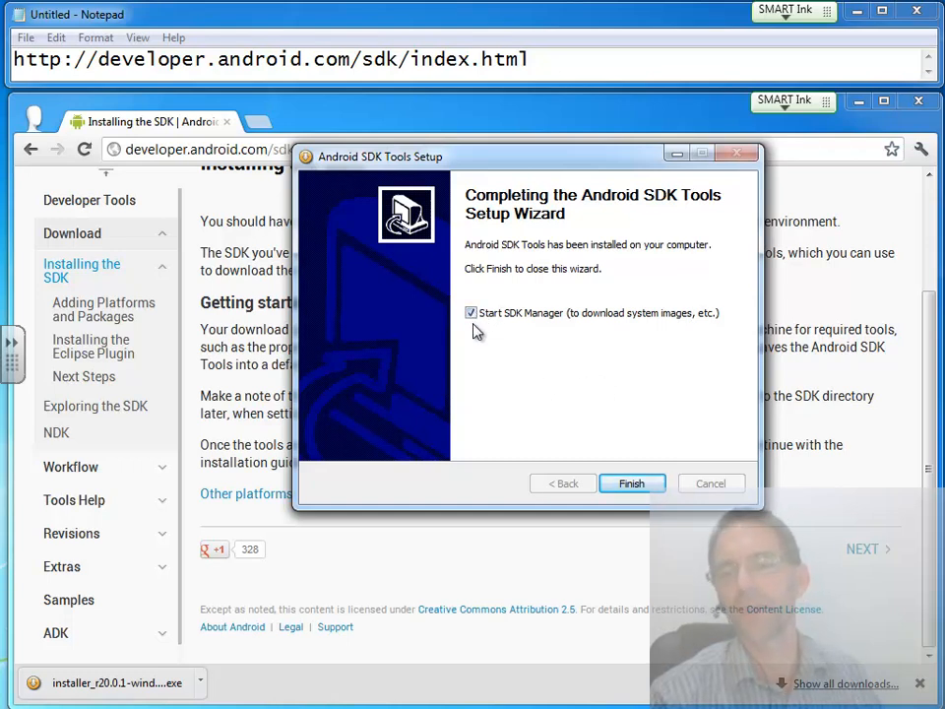
{"action": "mouse_move", "coordinate": [495, 300]}
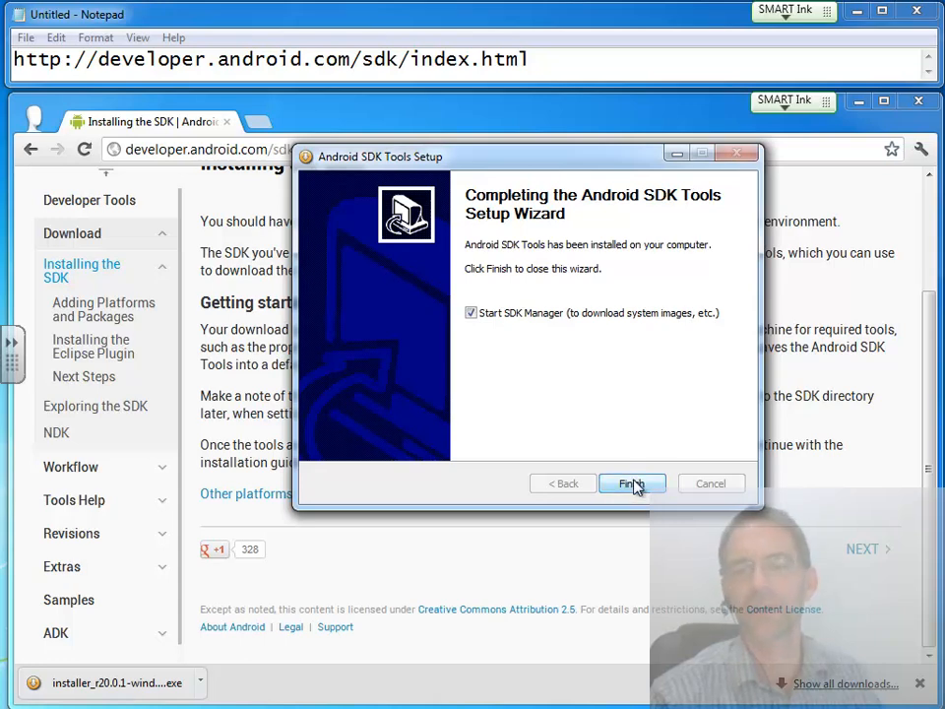
{"action": "left_click", "coordinate": [630, 484]}
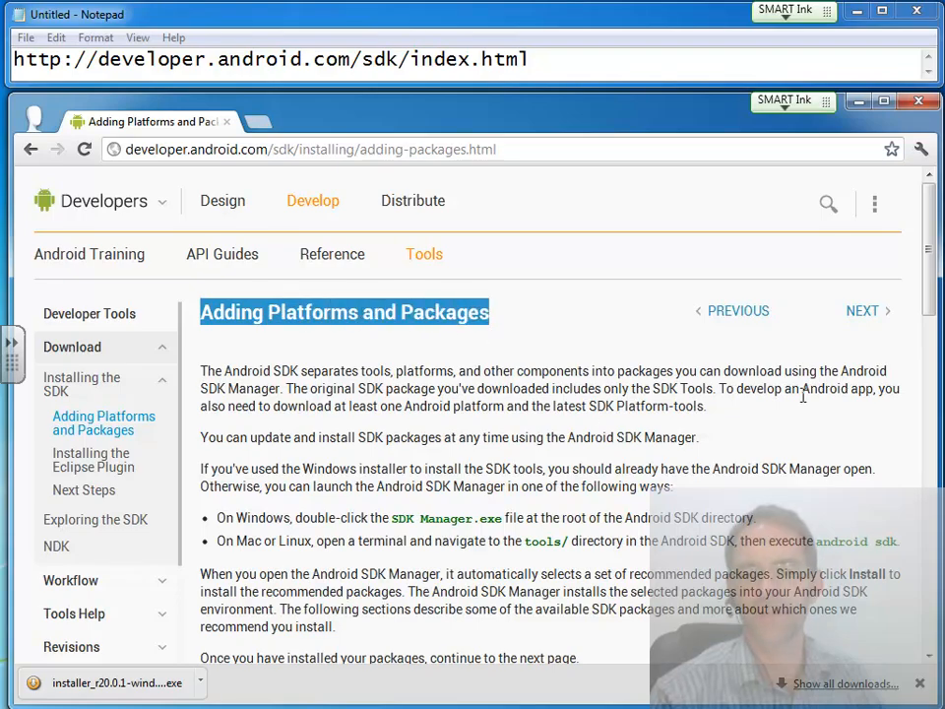
Step: Collapse the Android 4.1 package group in SDK Manager, then switch to the Dashboards tab
{"action": "scroll", "scroll_direction": "down", "scroll_amount": 3}
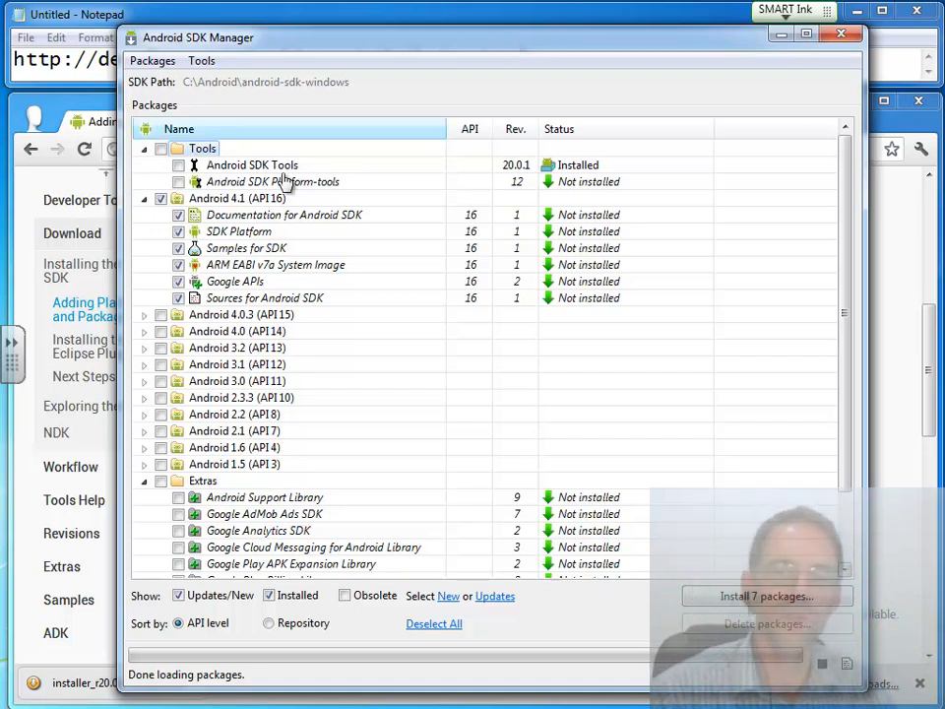
{"action": "left_click", "coordinate": [144, 197]}
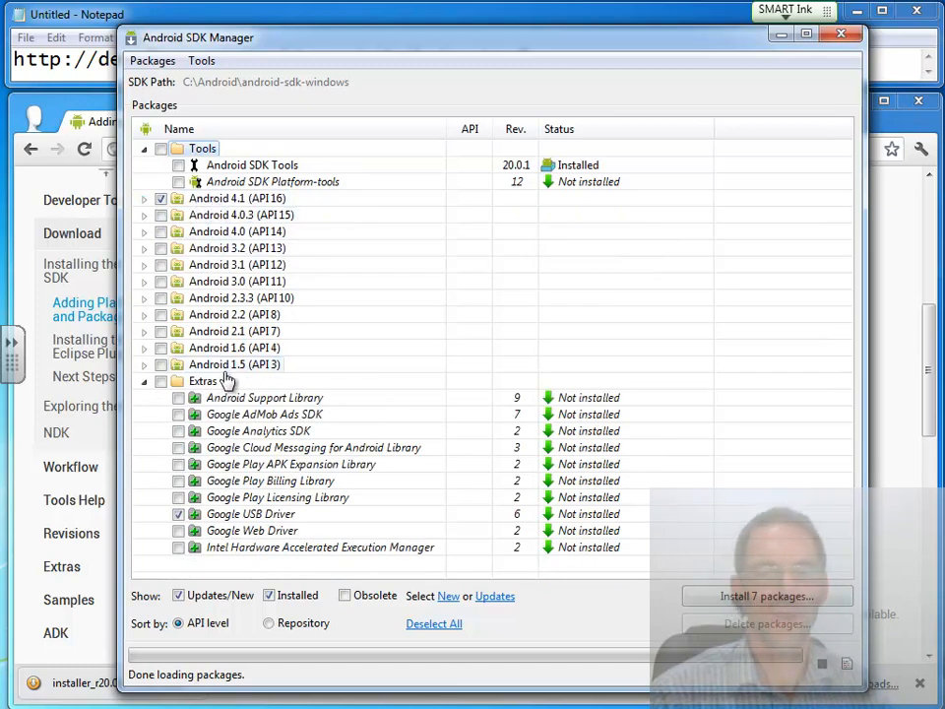
{"action": "left_click", "coordinate": [235, 331]}
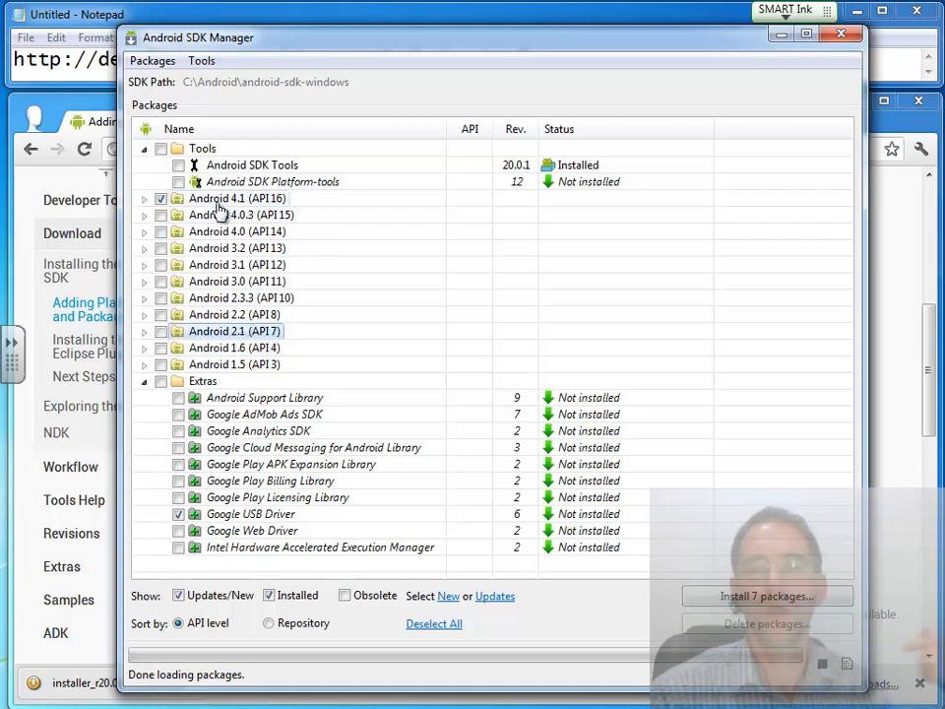
{"action": "left_click", "coordinate": [236, 232]}
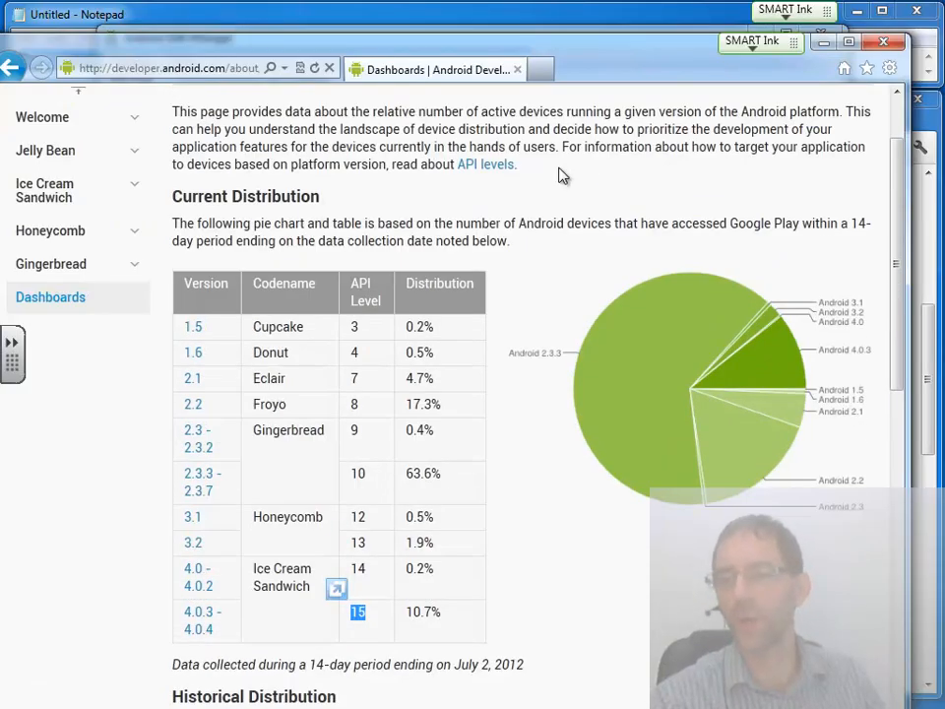
{"action": "scroll", "scroll_direction": "down", "scroll_amount": 3}
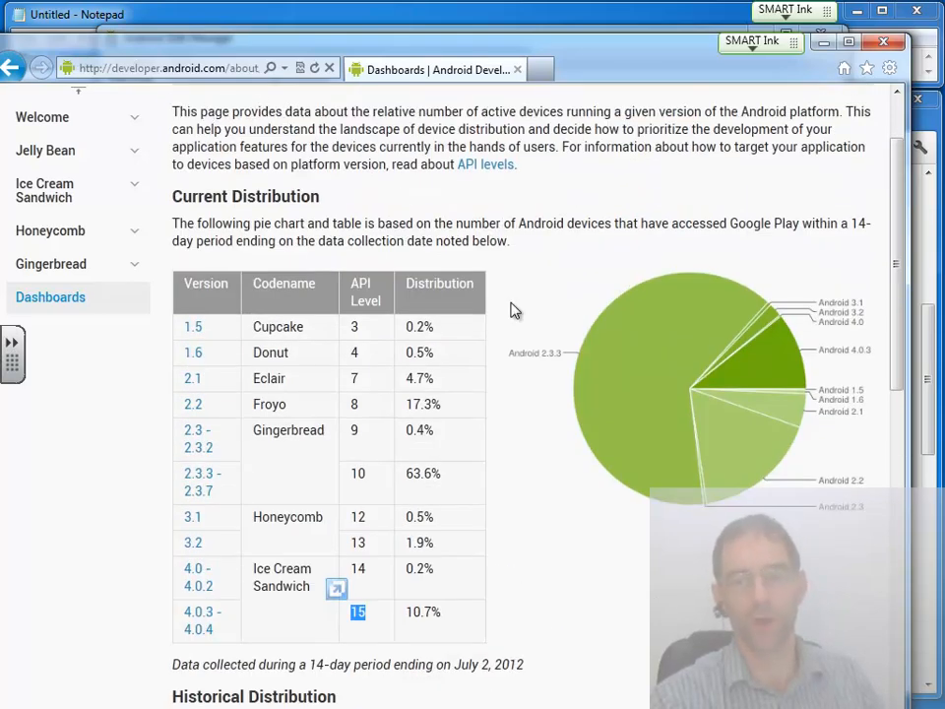
{"action": "scroll", "scroll_direction": "down", "scroll_amount": 3}
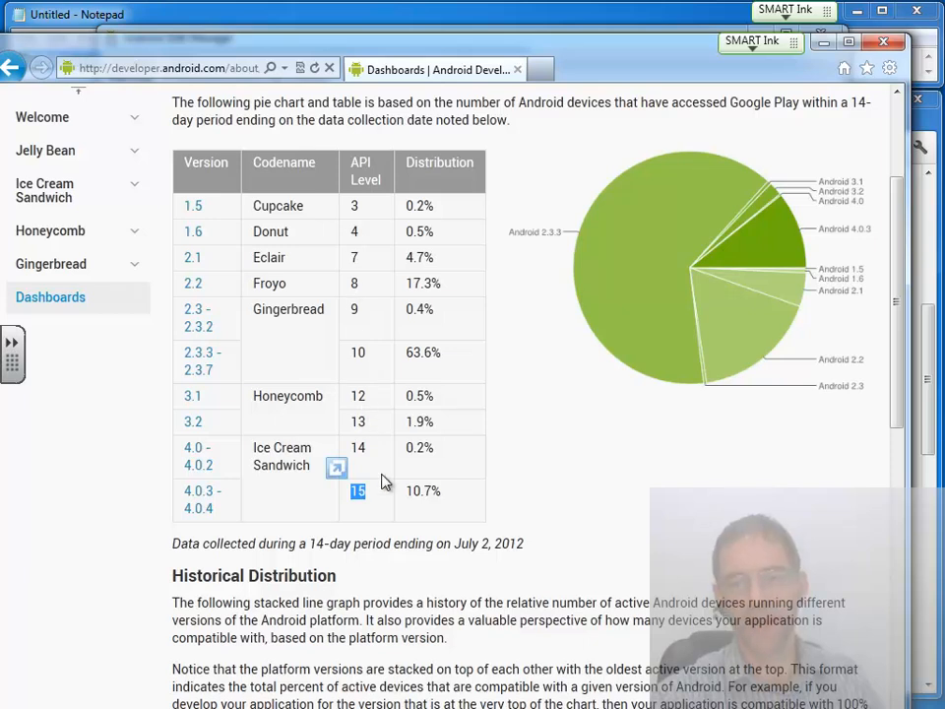
{"action": "mouse_move", "coordinate": [520, 478]}
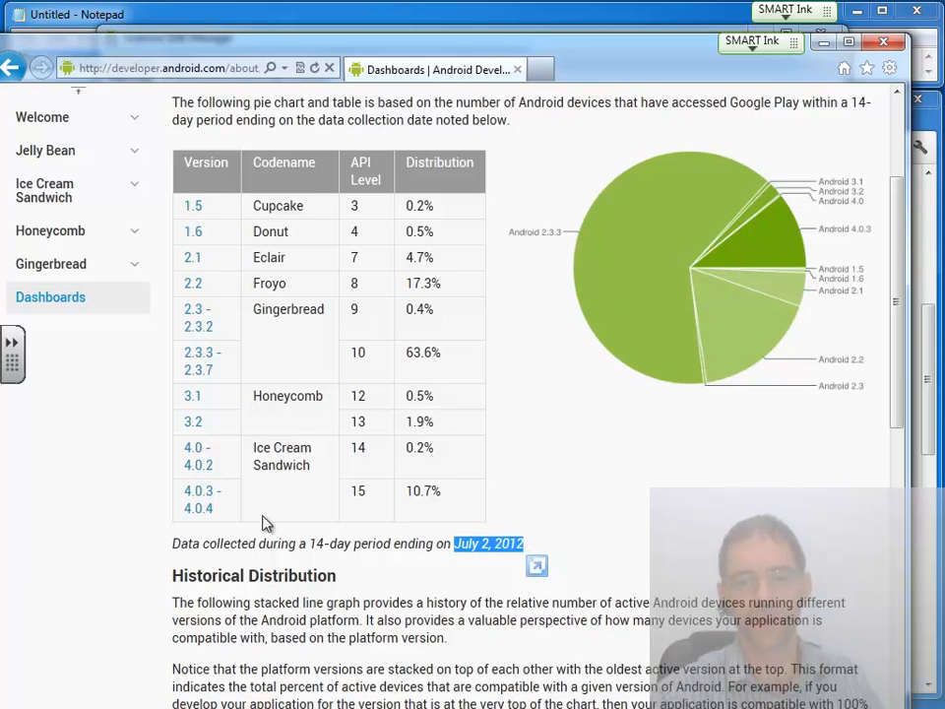
{"action": "mouse_move", "coordinate": [366, 522]}
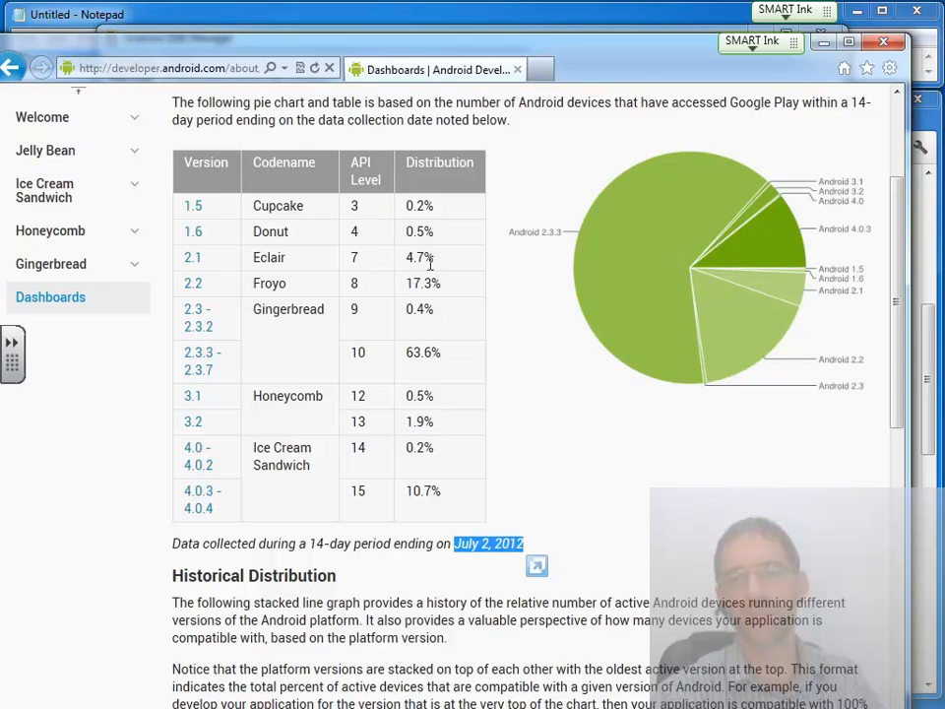
{"action": "mouse_move", "coordinate": [384, 264]}
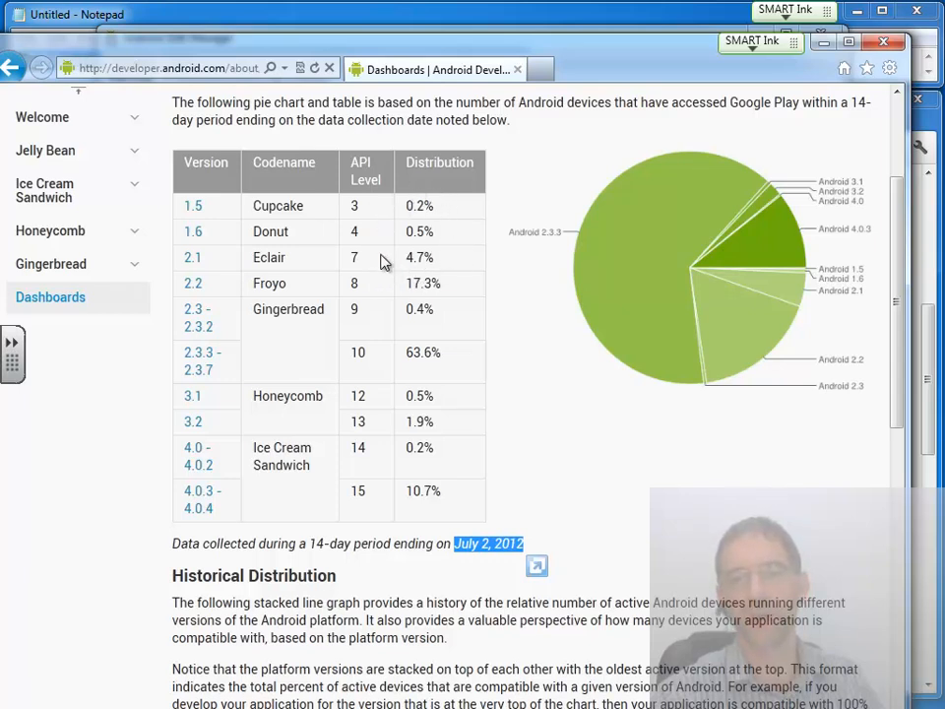
{"action": "mouse_move", "coordinate": [335, 273]}
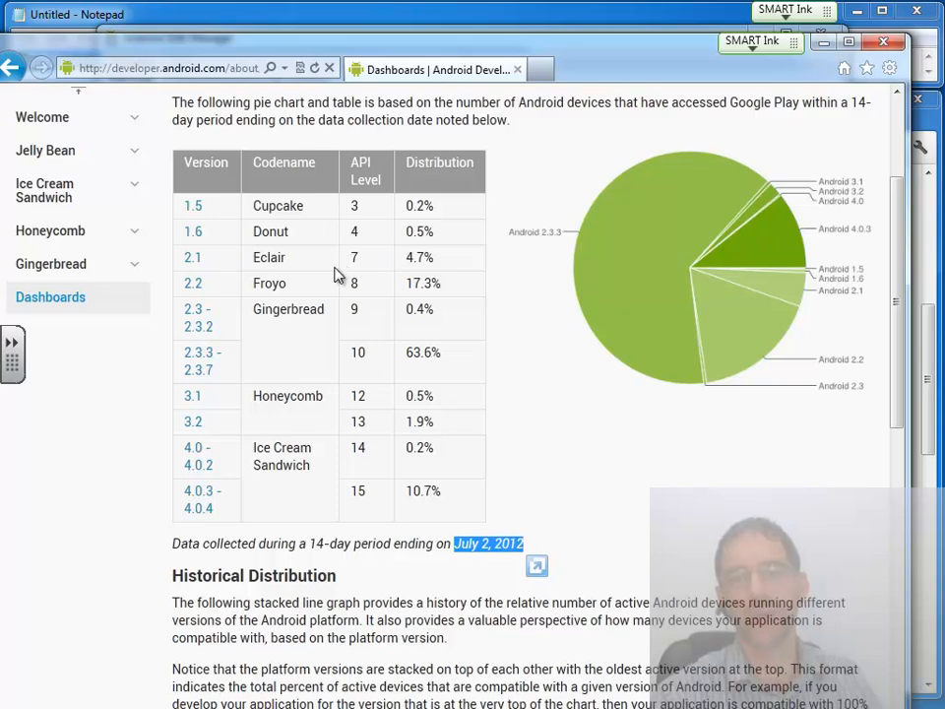
{"action": "mouse_move", "coordinate": [354, 284]}
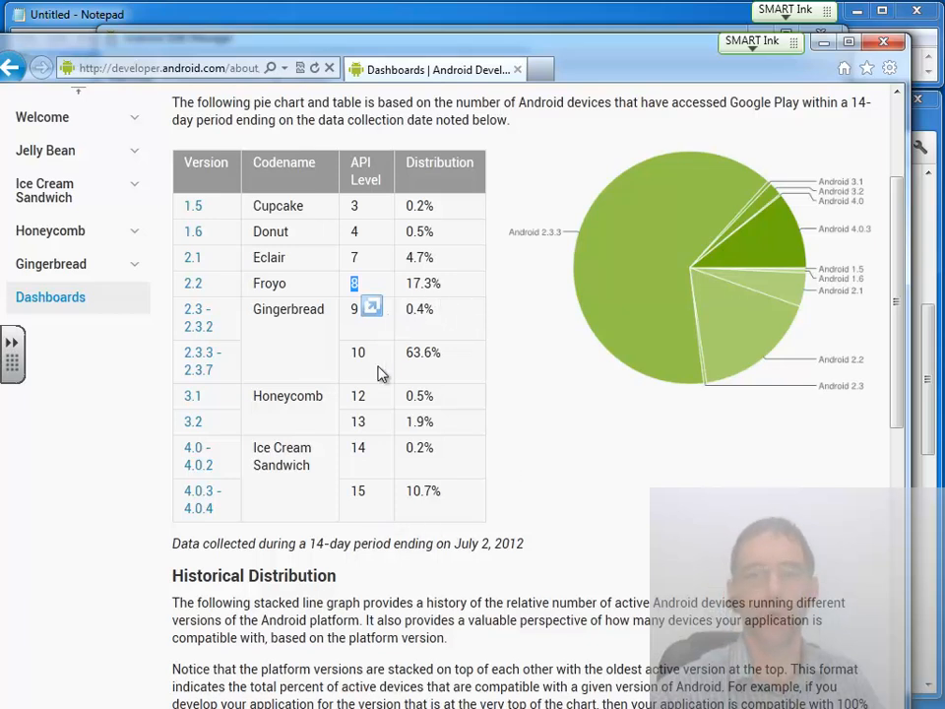
{"action": "mouse_move", "coordinate": [457, 524]}
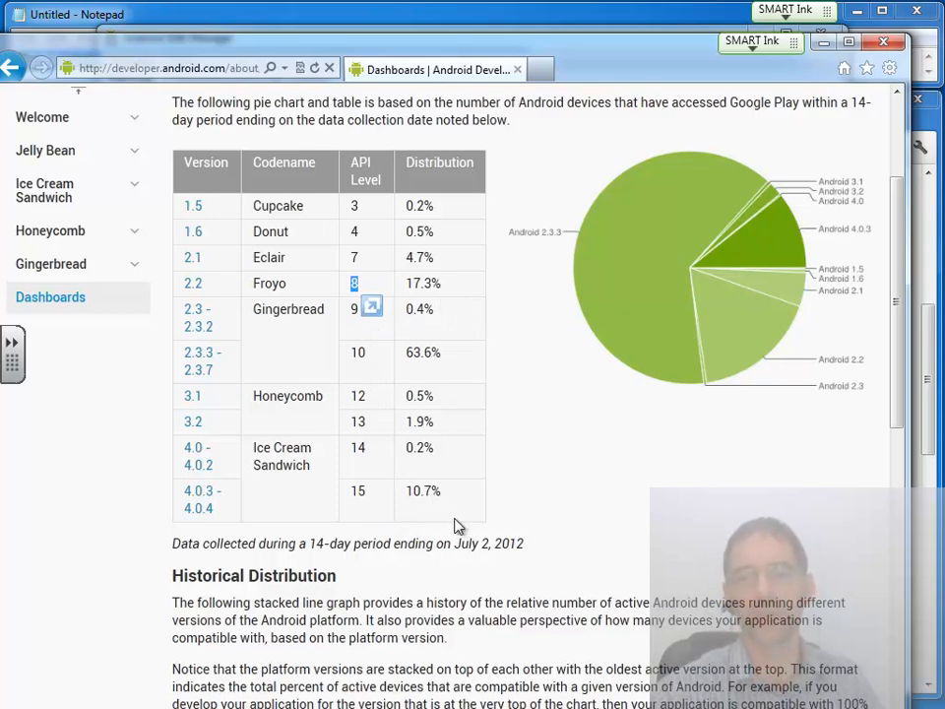
{"action": "mouse_move", "coordinate": [504, 315]}
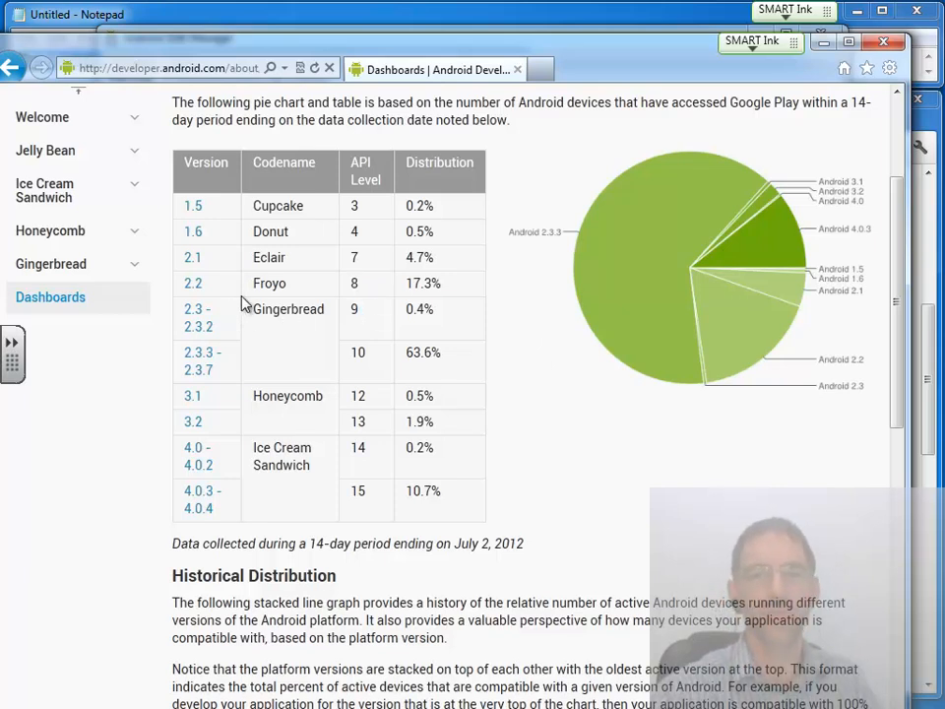
{"action": "mouse_move", "coordinate": [352, 352]}
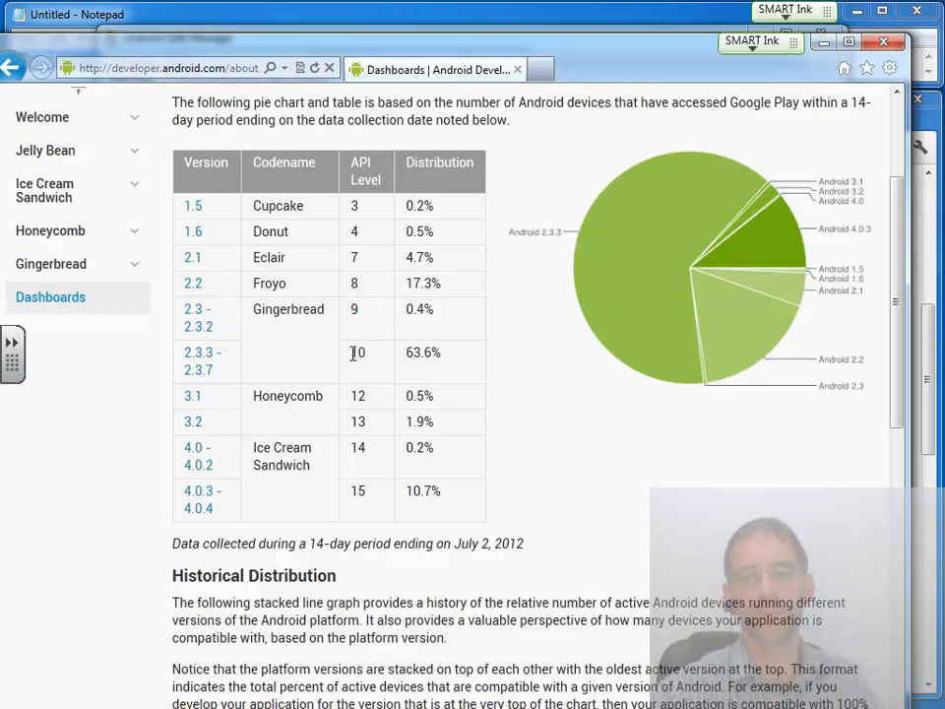
{"action": "double_click", "coordinate": [358, 352]}
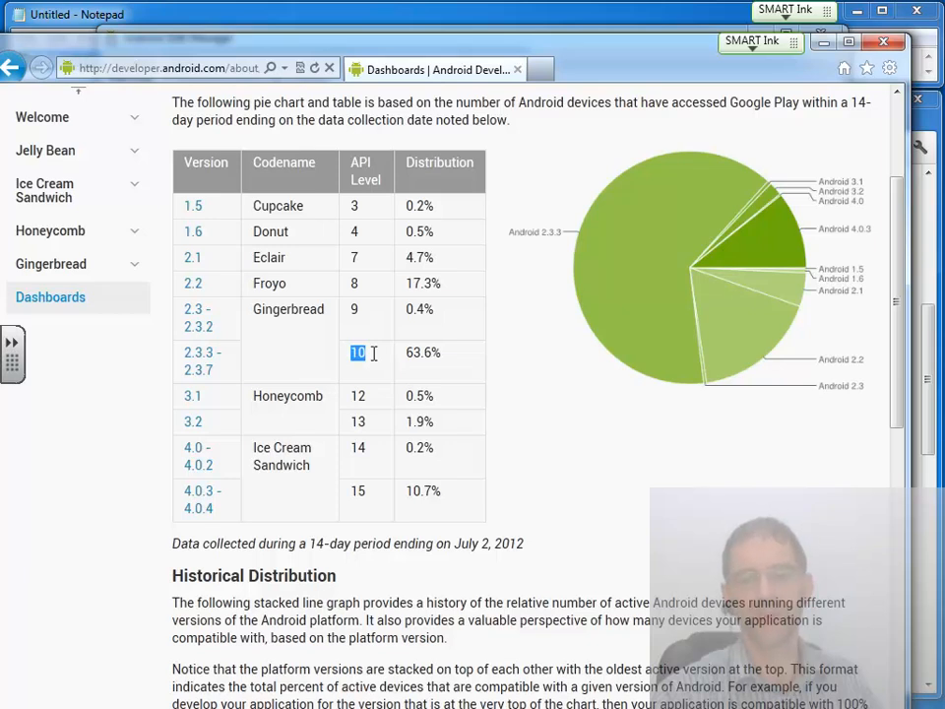